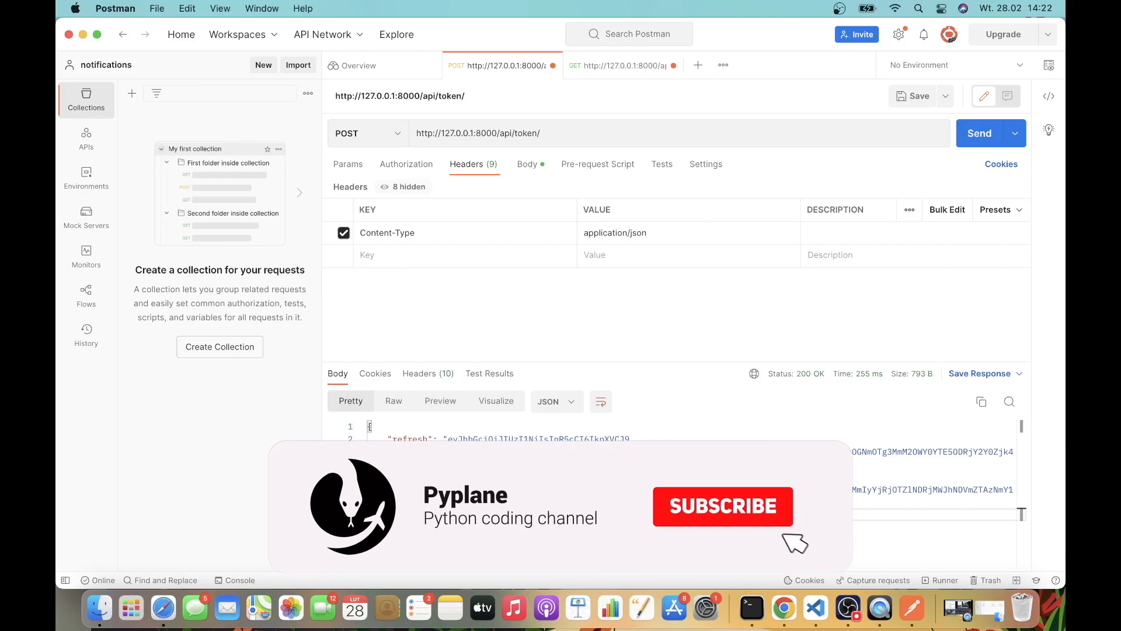
Scroll settings.py to review INSTALLED_APPS (rest_framework, authtoken) and REST_FRAMEWORK TokenAuthentication
click(722, 506)
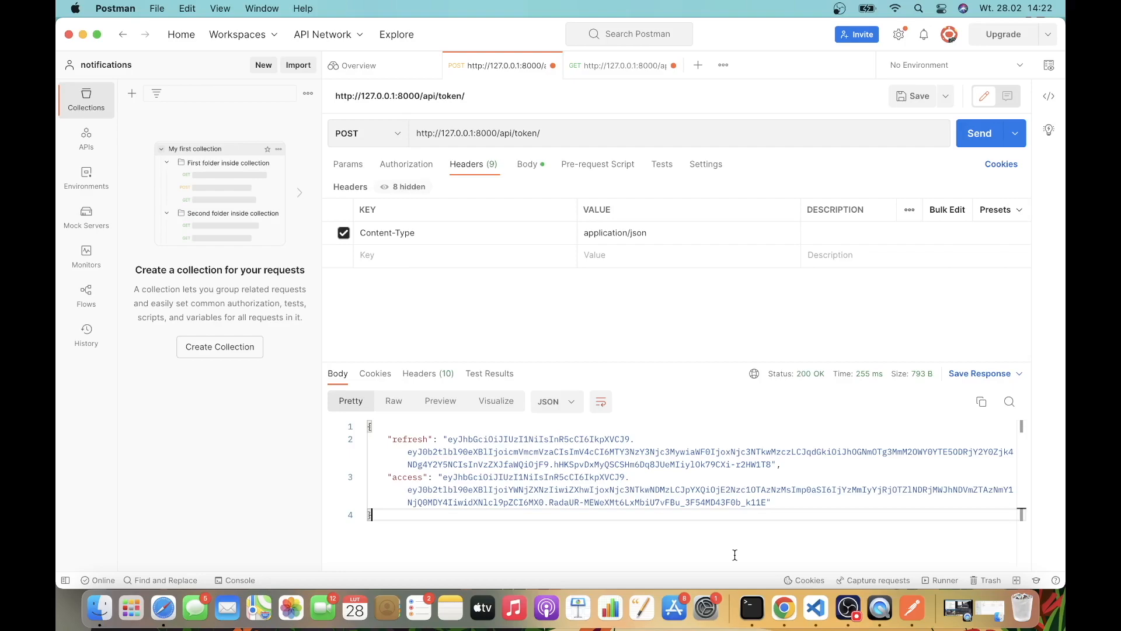
click(814, 609)
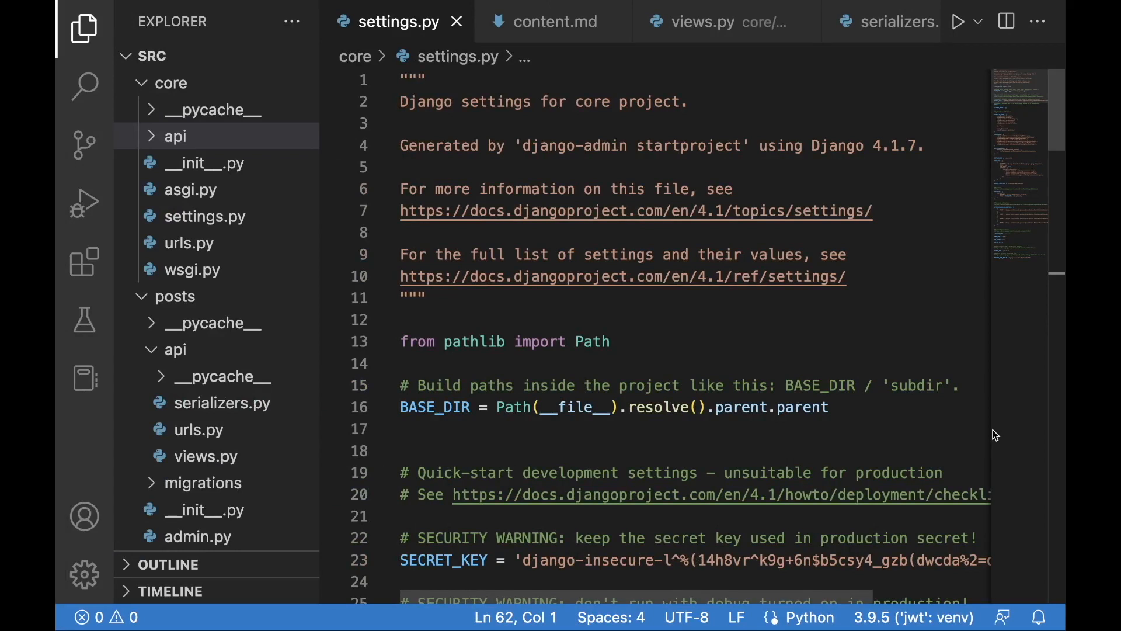
mouse_move(898, 398)
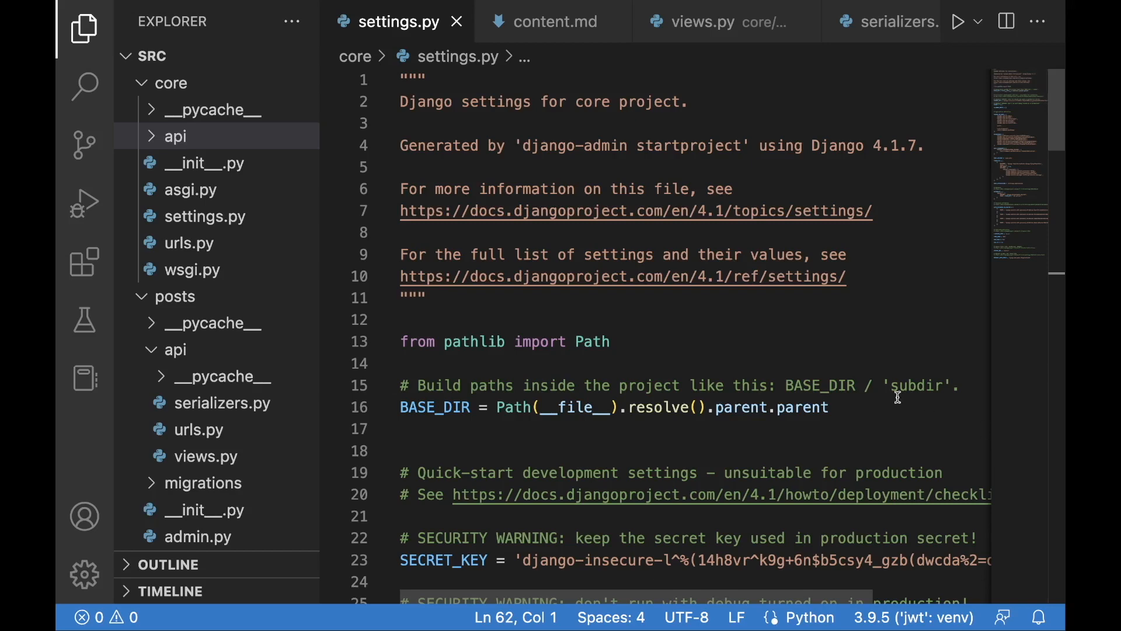
scroll(down, 3)
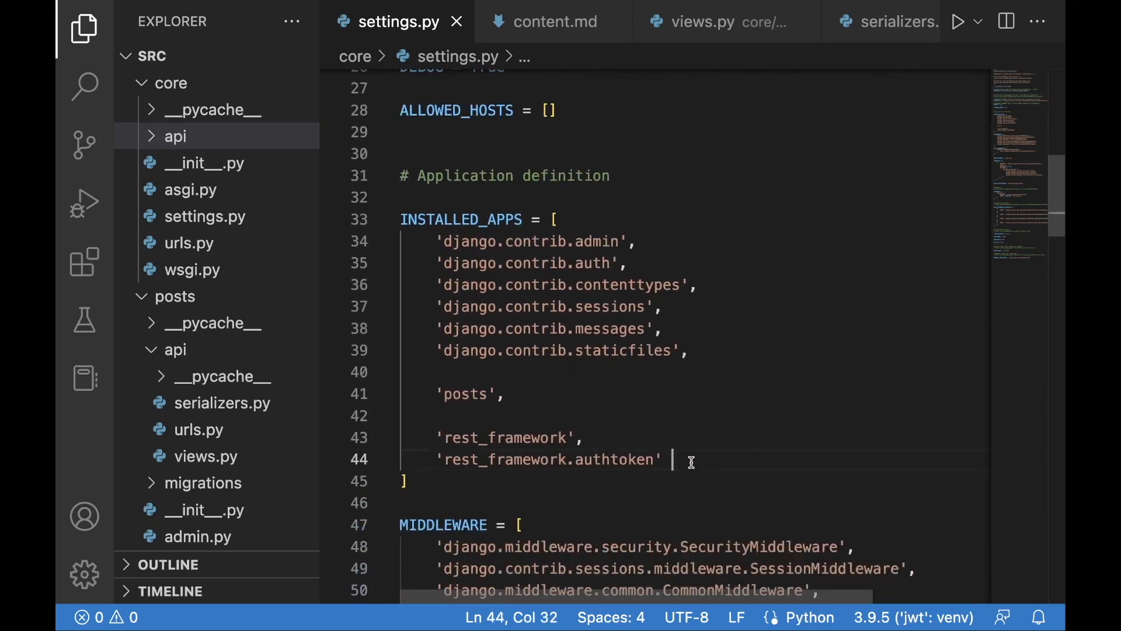
scroll(down, 3)
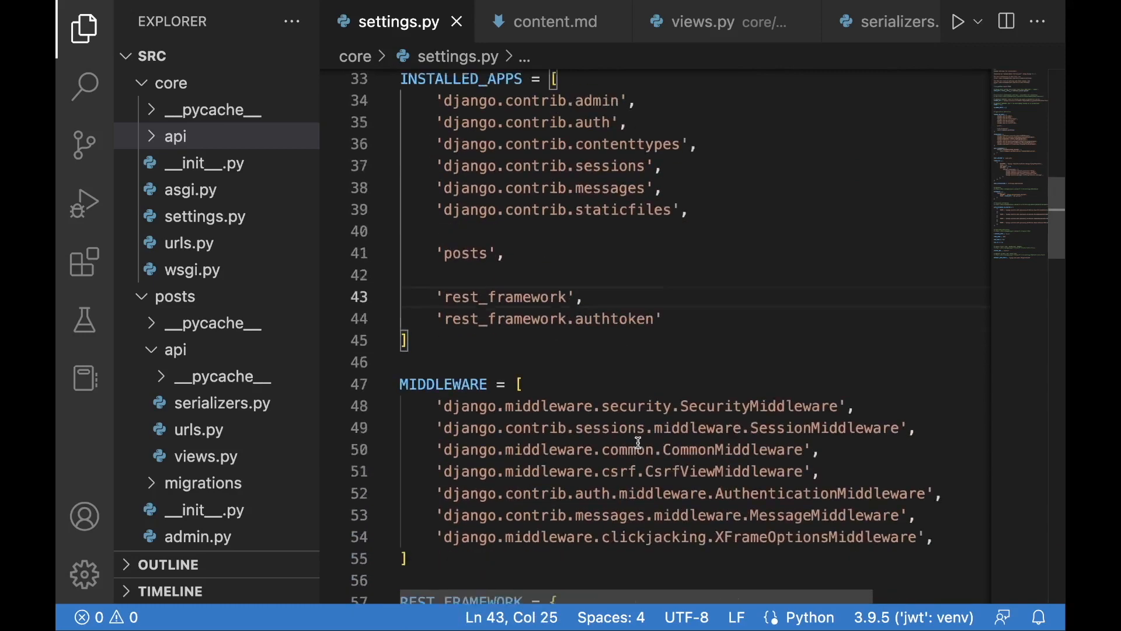
scroll(down, 3)
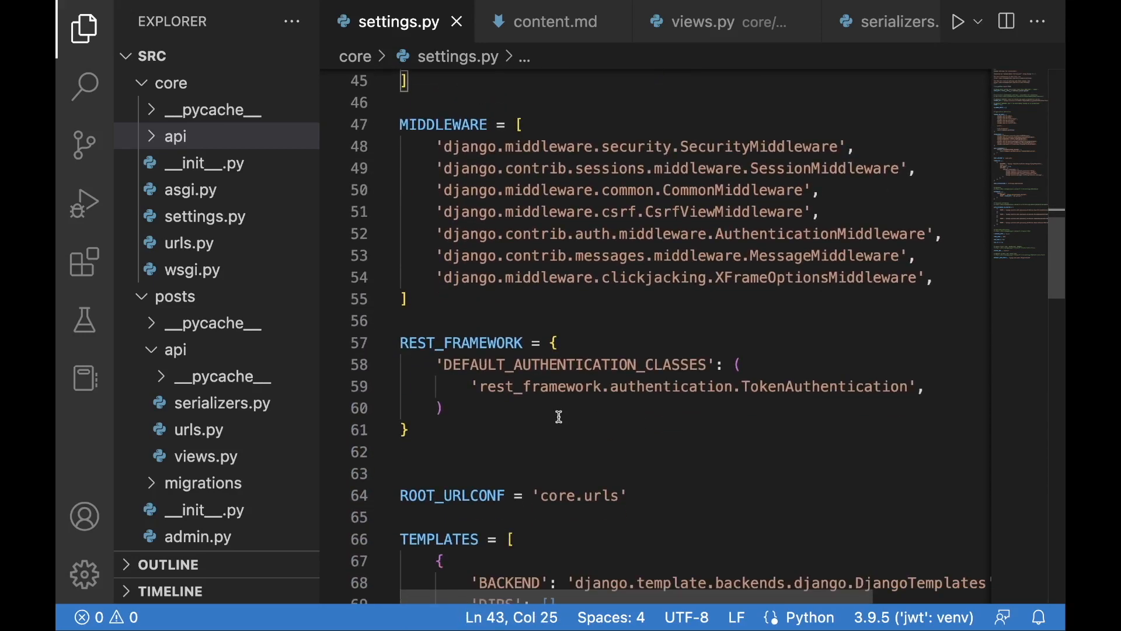
mouse_move(622, 364)
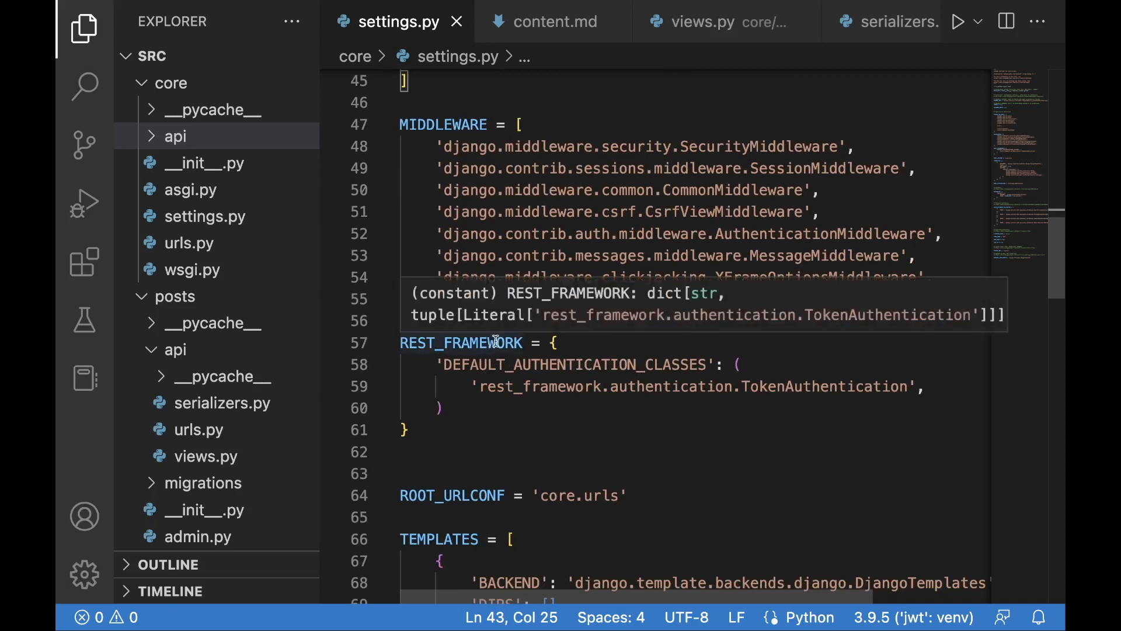
mouse_move(891, 398)
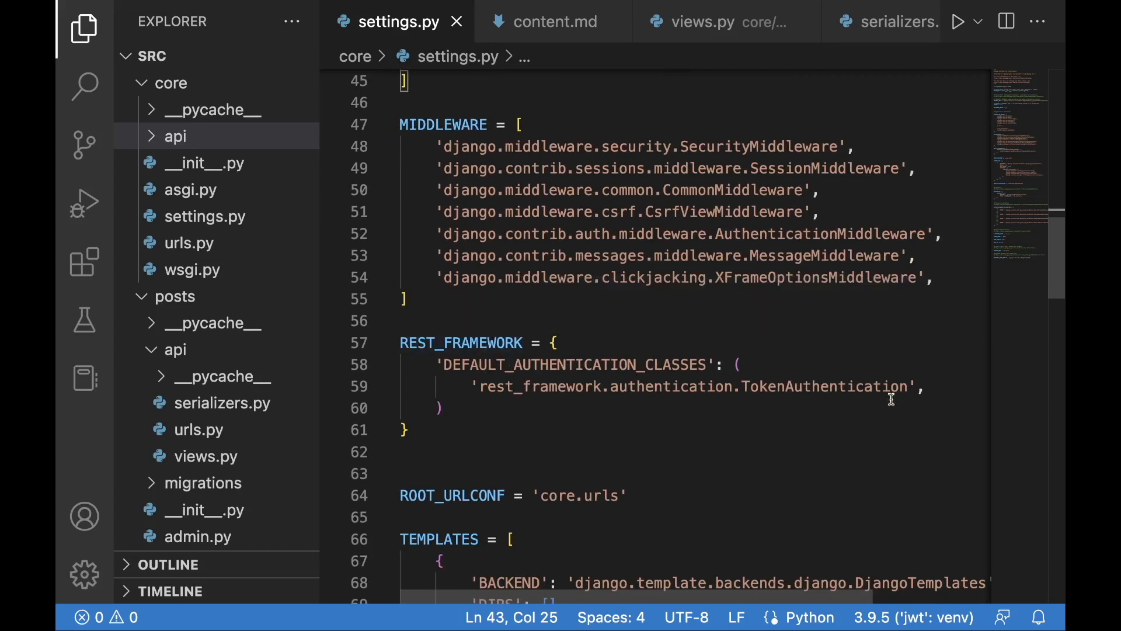
mouse_move(838, 408)
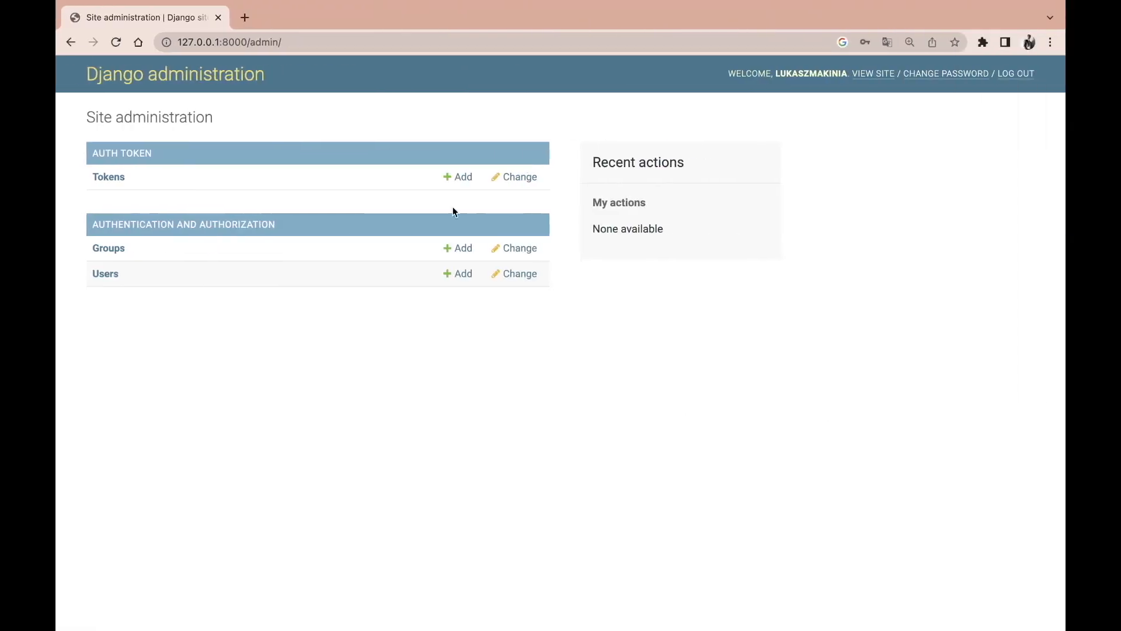
mouse_move(147, 172)
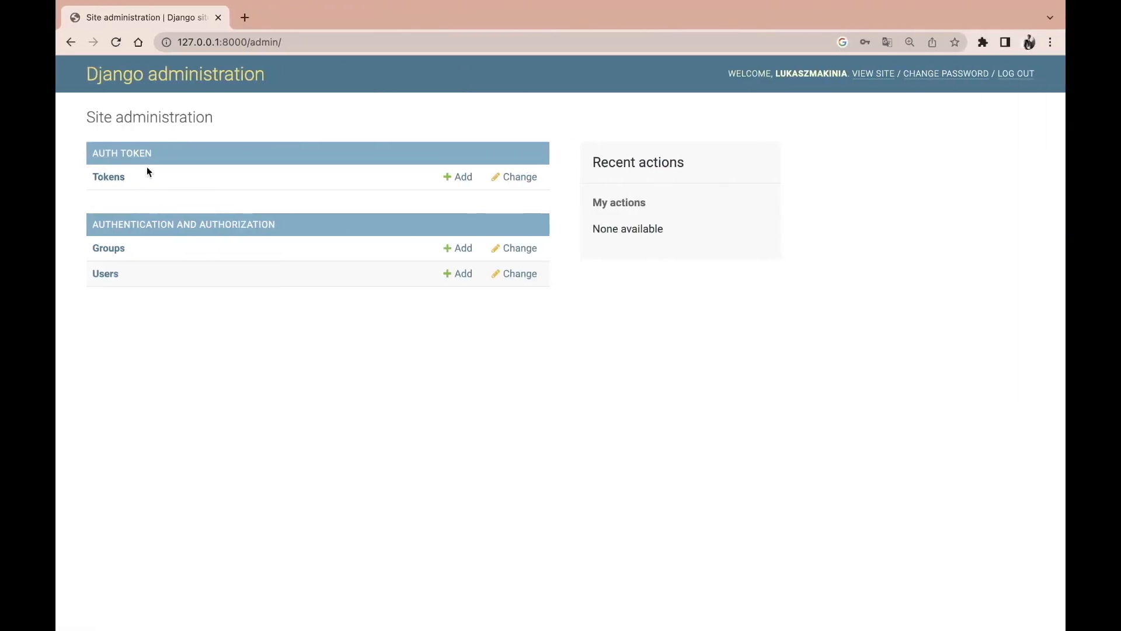
mouse_move(104, 140)
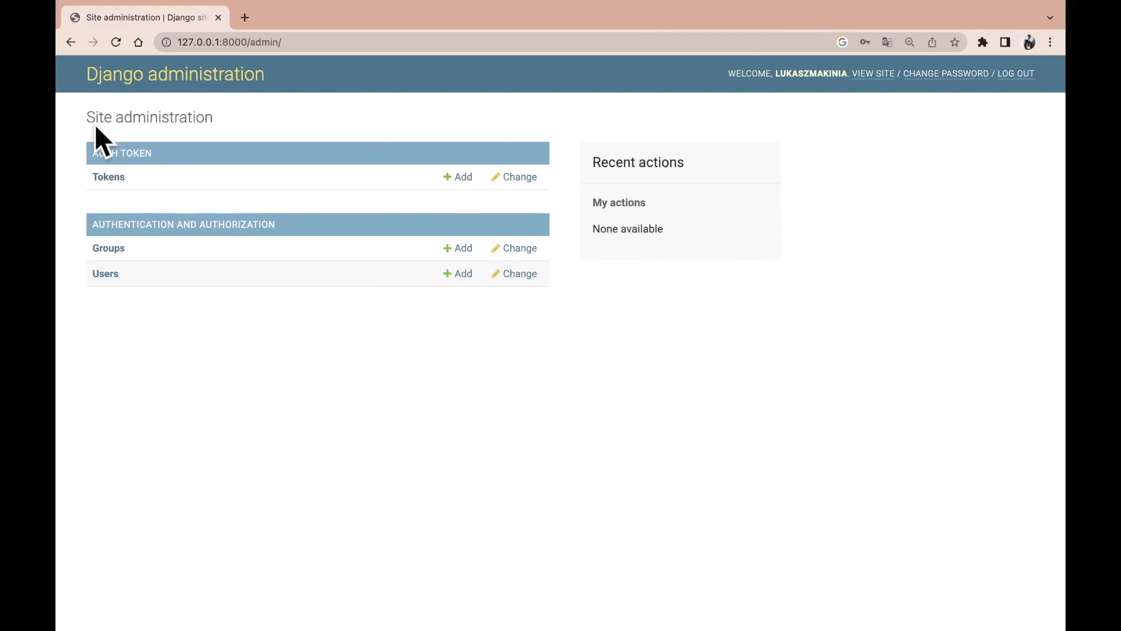
mouse_move(109, 176)
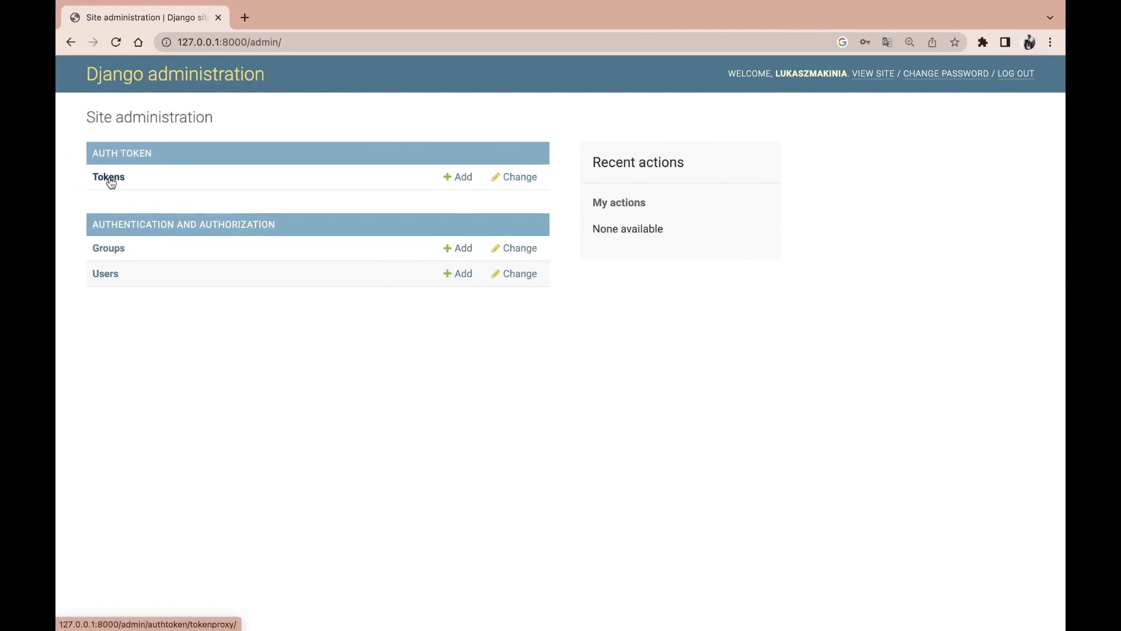
Add a new auth token assigned to the site's user and save it
click(456, 177)
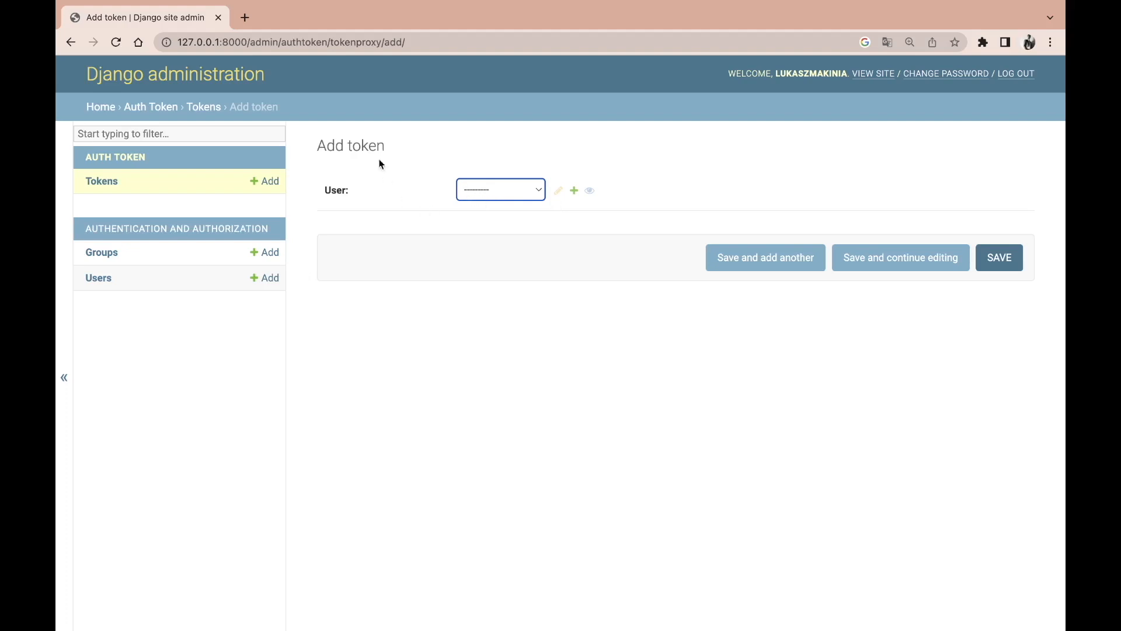
click(500, 189)
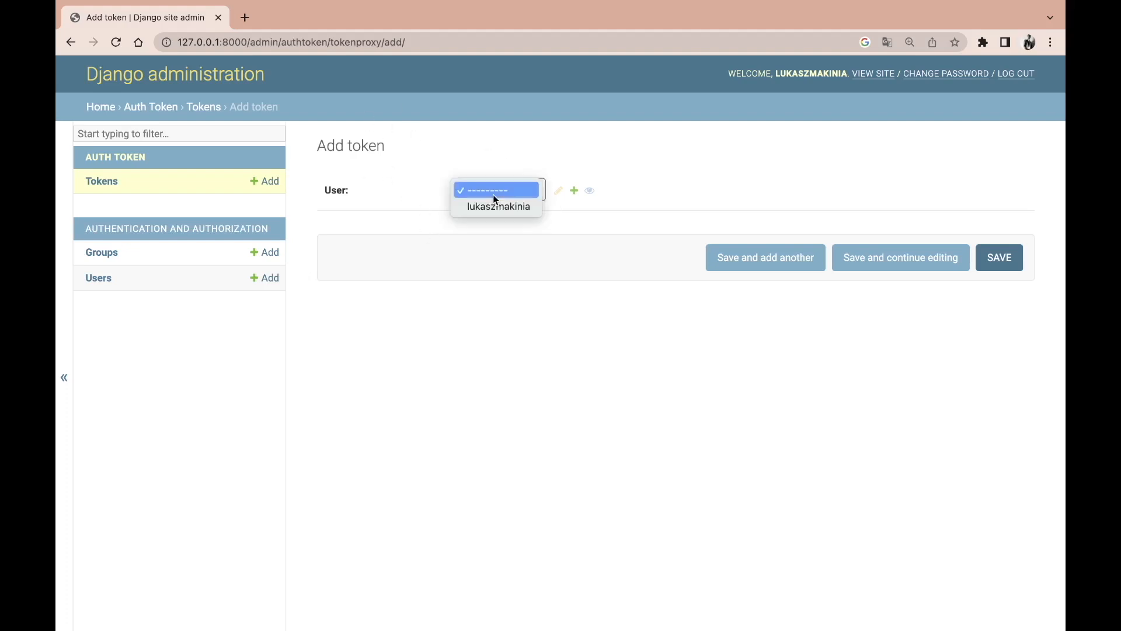
click(497, 206)
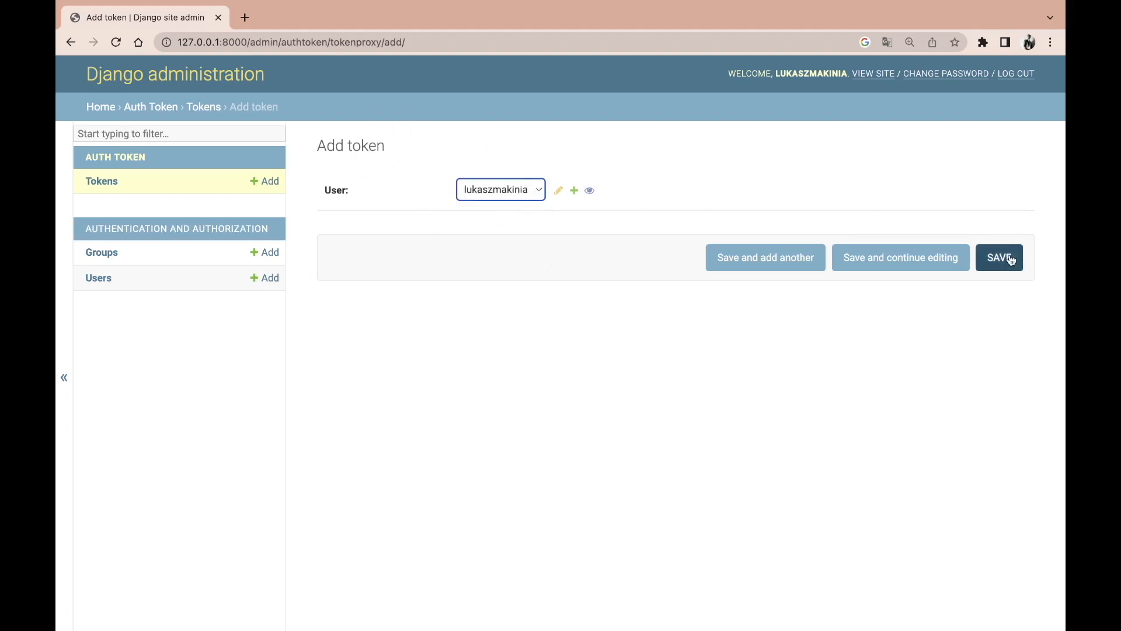
click(999, 257)
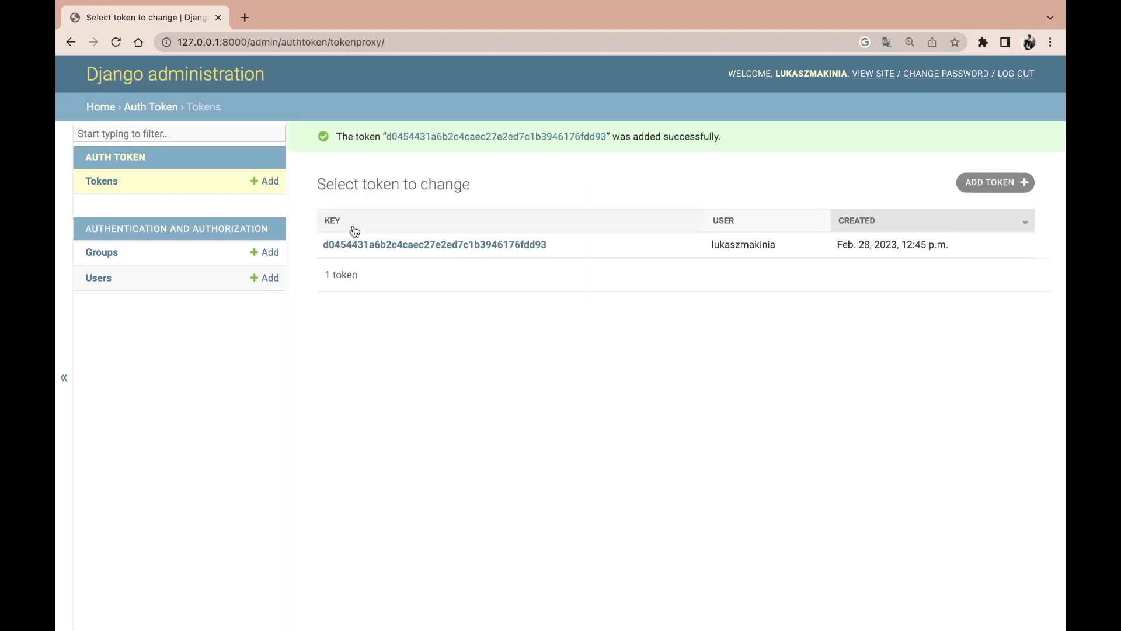
mouse_move(459, 227)
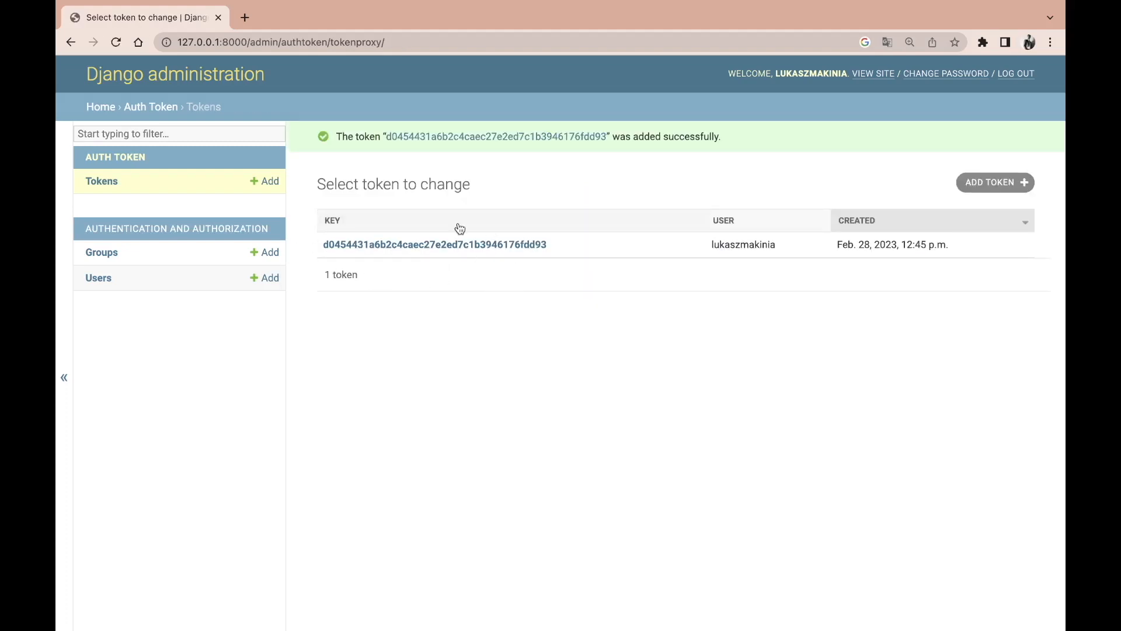
mouse_move(717, 294)
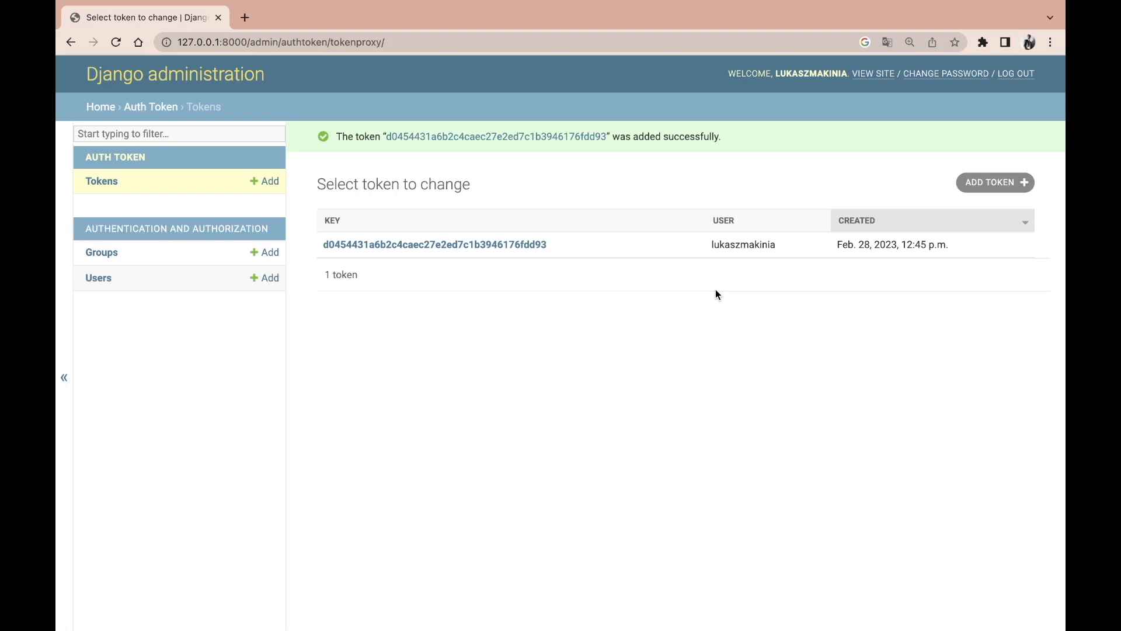
mouse_move(784, 281)
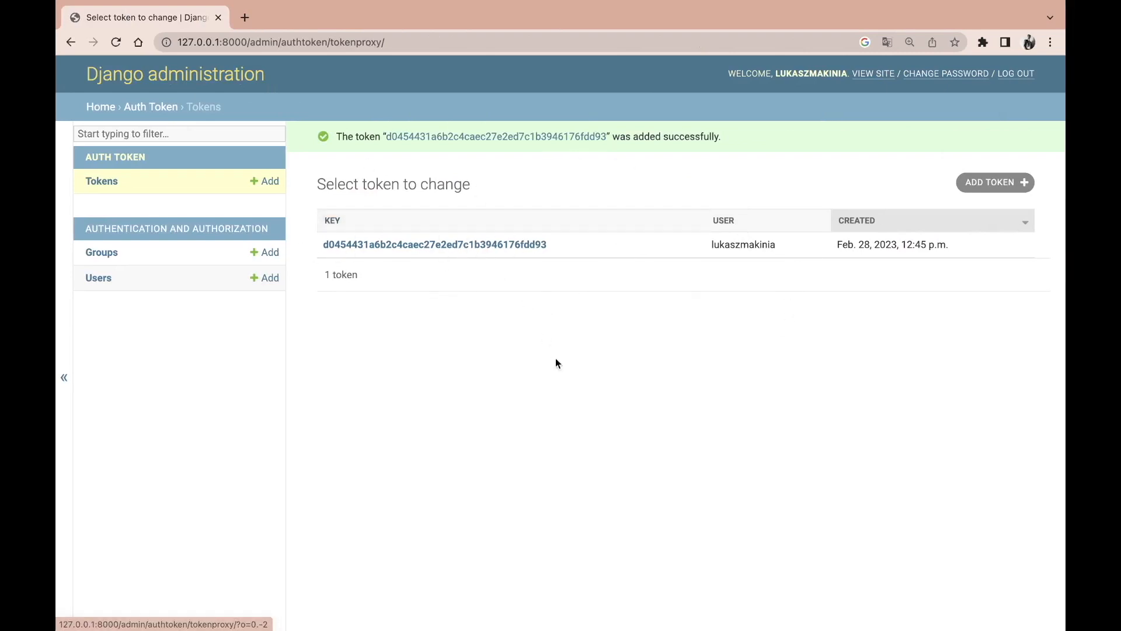
mouse_move(468, 463)
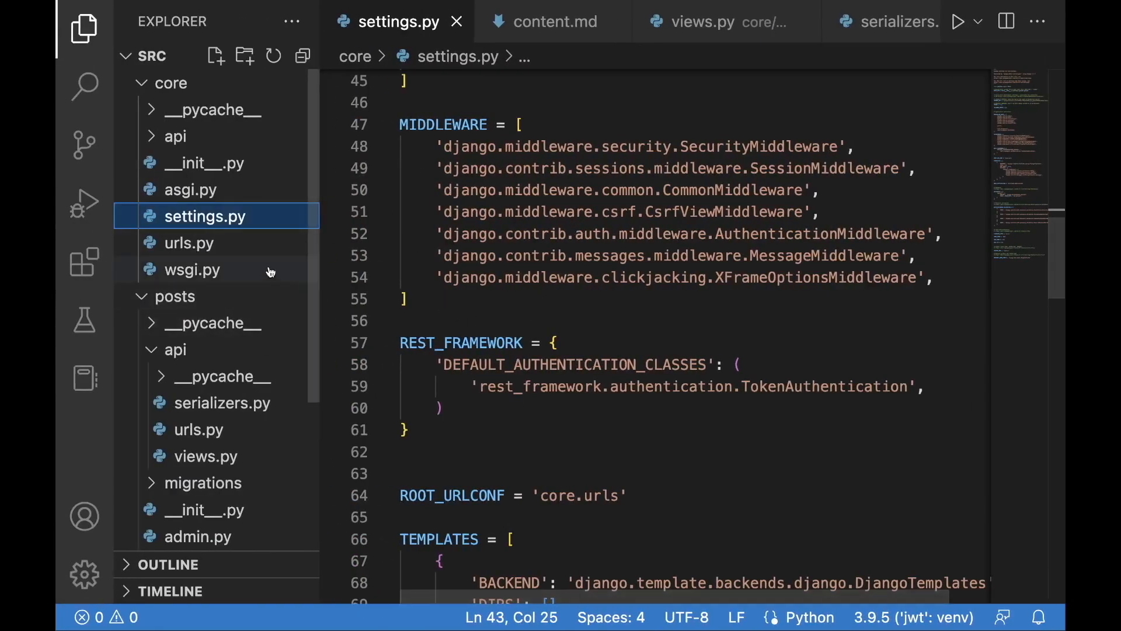
Open core/urls.py to view the api-token-auth/ route to obtain_auth_token
click(190, 242)
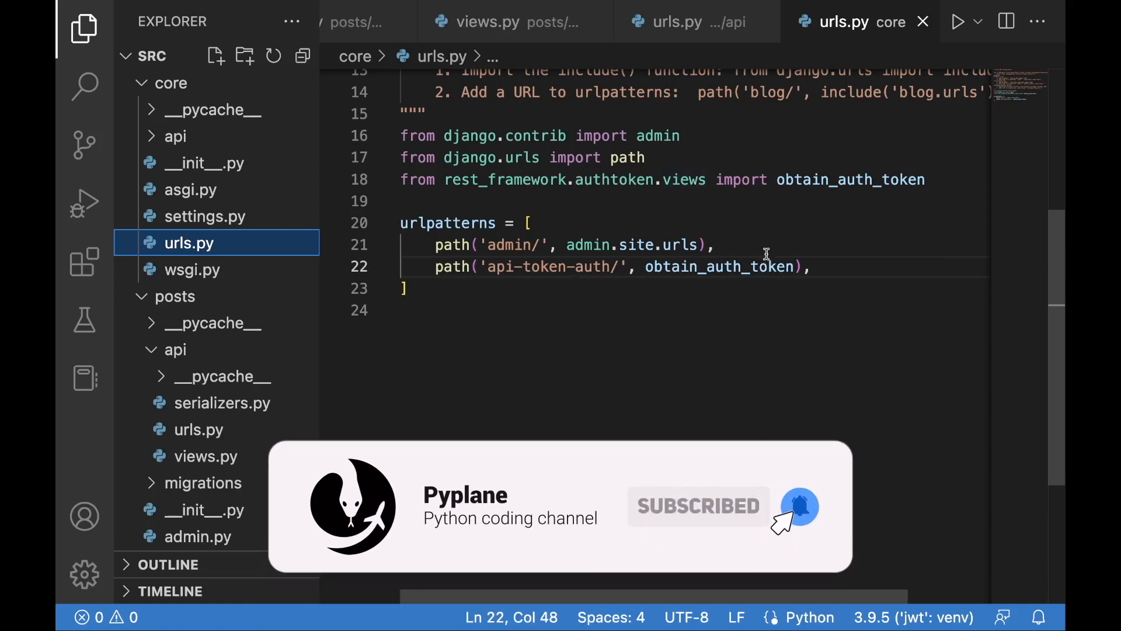
mouse_move(540, 274)
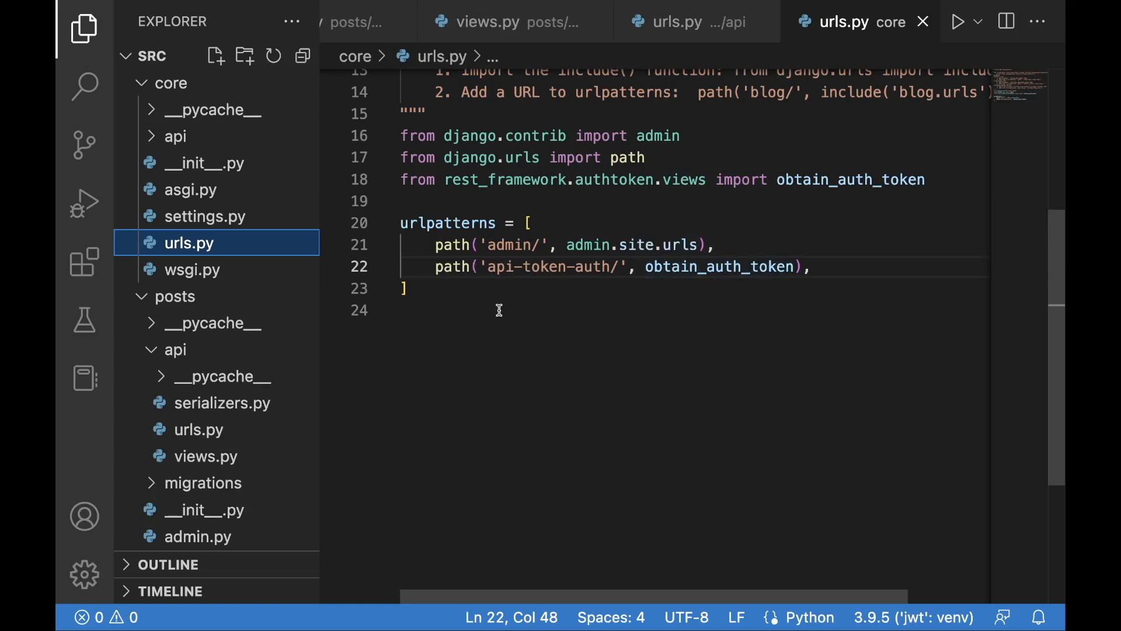
mouse_move(783, 301)
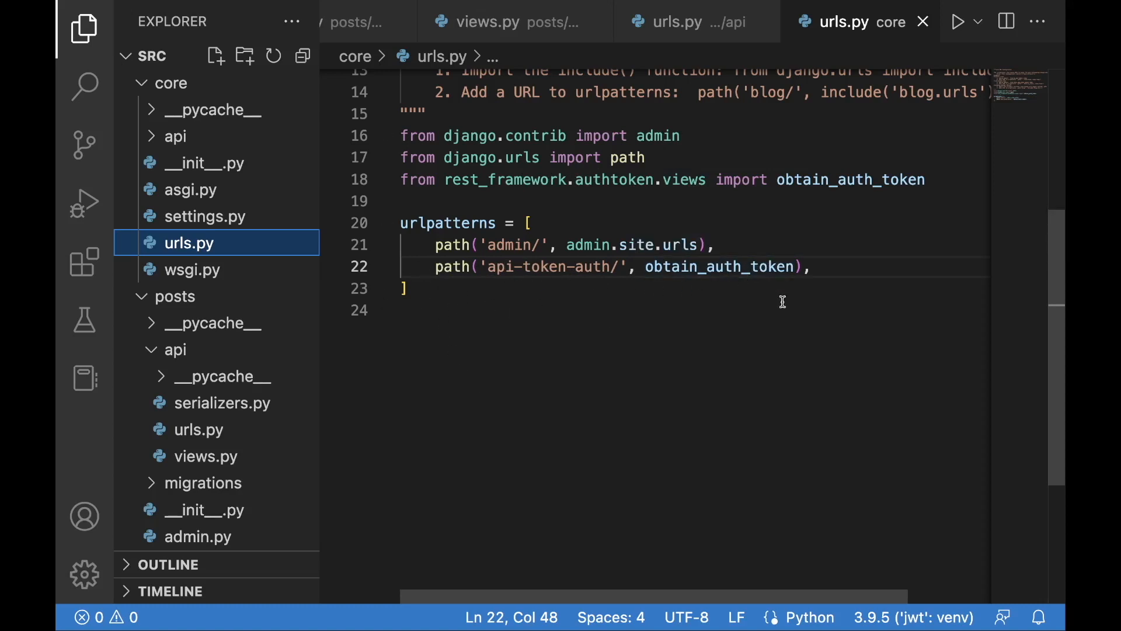
mouse_move(717, 275)
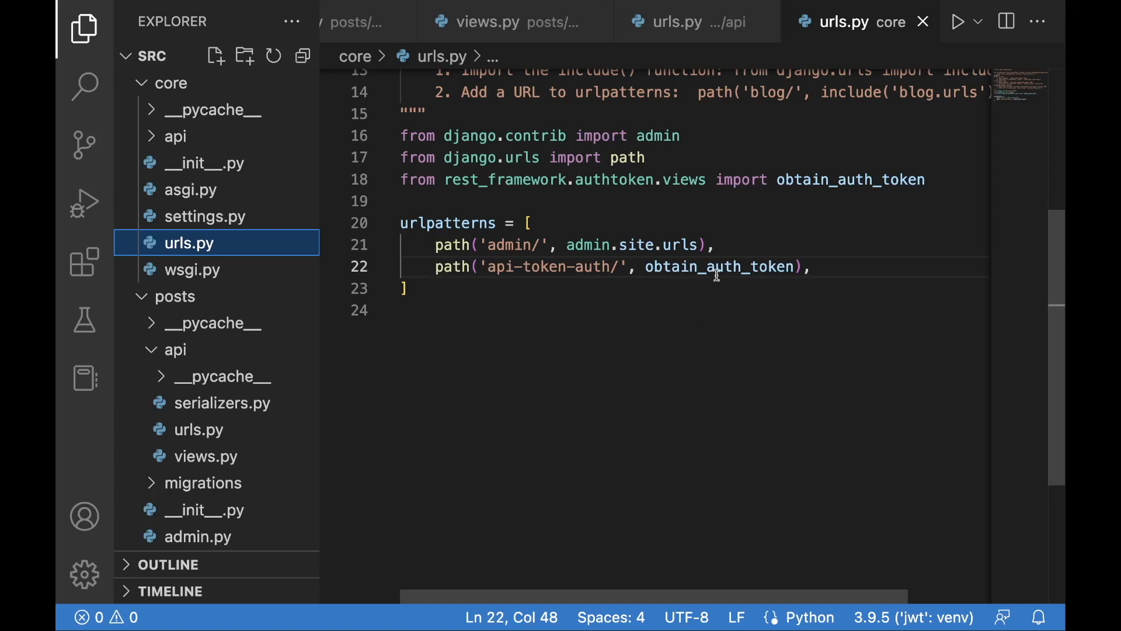
mouse_move(583, 367)
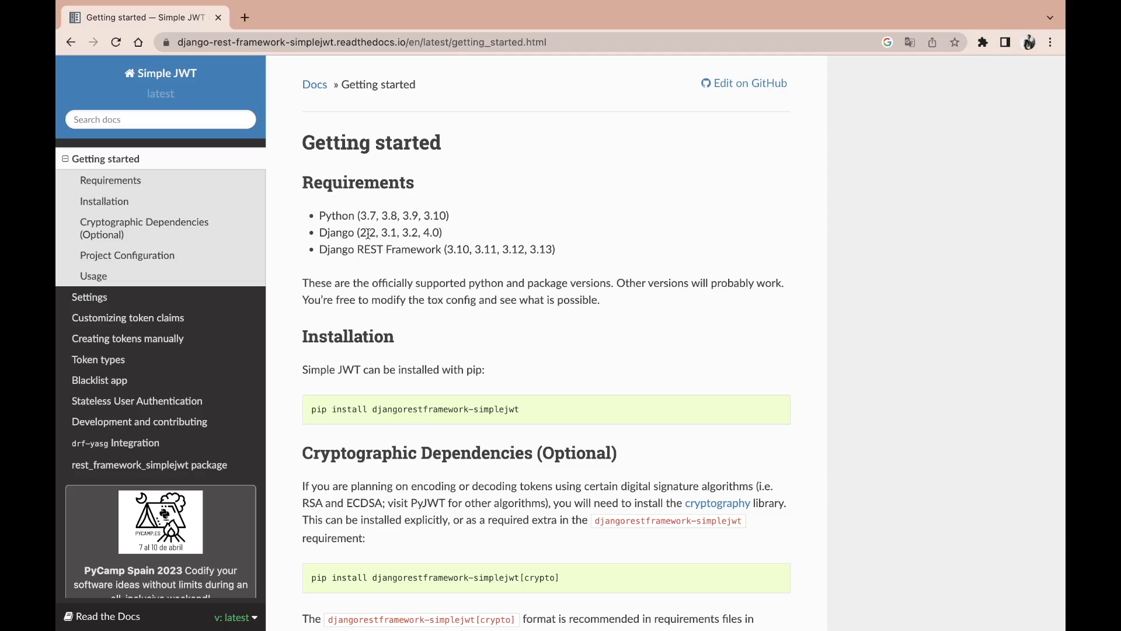
mouse_move(211, 77)
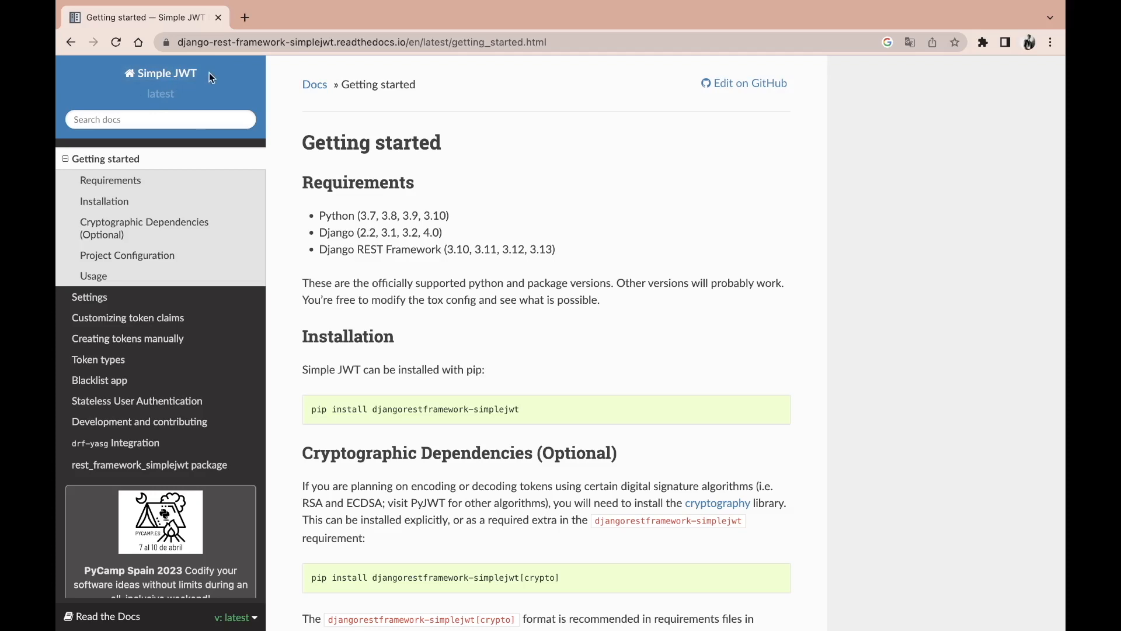
Read Simple JWT's Getting started Requirements and Installation sections
click(104, 201)
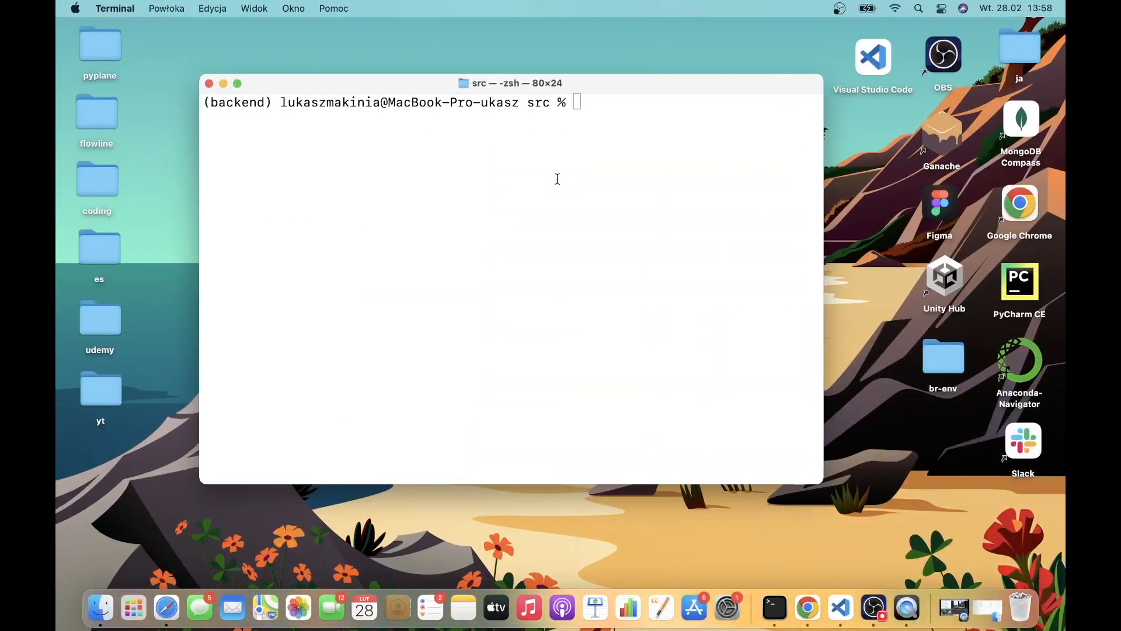
Run pip install djangorestframework-simplejwt and start typing a python manage.py command
text(pip install djangorestframework-simplejwt)
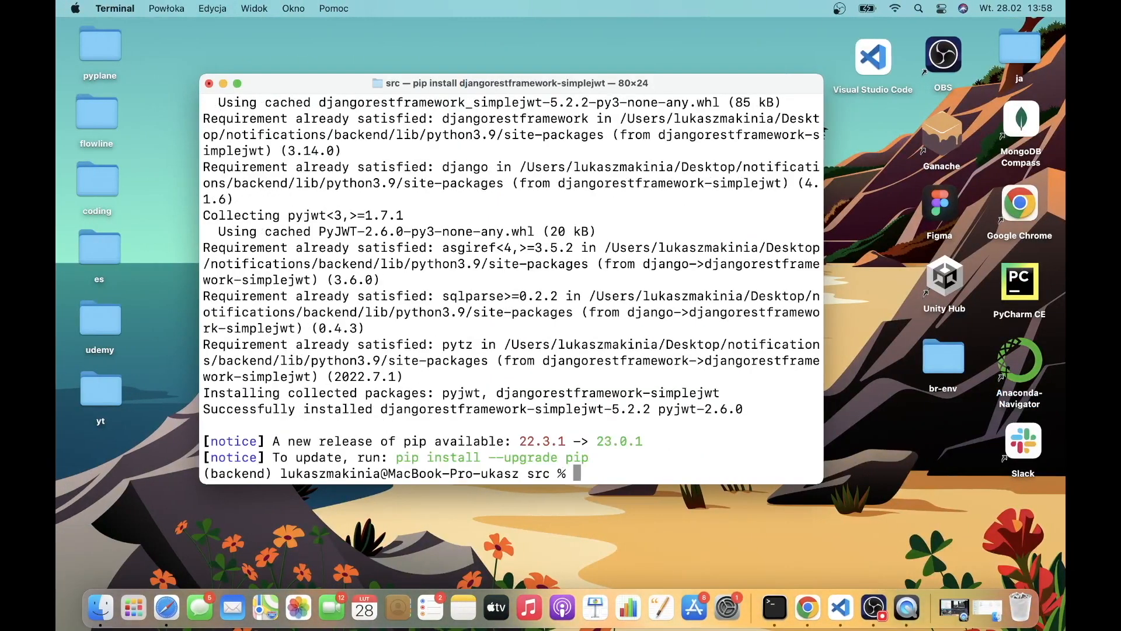
text(p)
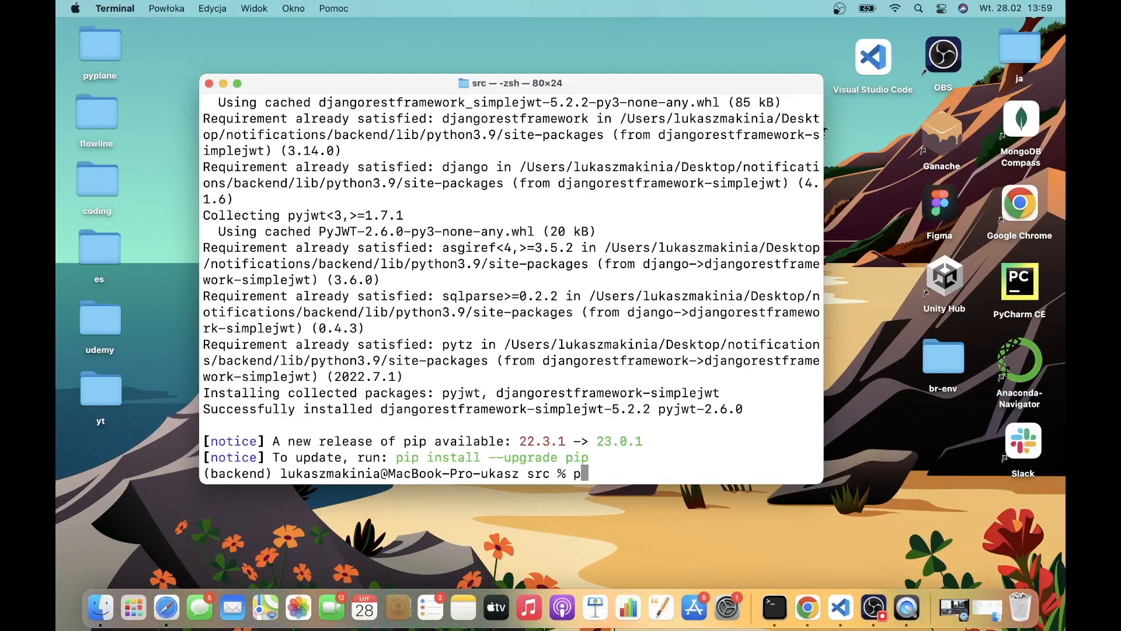
text(ython manage.p)
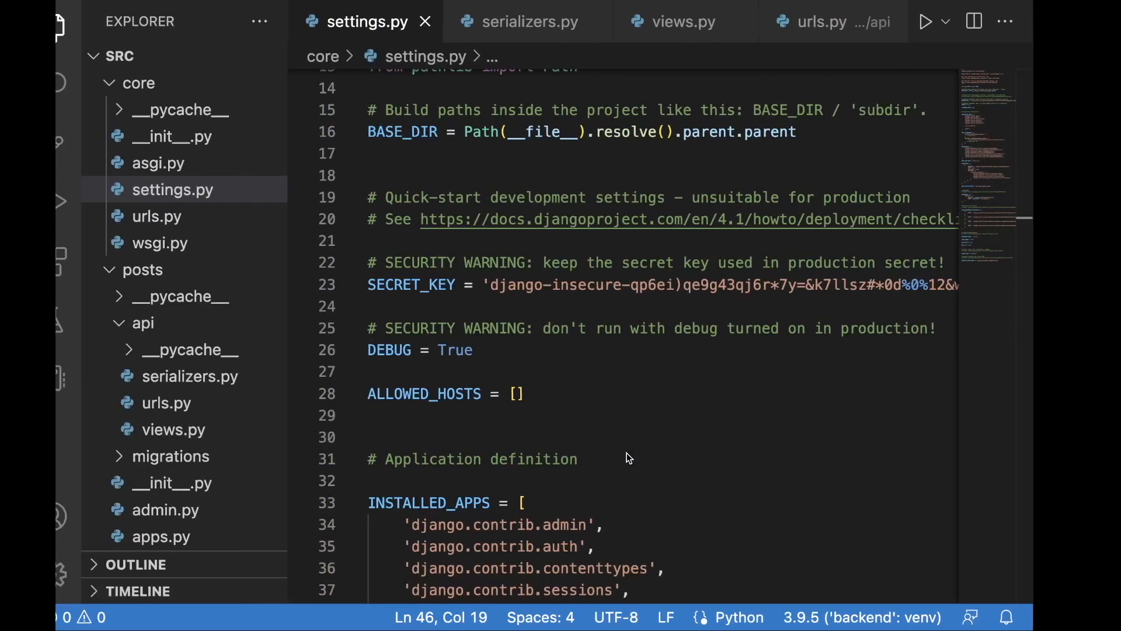
Replace the '# add later jwt' comment with 'rest_framework_simplejwt.authentication.JWTAuthentication',
scroll(down, 3)
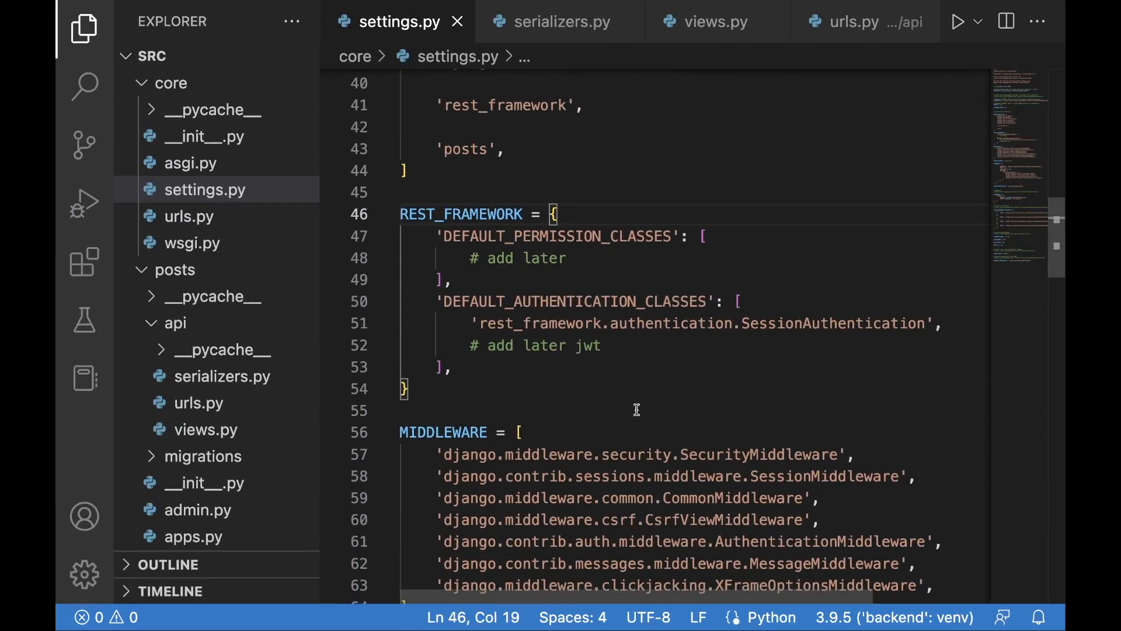
text('rest_framework_simplejwt.authentication.JWTAuthentication',)
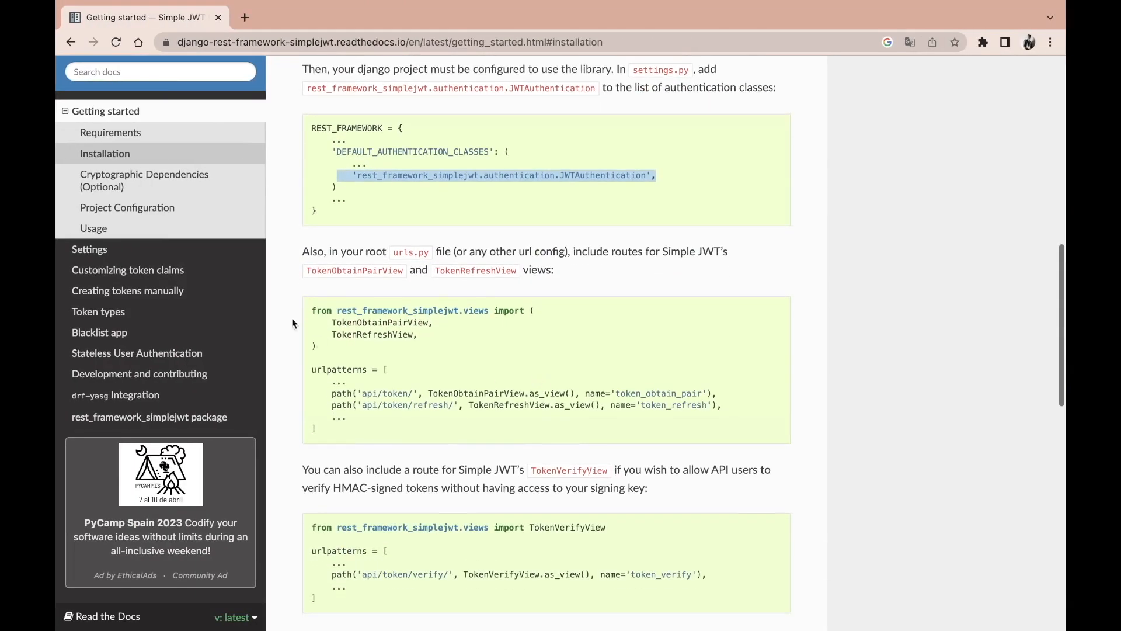
mouse_move(423, 392)
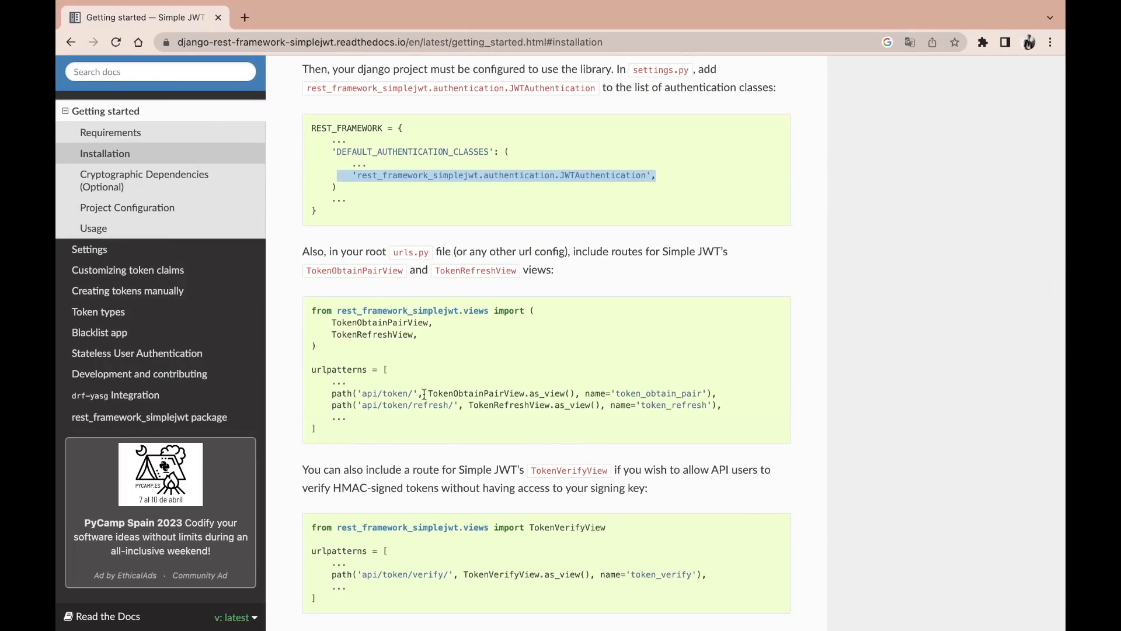
Open Simple JWT's Settings page and scroll through the default SIMPLE_JWT values
click(89, 249)
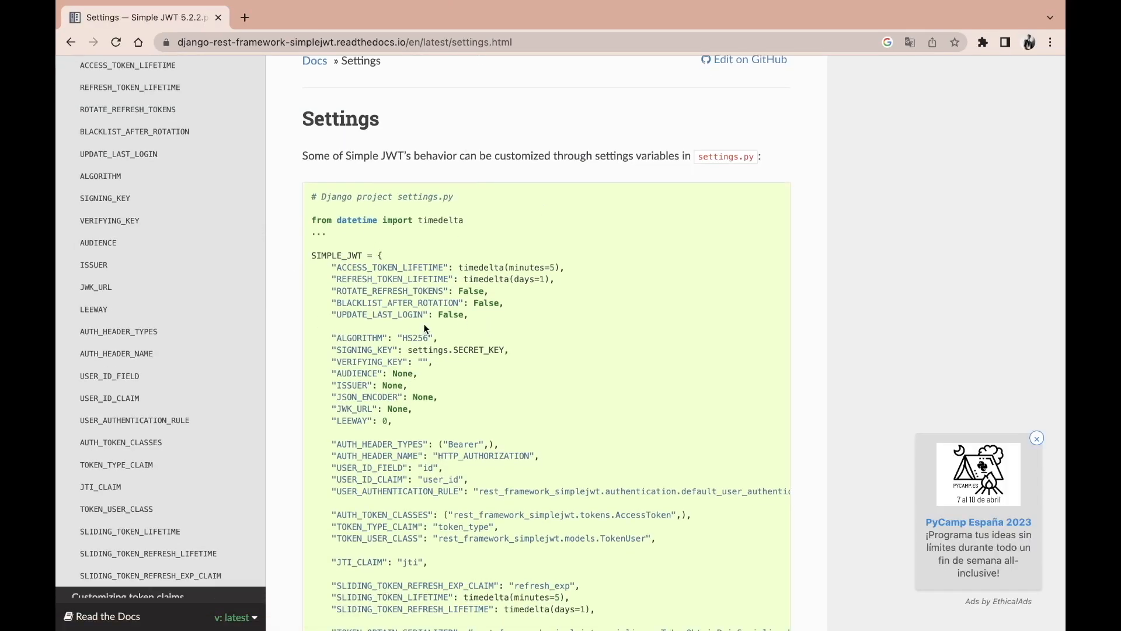
scroll(down, 3)
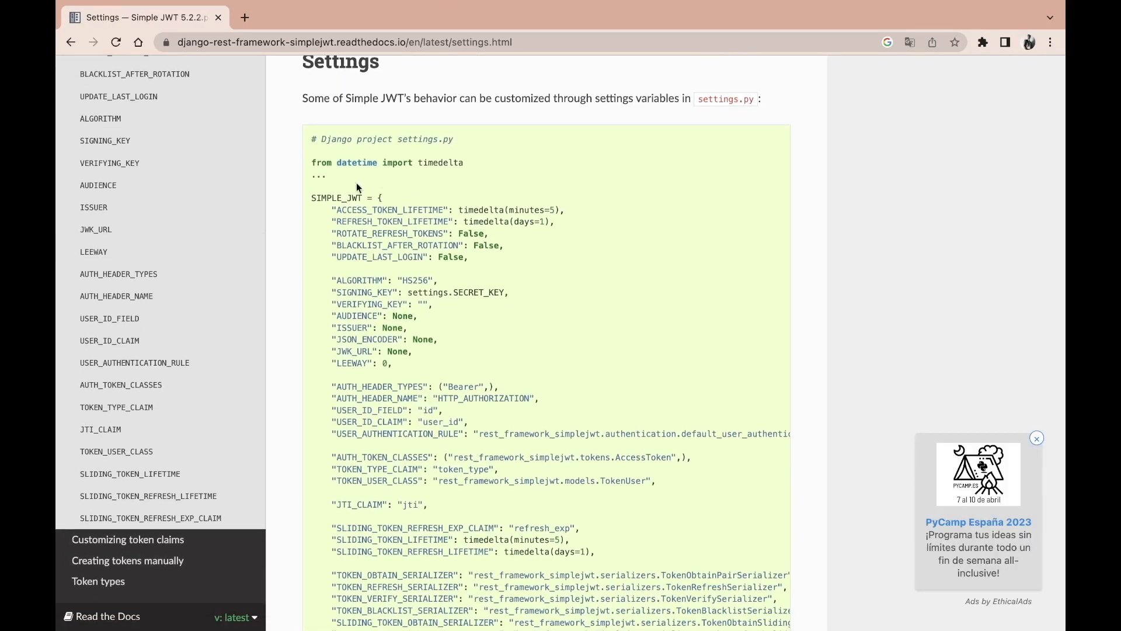
scroll(down, 3)
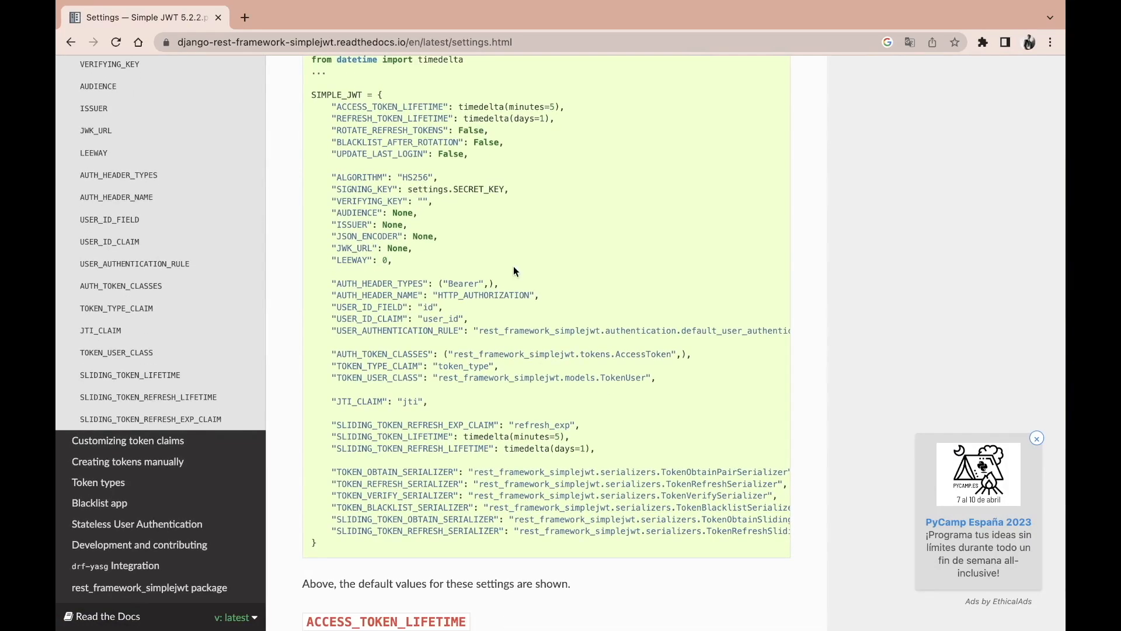
mouse_move(572, 124)
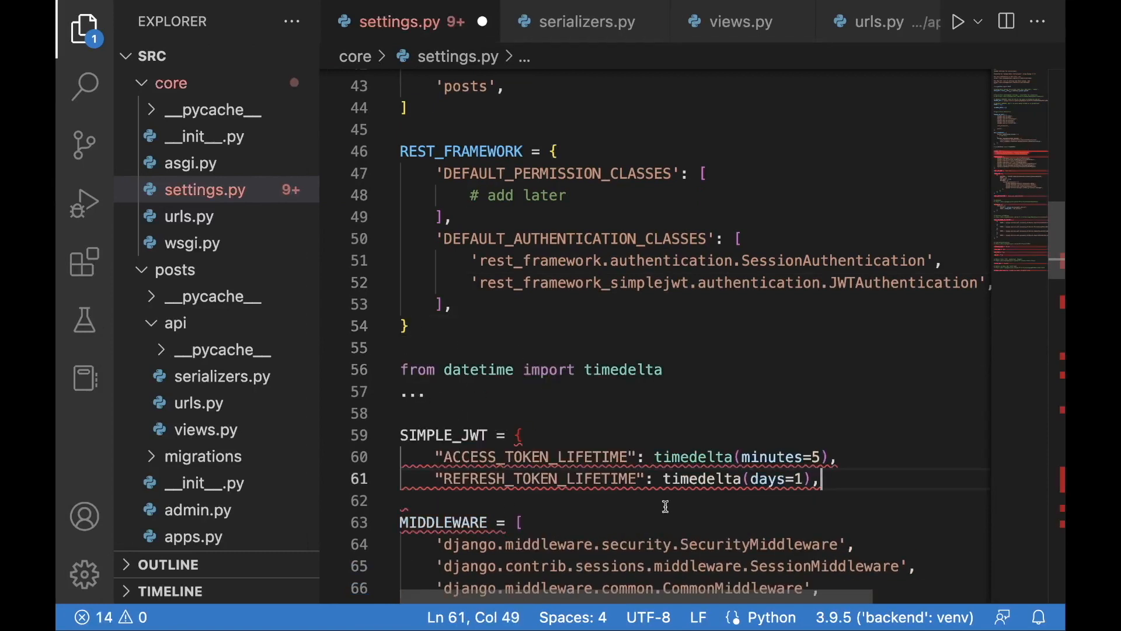
Trim the pasted SIMPLE_JWT block and change the access token lifetime from minutes=5 to minutes=1
key(Backspace)
text(})
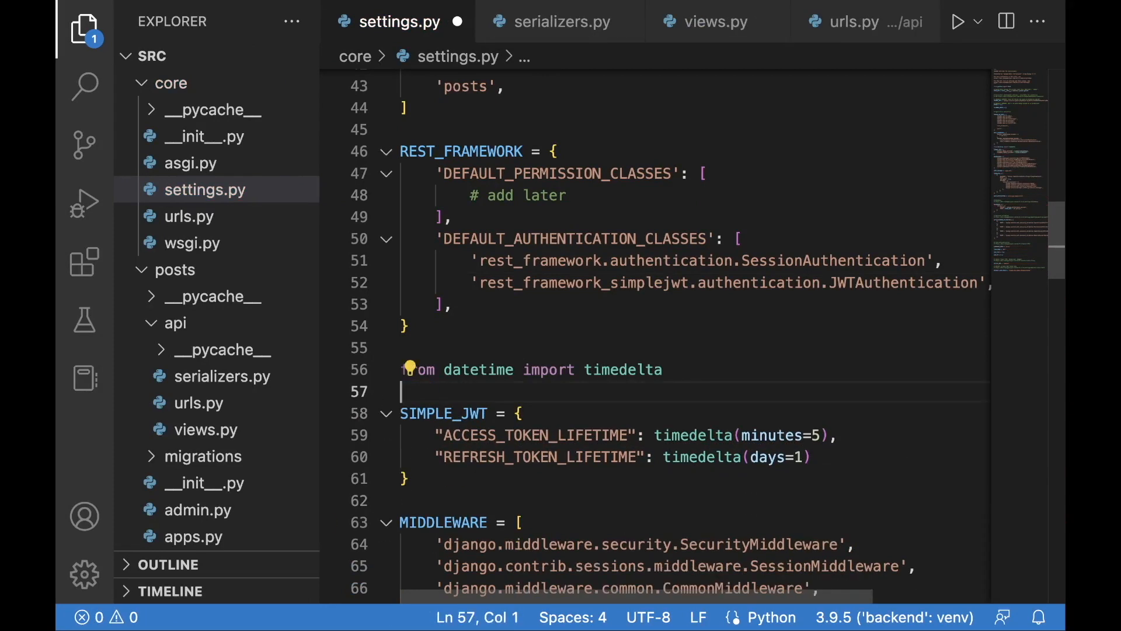
click(819, 435)
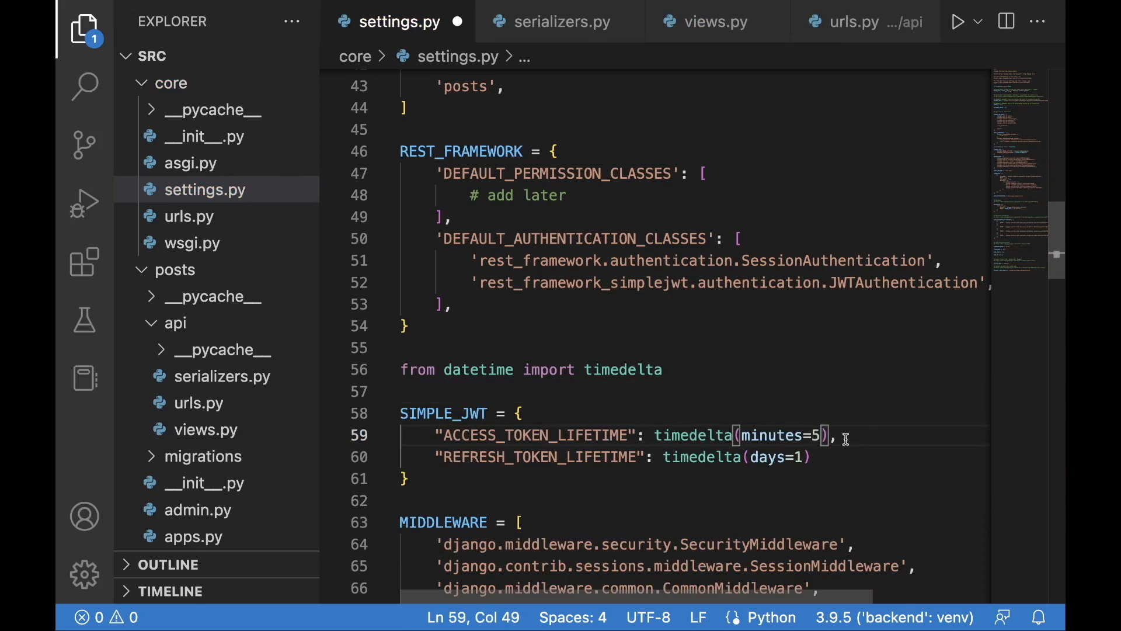
text(1)
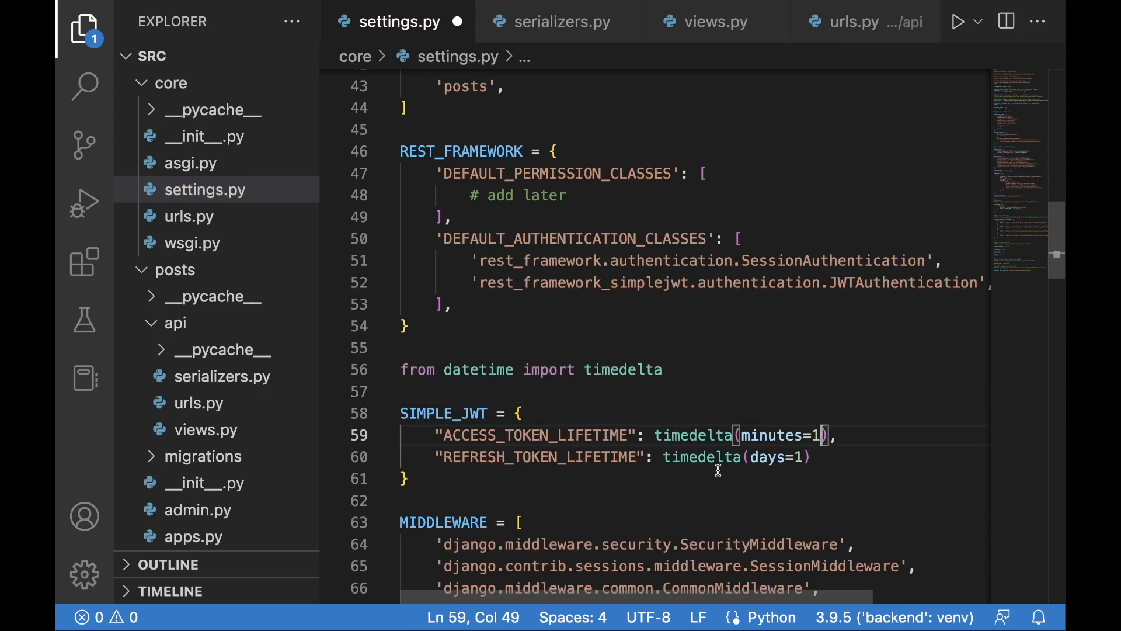
mouse_move(764, 465)
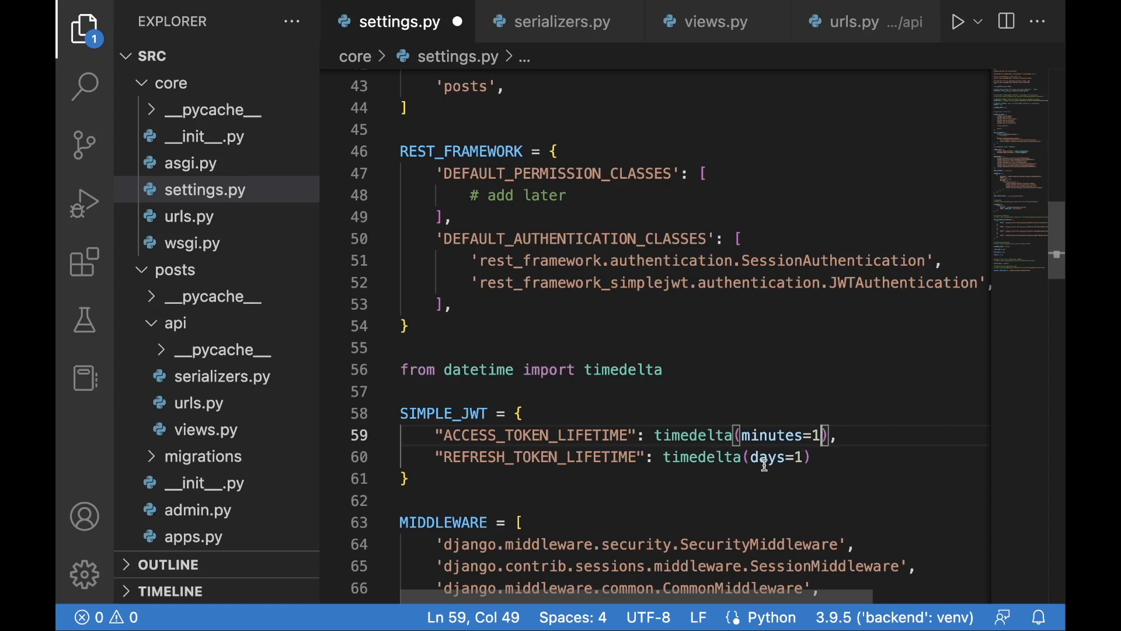
mouse_move(814, 479)
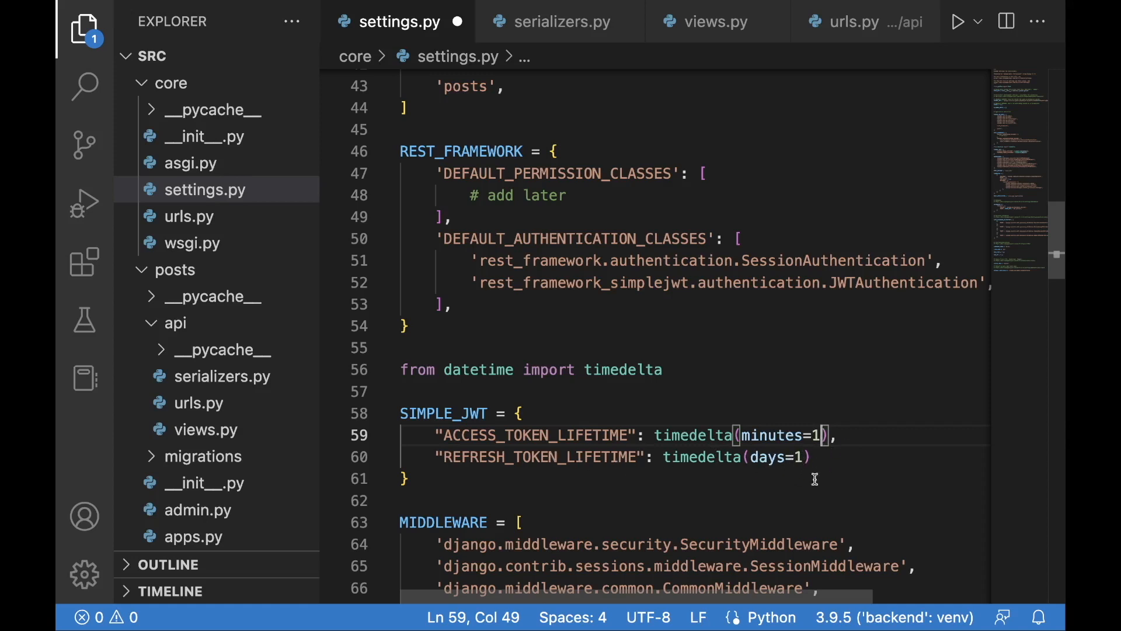
mouse_move(804, 438)
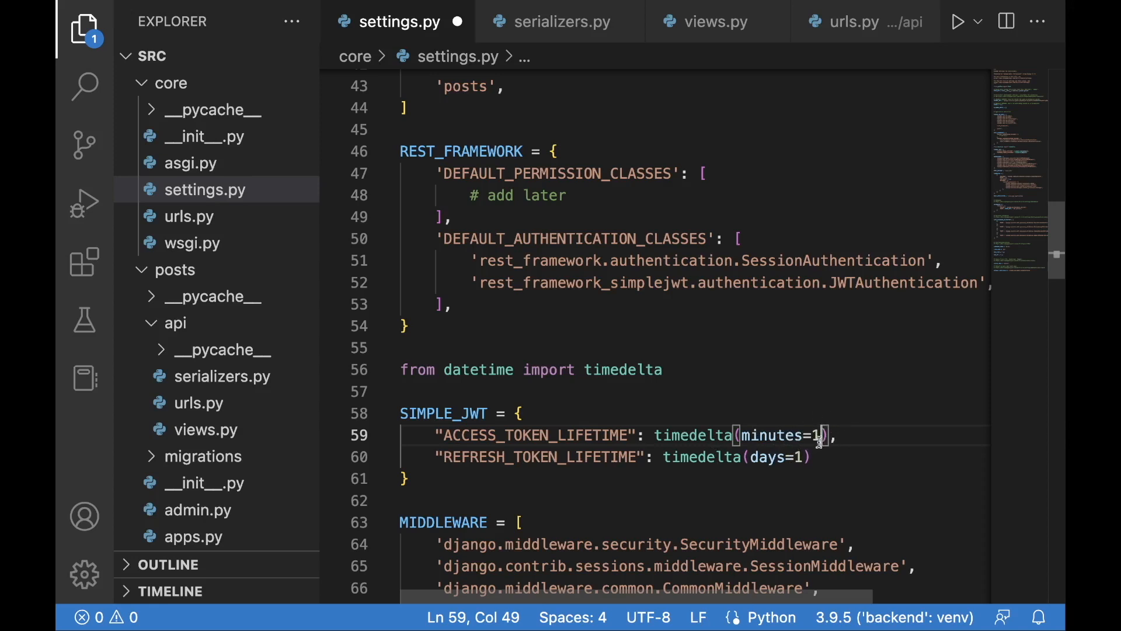
mouse_move(783, 436)
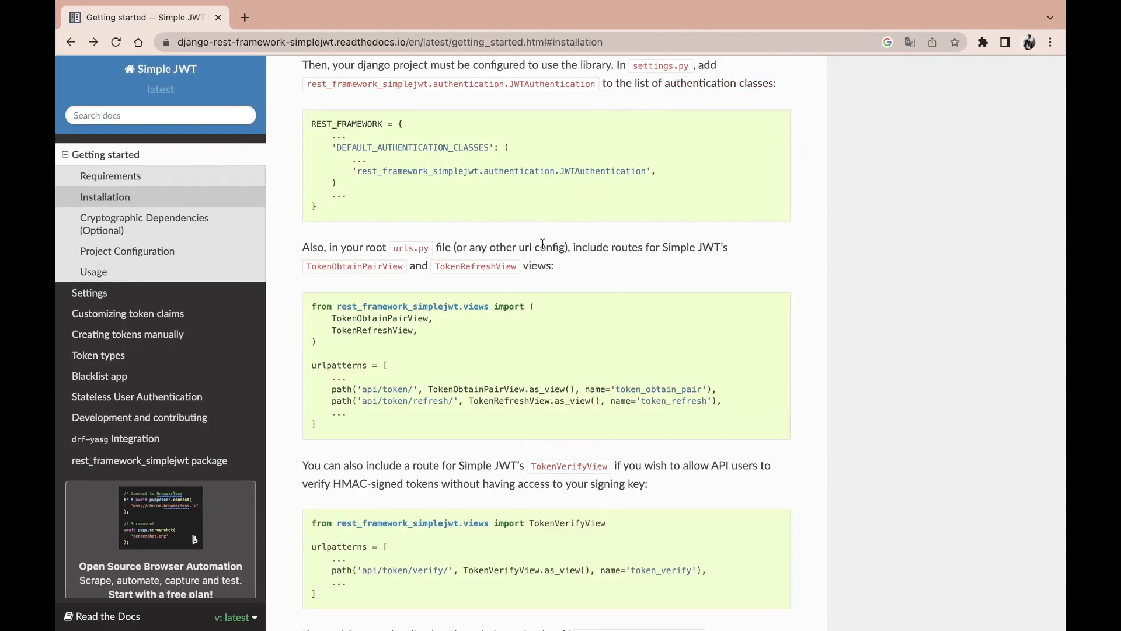
Scroll Getting started to the urlpatterns example with TokenObtainPairView and TokenRefreshView routes
scroll(down, 3)
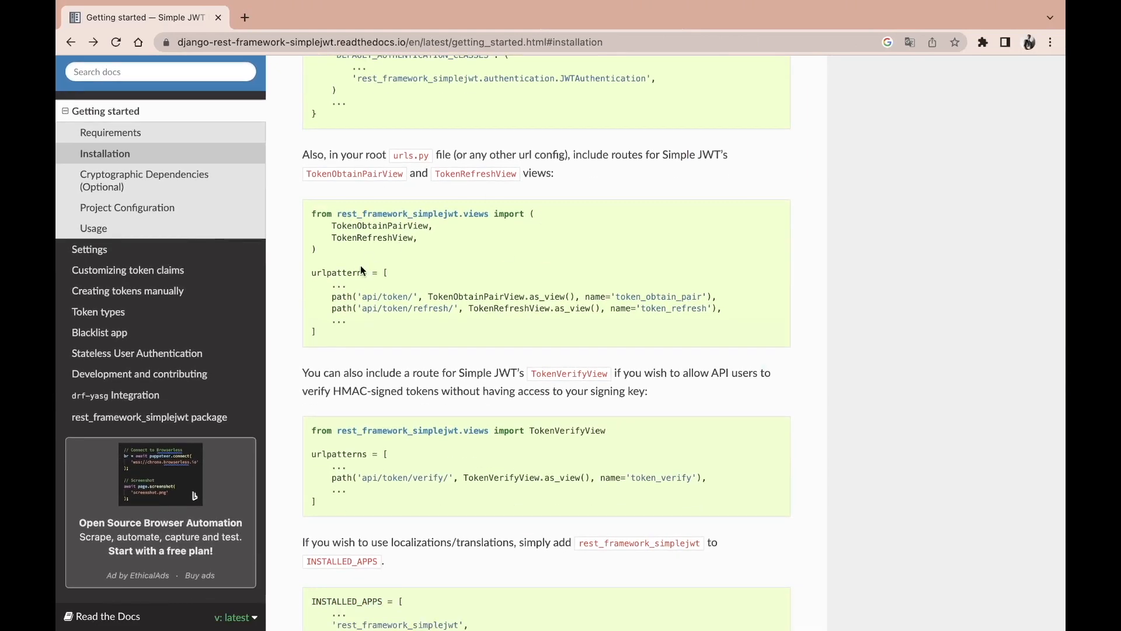
mouse_move(392, 283)
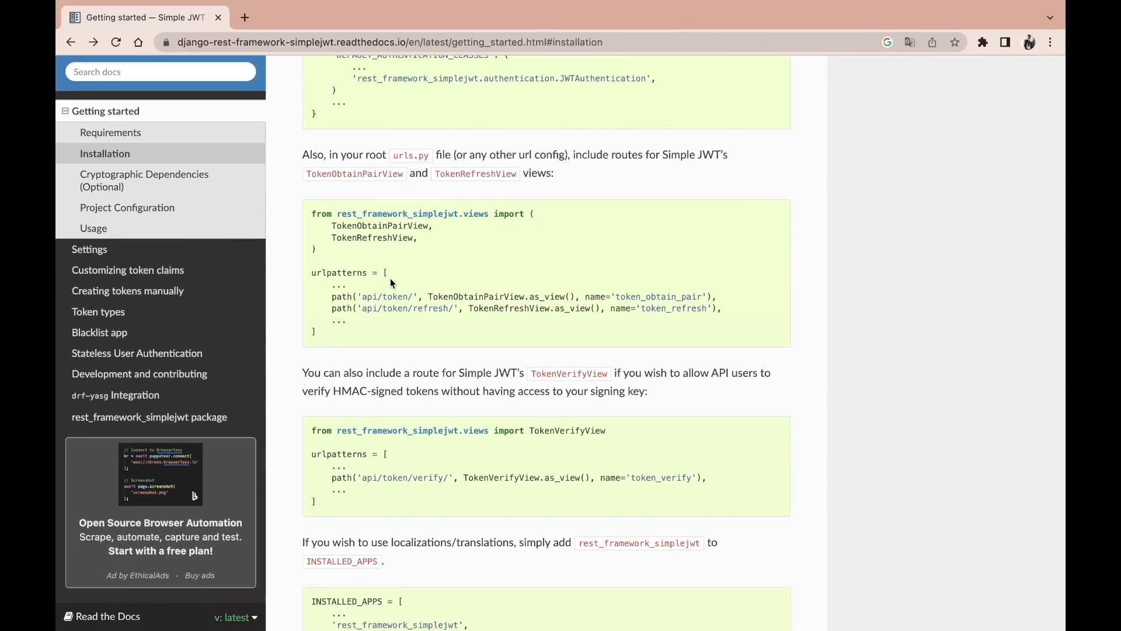
mouse_move(579, 286)
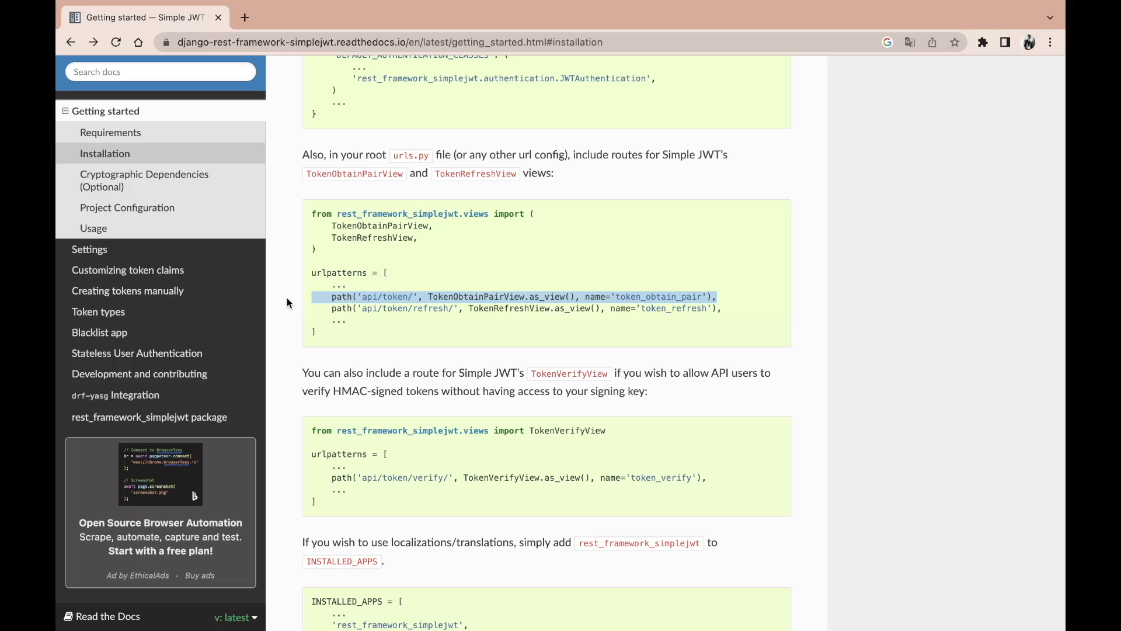
mouse_move(728, 318)
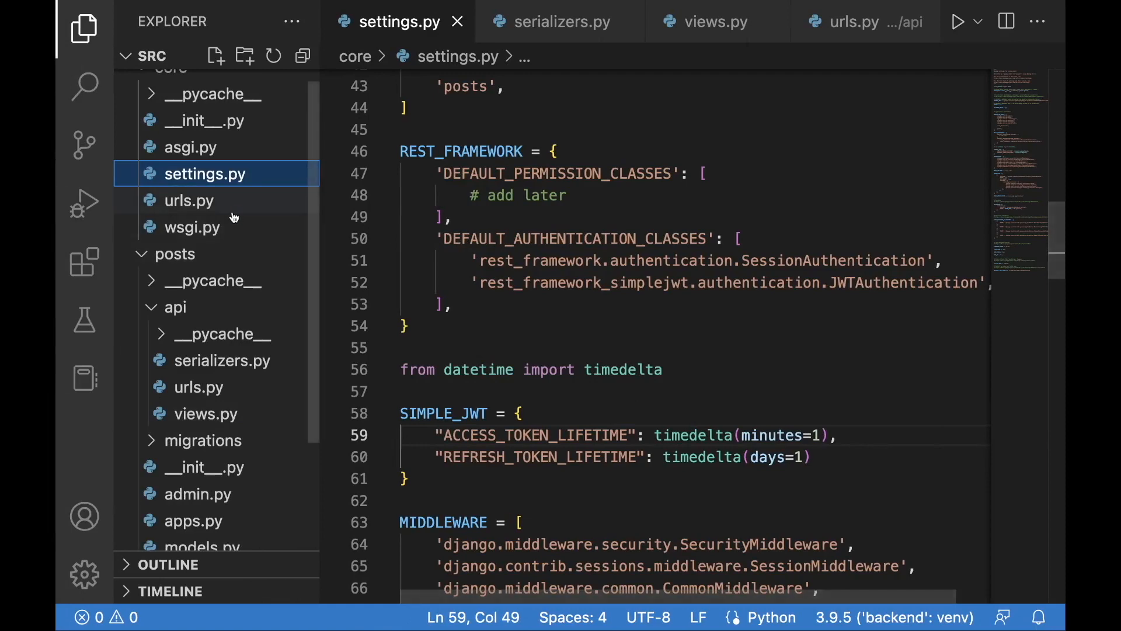
Open core/urls.py and paste the TokenObtainPairView and TokenRefreshView import below existing imports
click(188, 201)
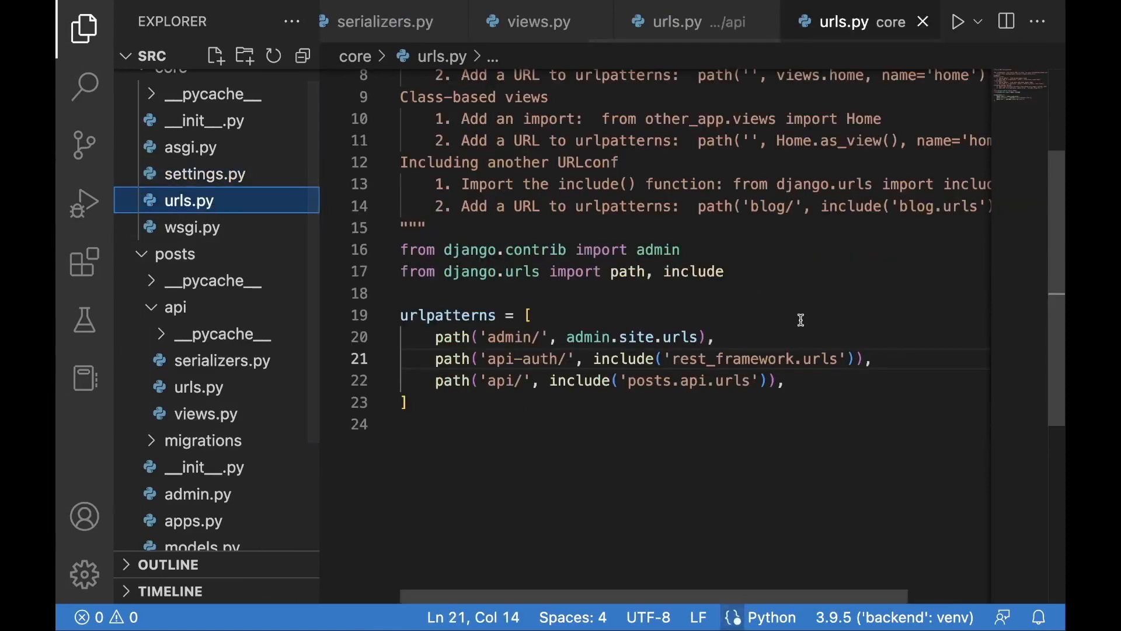
click(724, 271)
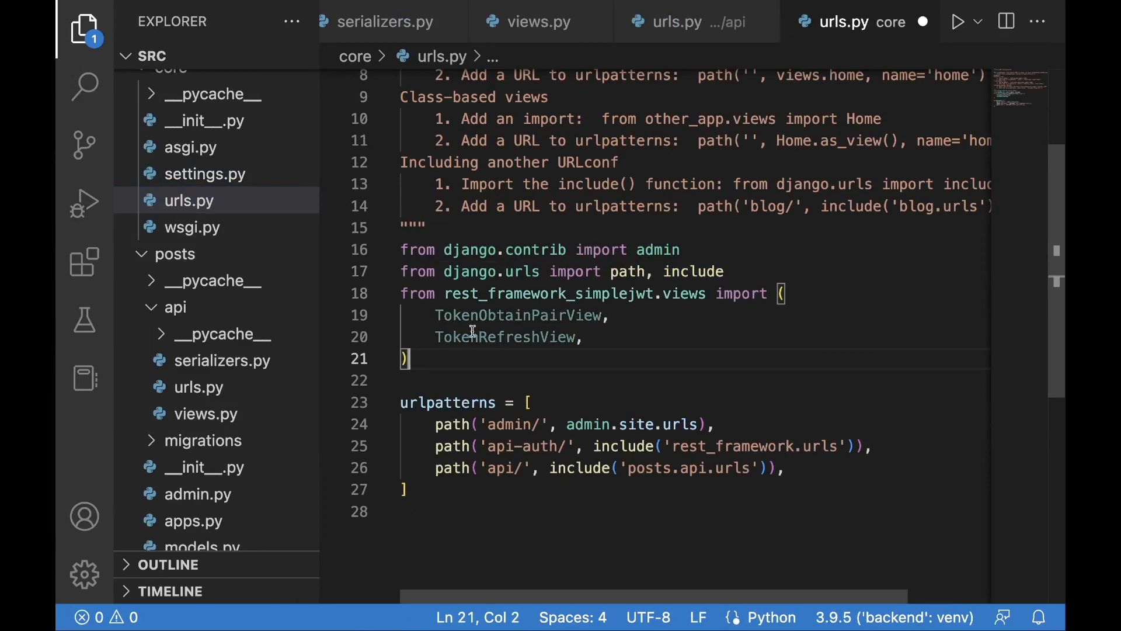
mouse_move(556, 338)
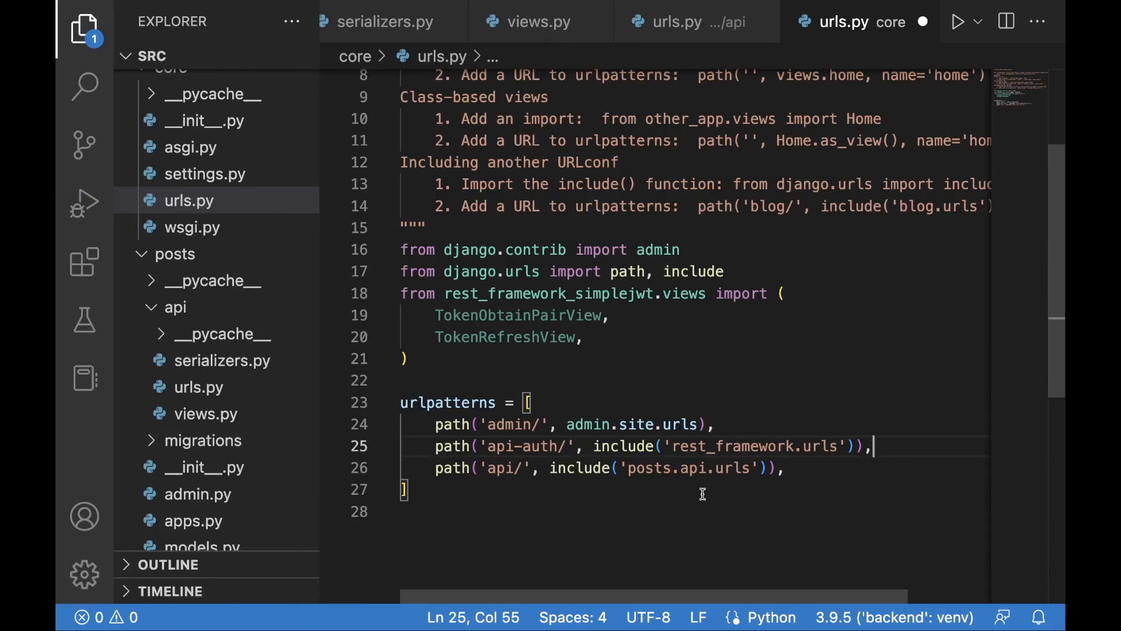
mouse_move(461, 468)
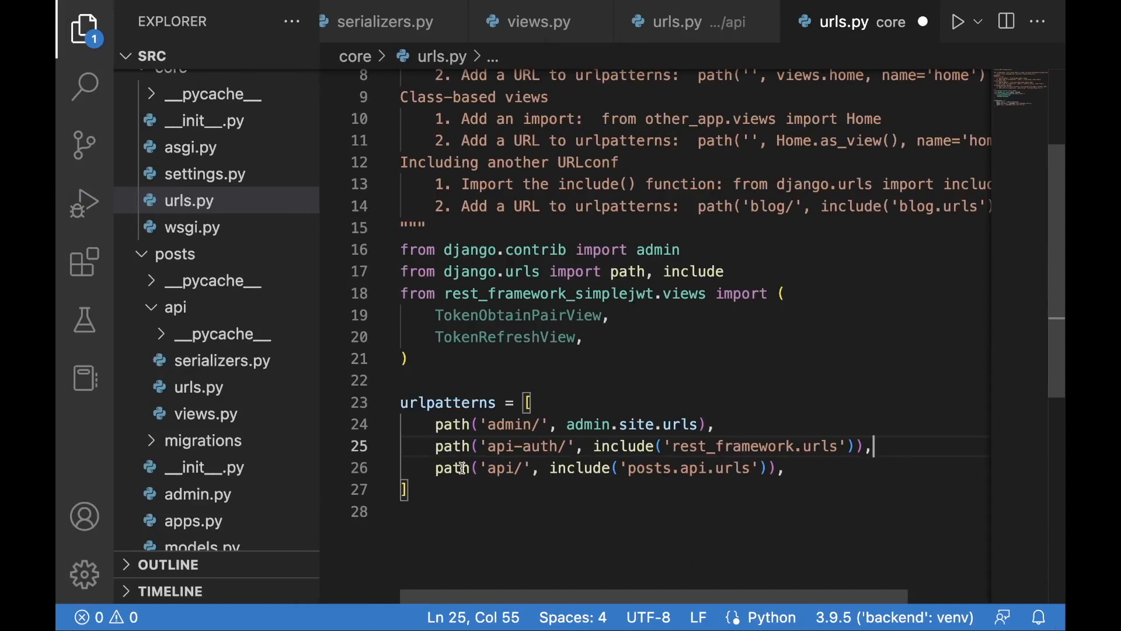
click(625, 469)
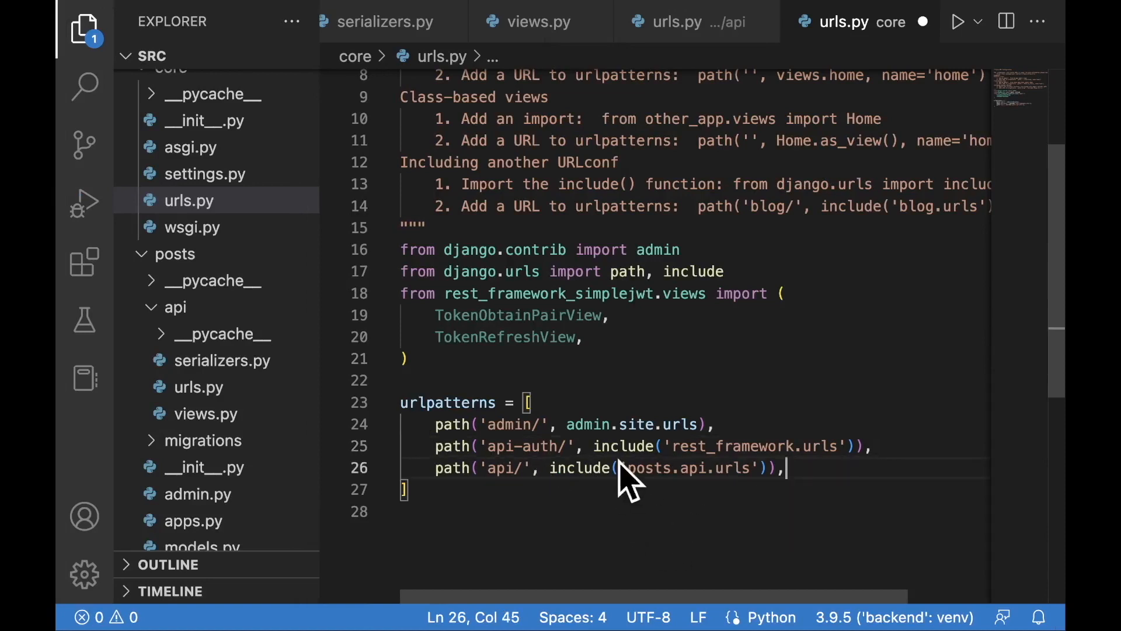
mouse_move(766, 476)
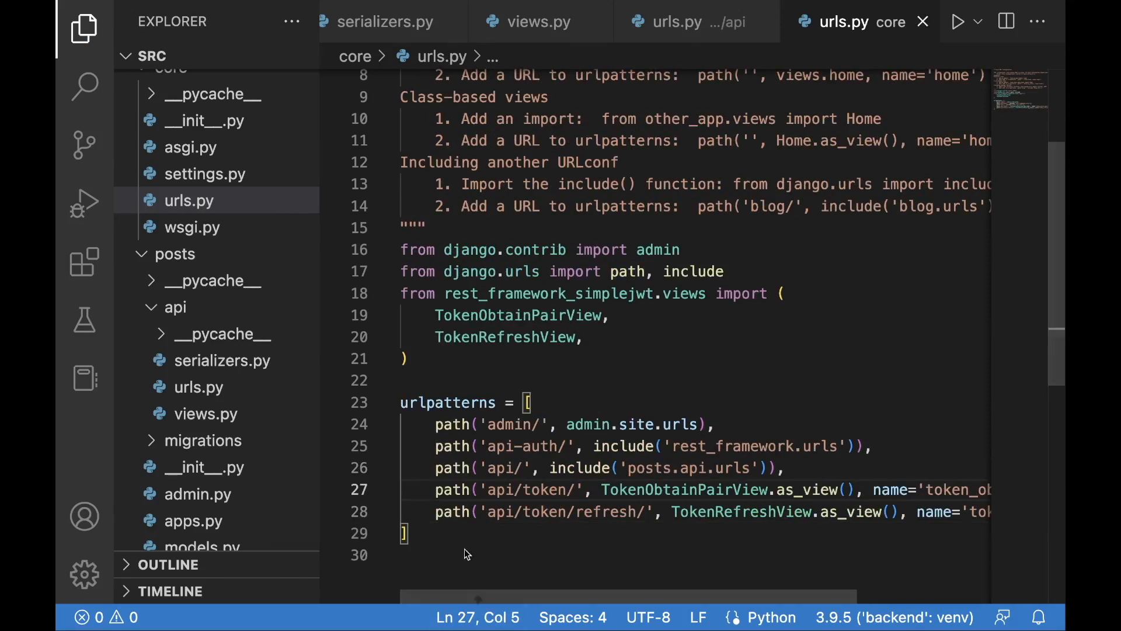
mouse_move(717, 395)
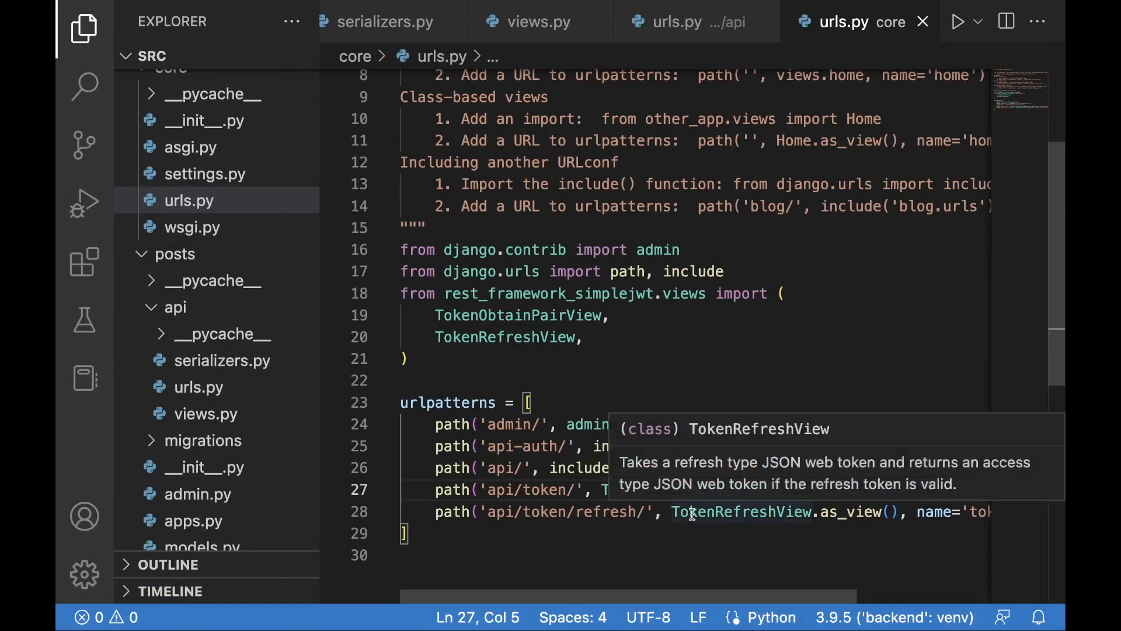
mouse_move(724, 490)
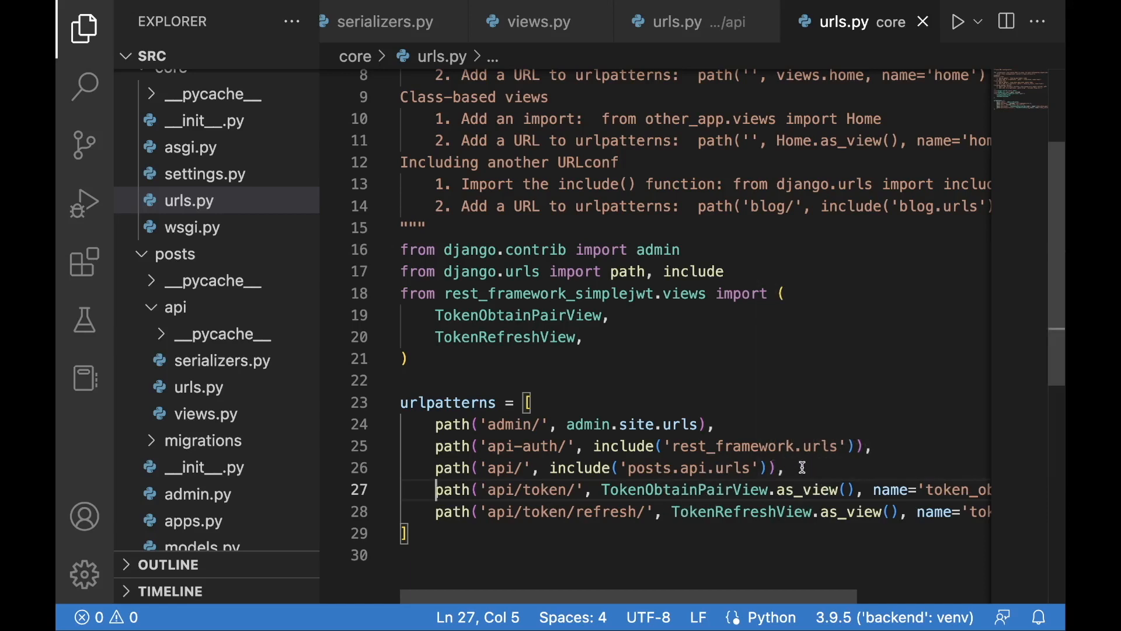
mouse_move(417, 470)
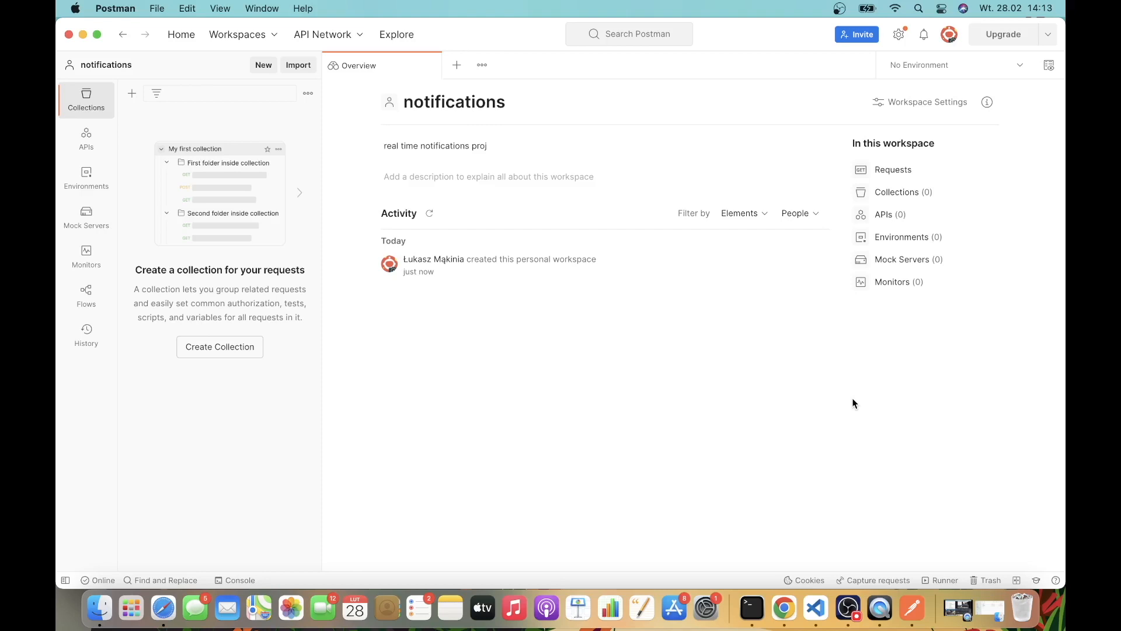
click(455, 102)
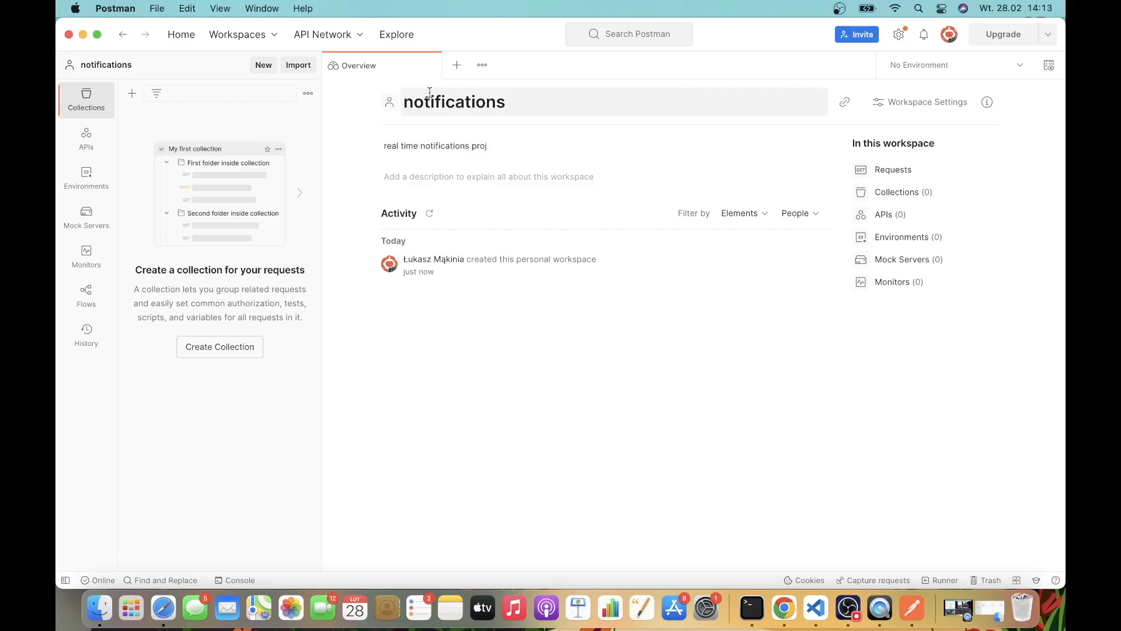
mouse_move(456, 65)
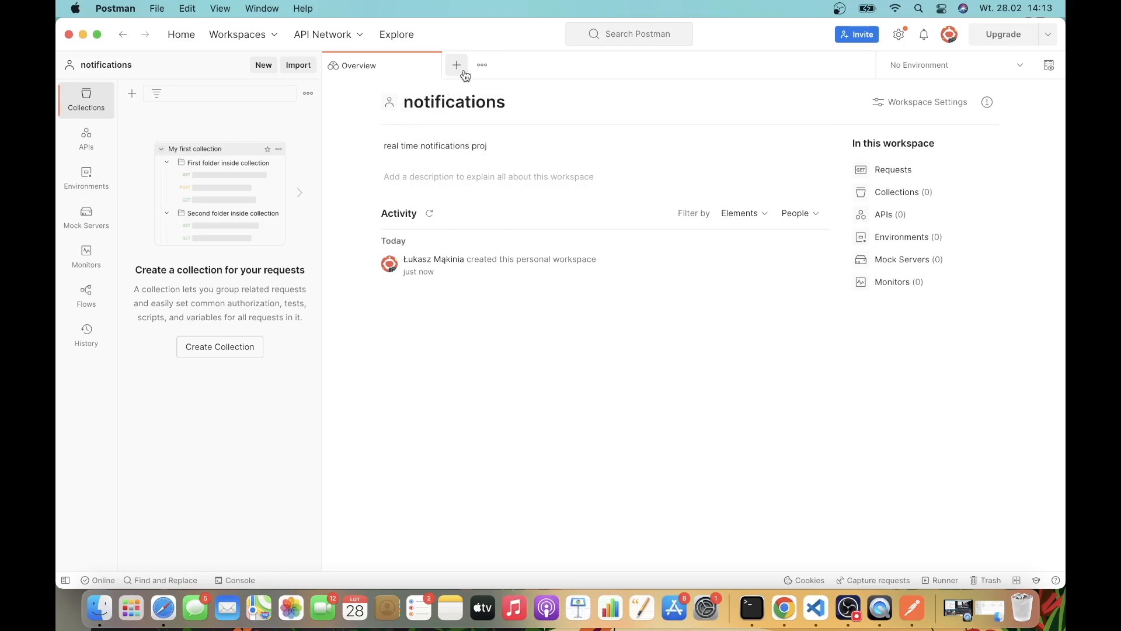
click(456, 65)
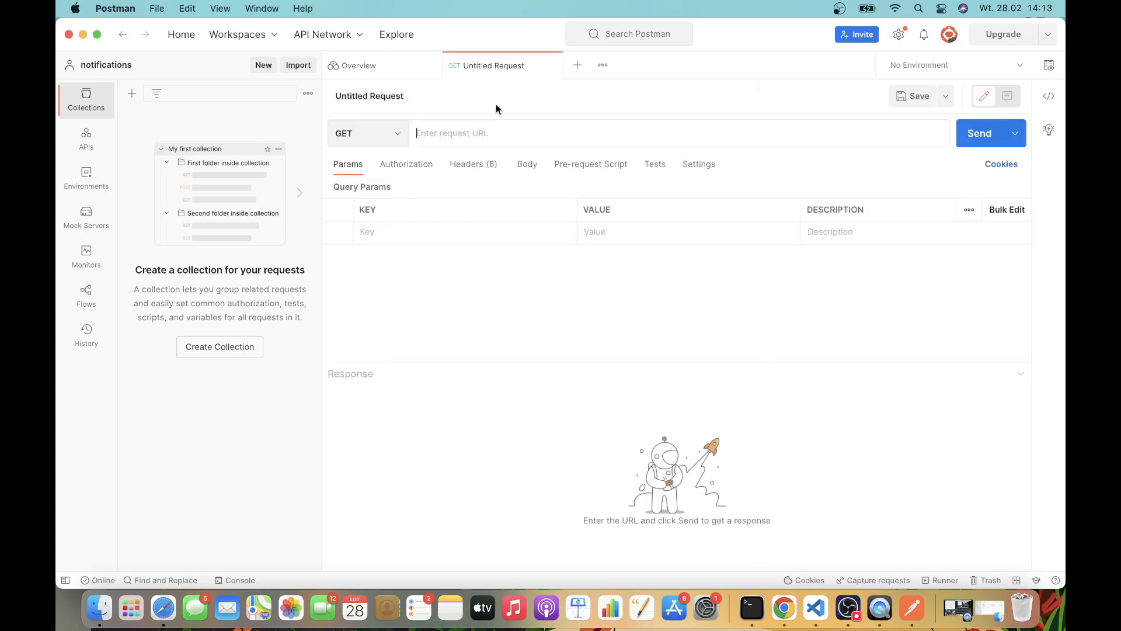
click(367, 133)
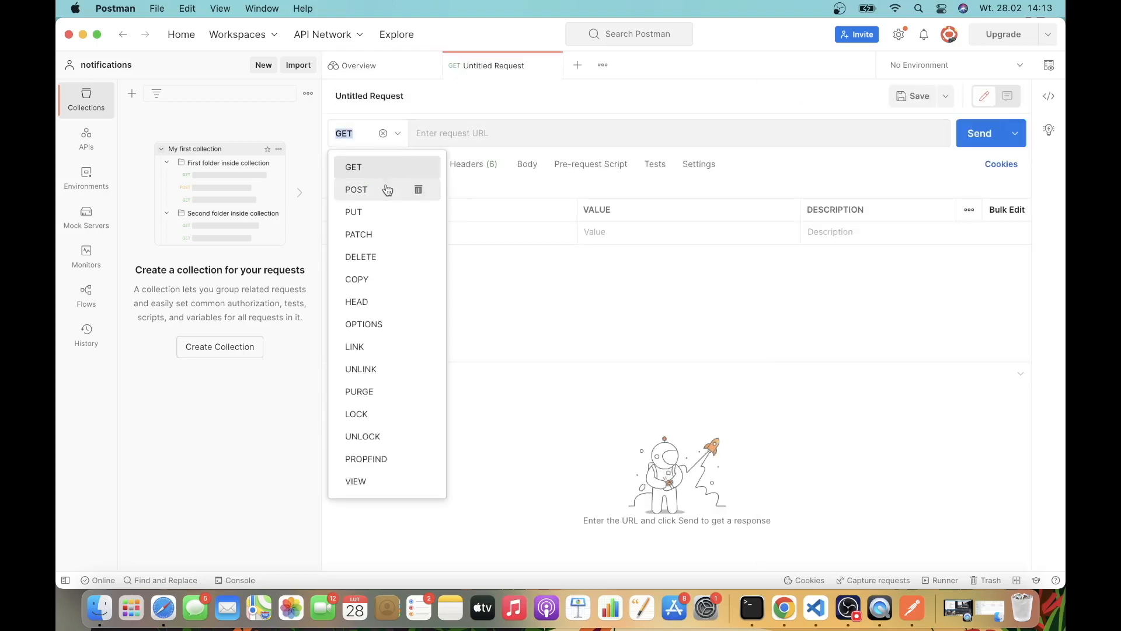
click(356, 189)
text(http://127.0.0.1:8000/api)
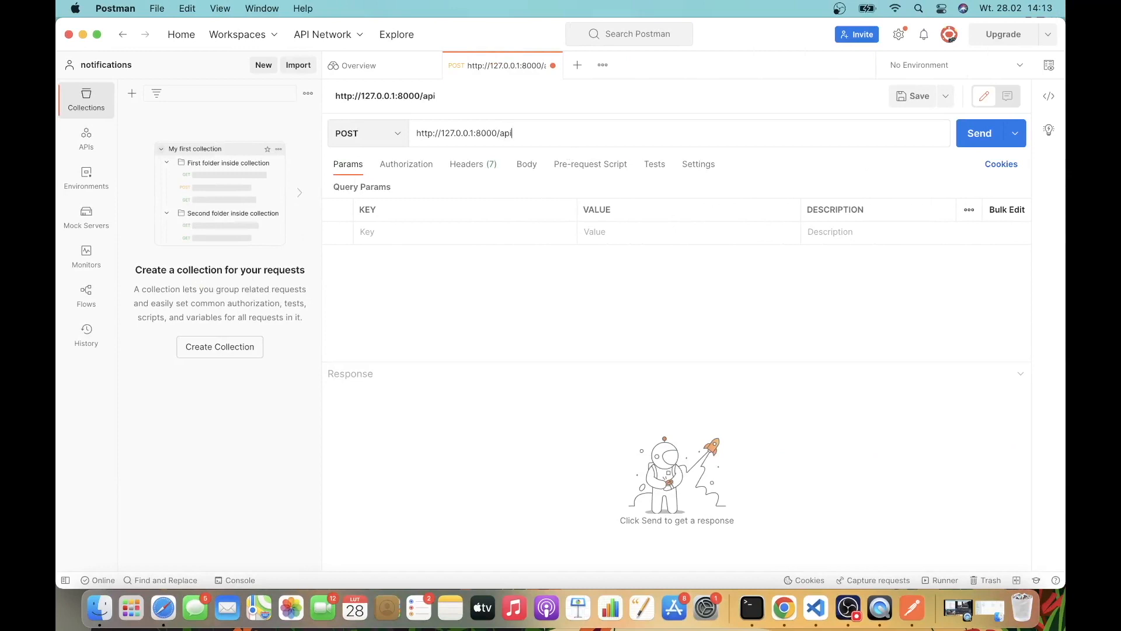
text(/)
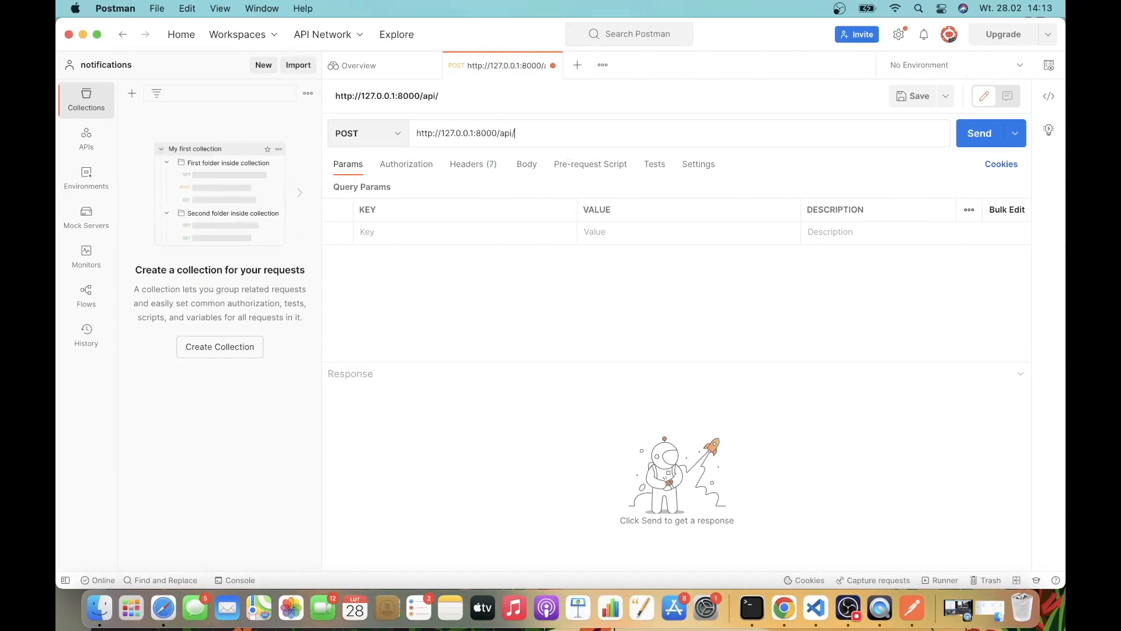
text(to)
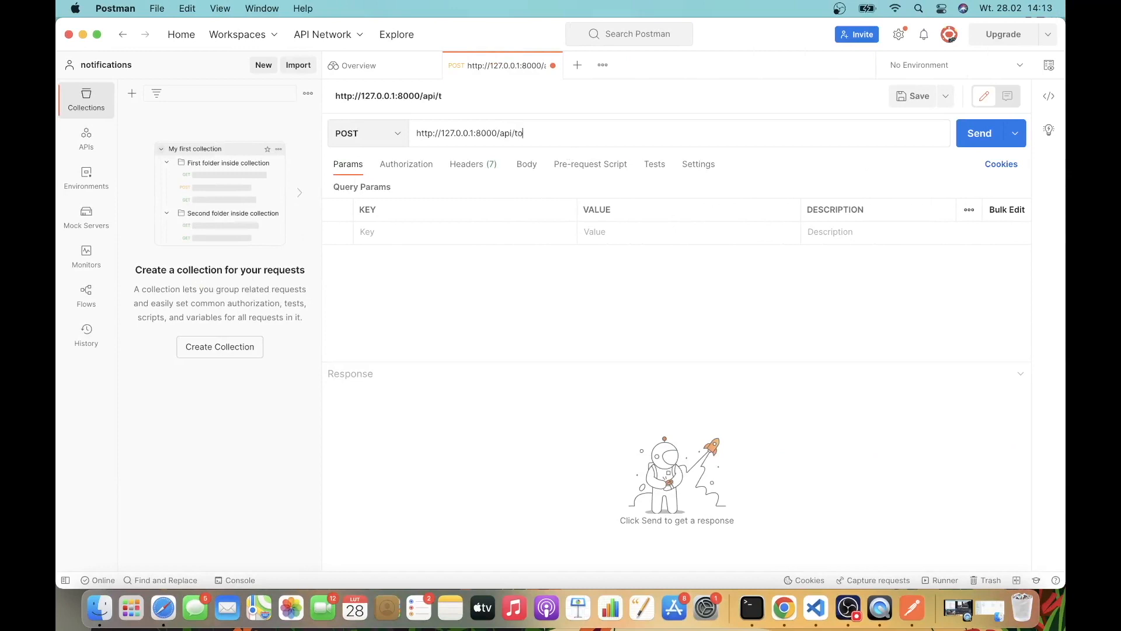
text(ken/)
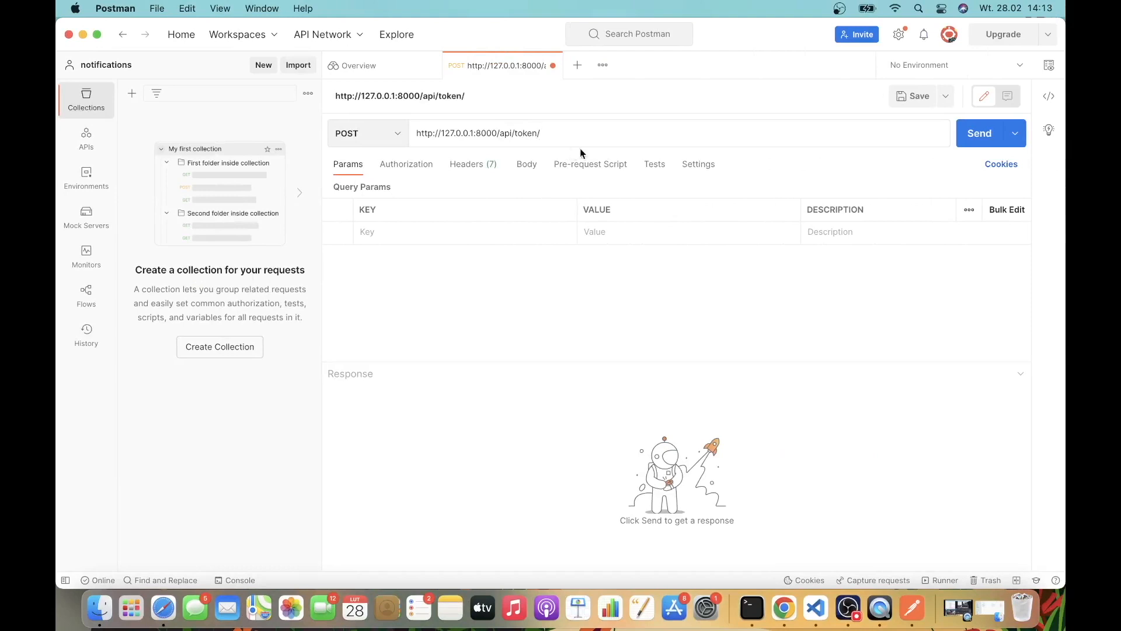
click(526, 163)
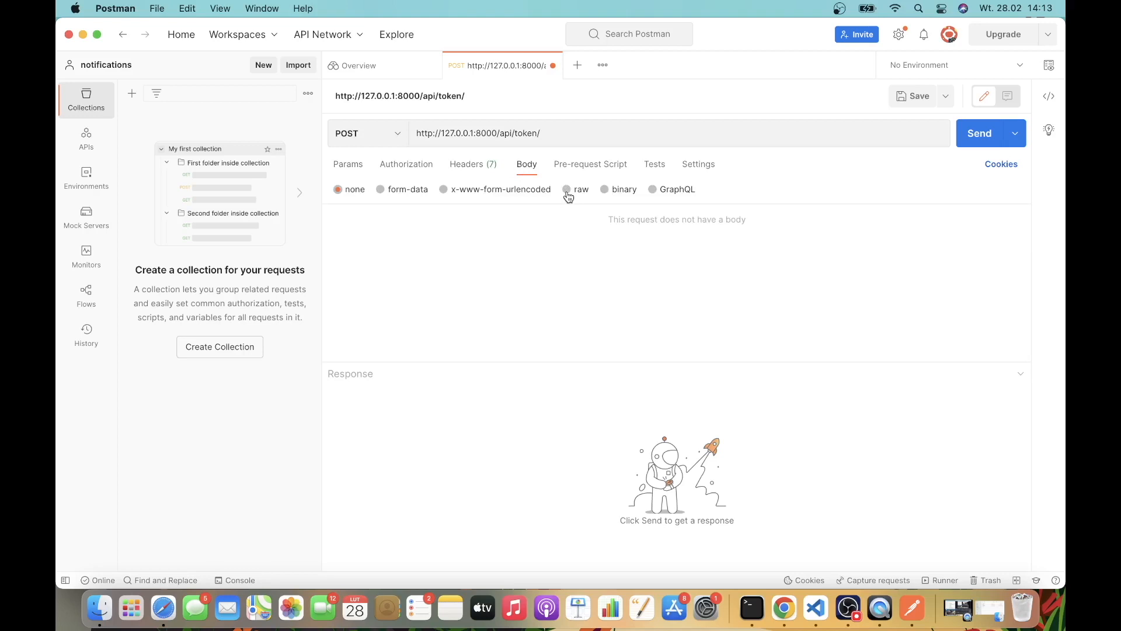
Send a raw body with username 'szmakinia' and password to /api/token/, getting 415
click(567, 189)
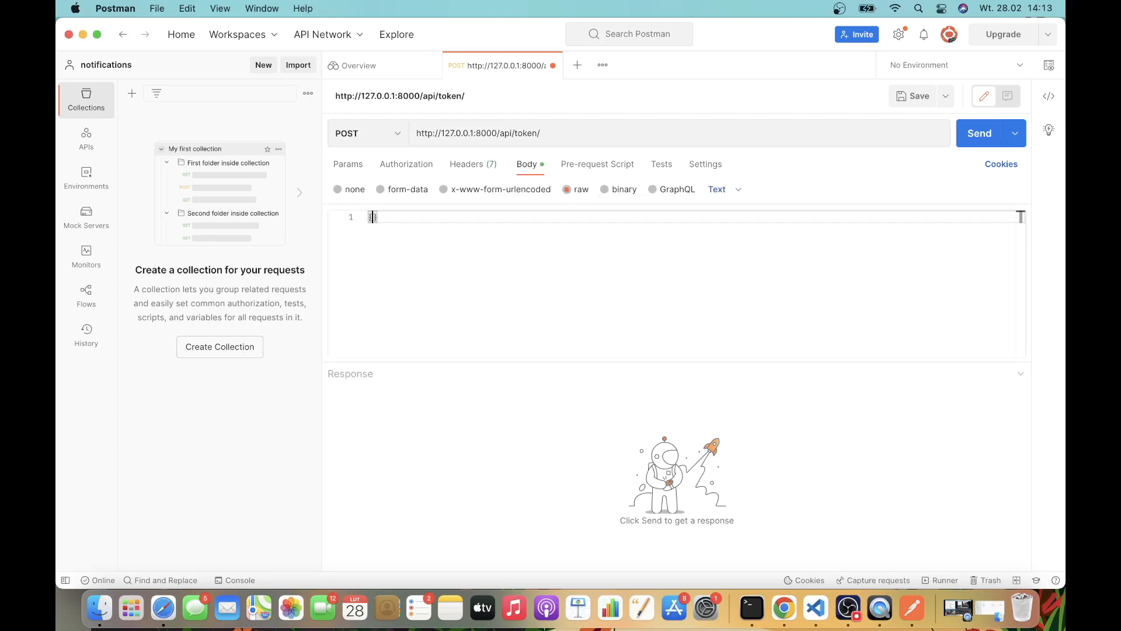
text({)
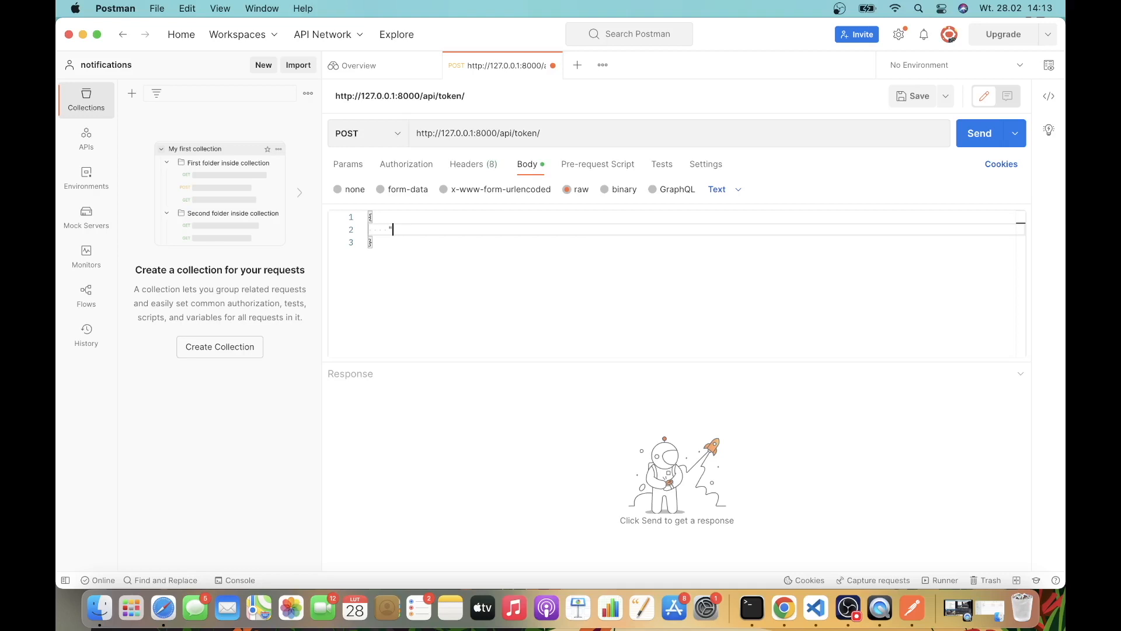
text("username)
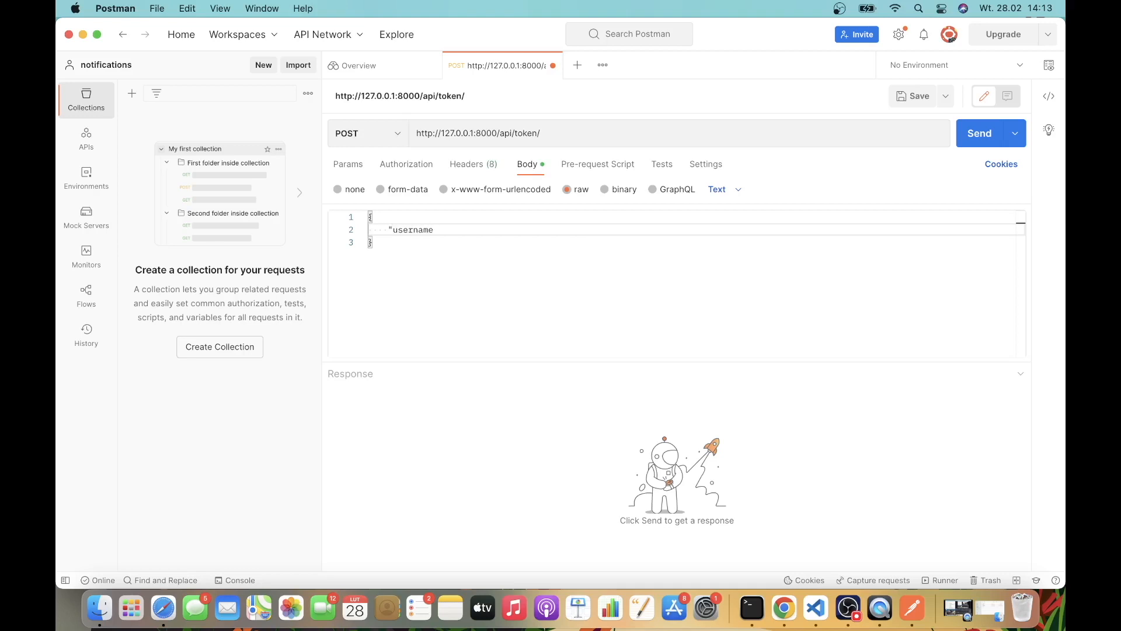
text(": "luka)
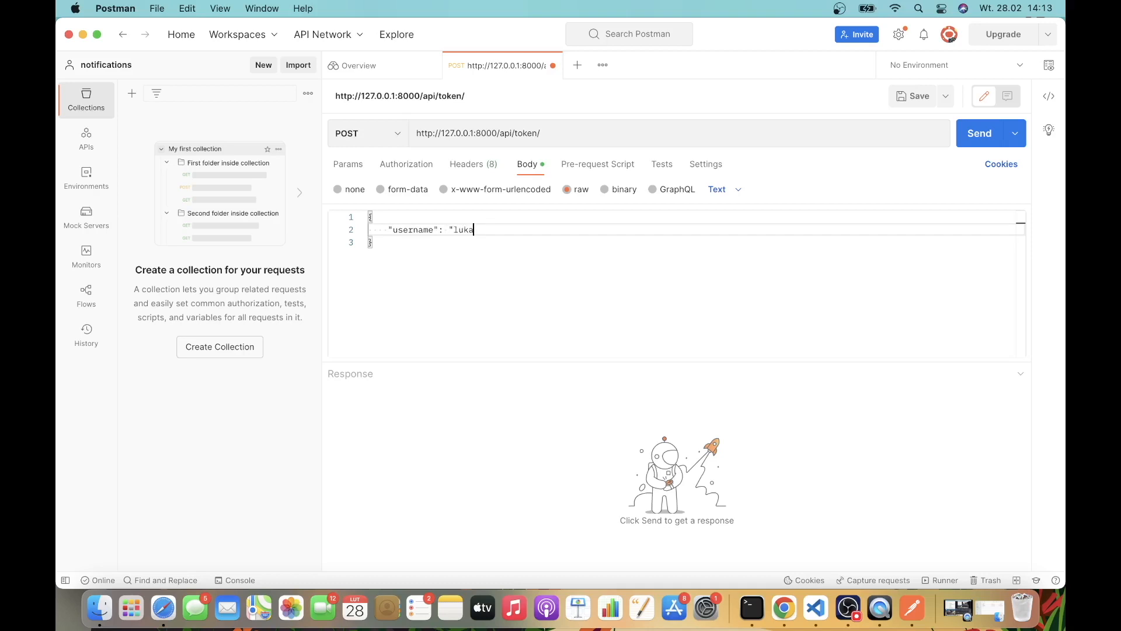
text(szmakinia)
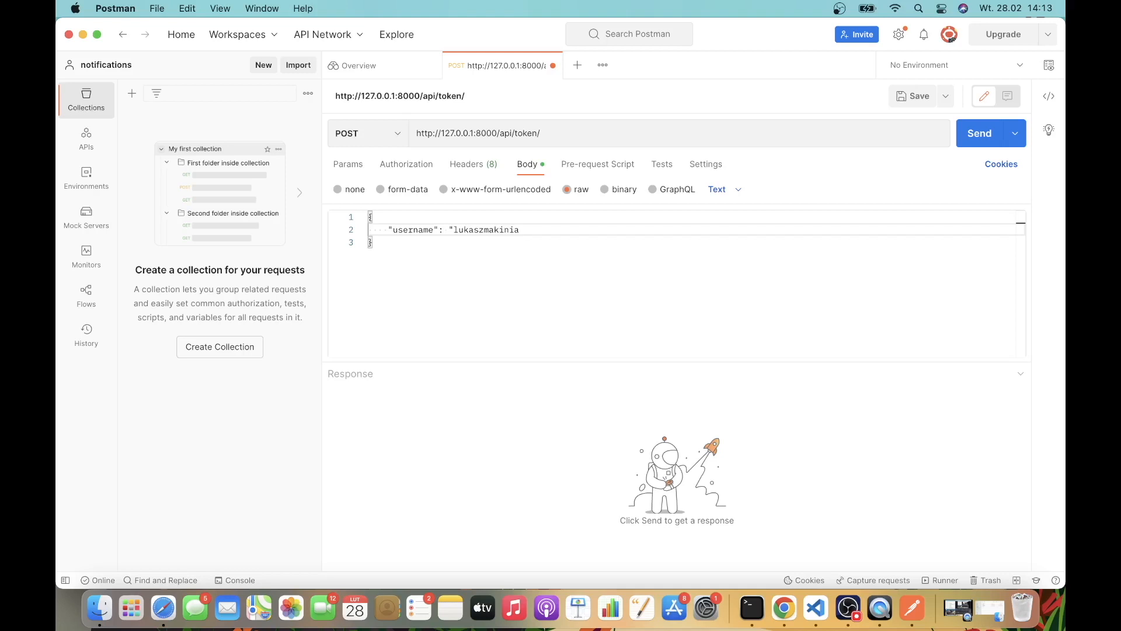
text(,)
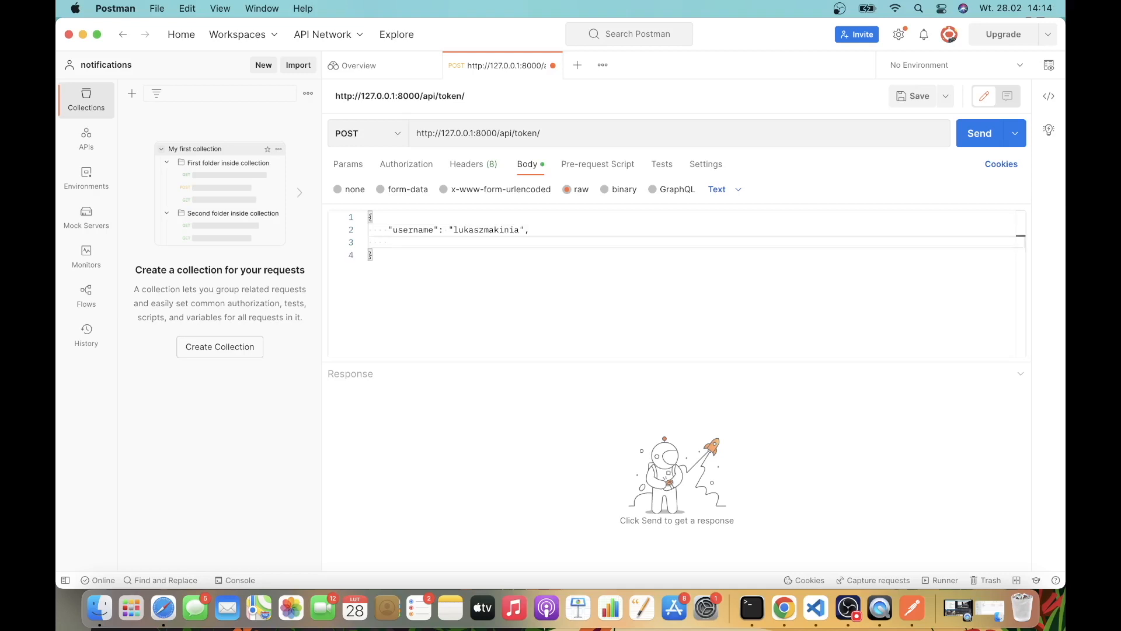
text("password":)
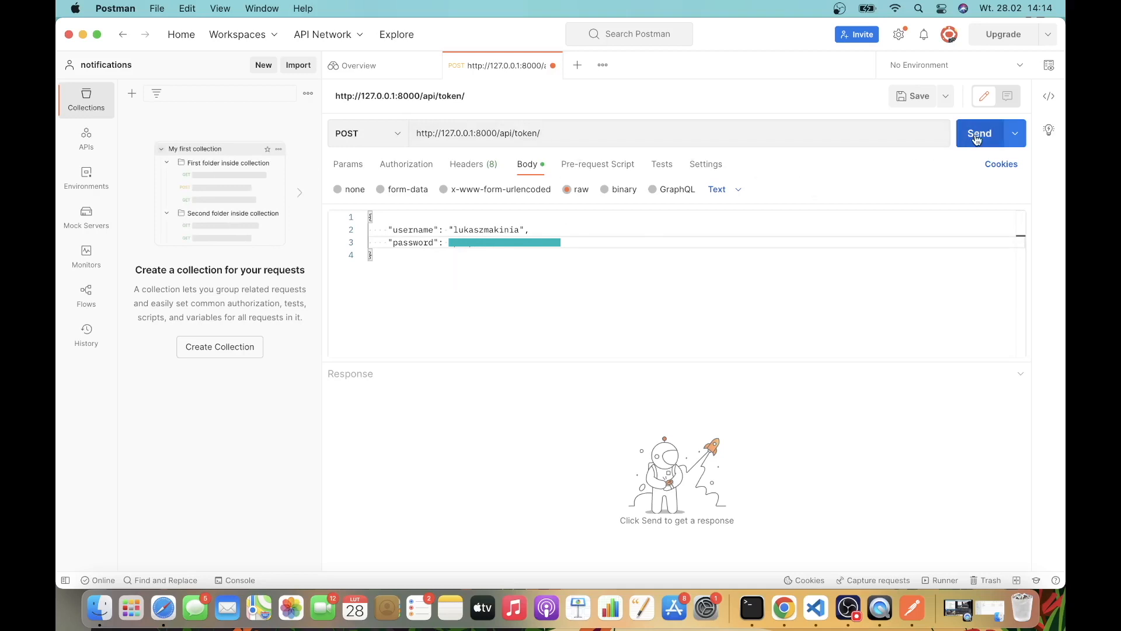
click(979, 133)
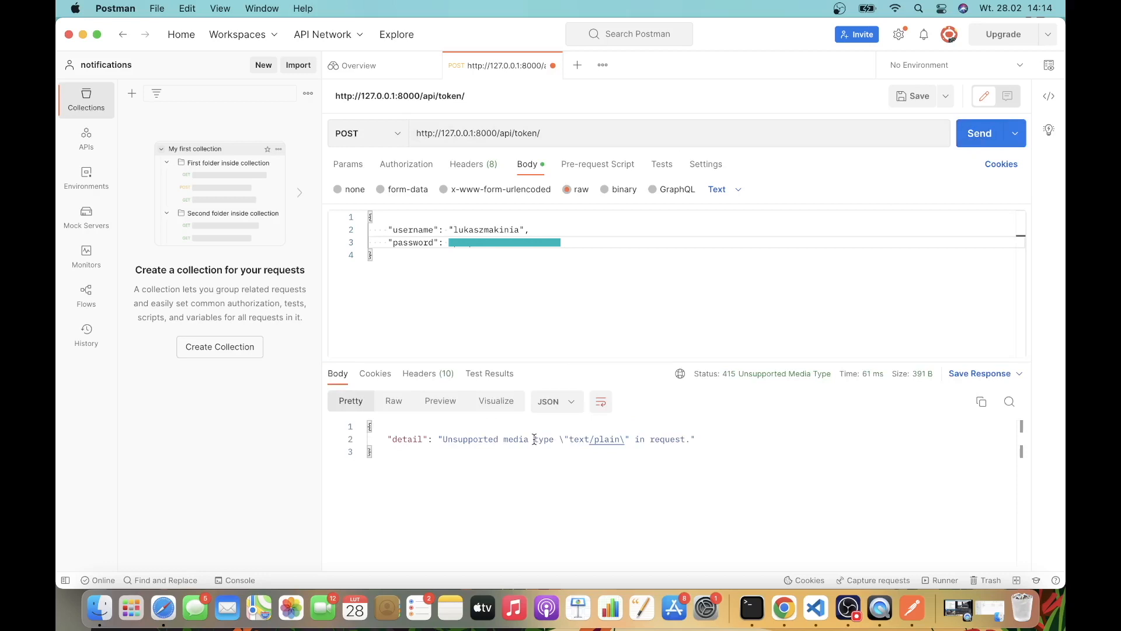
mouse_move(585, 443)
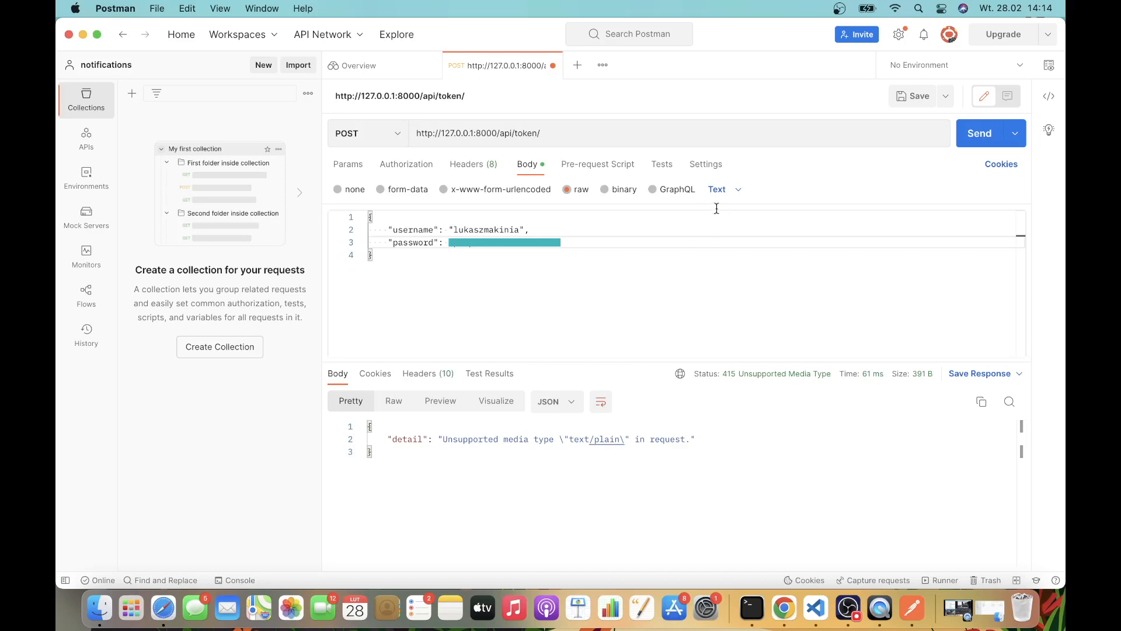
Add header Content-Type: application/json and resend, receiving 200 OK with refresh and access tokens
click(466, 163)
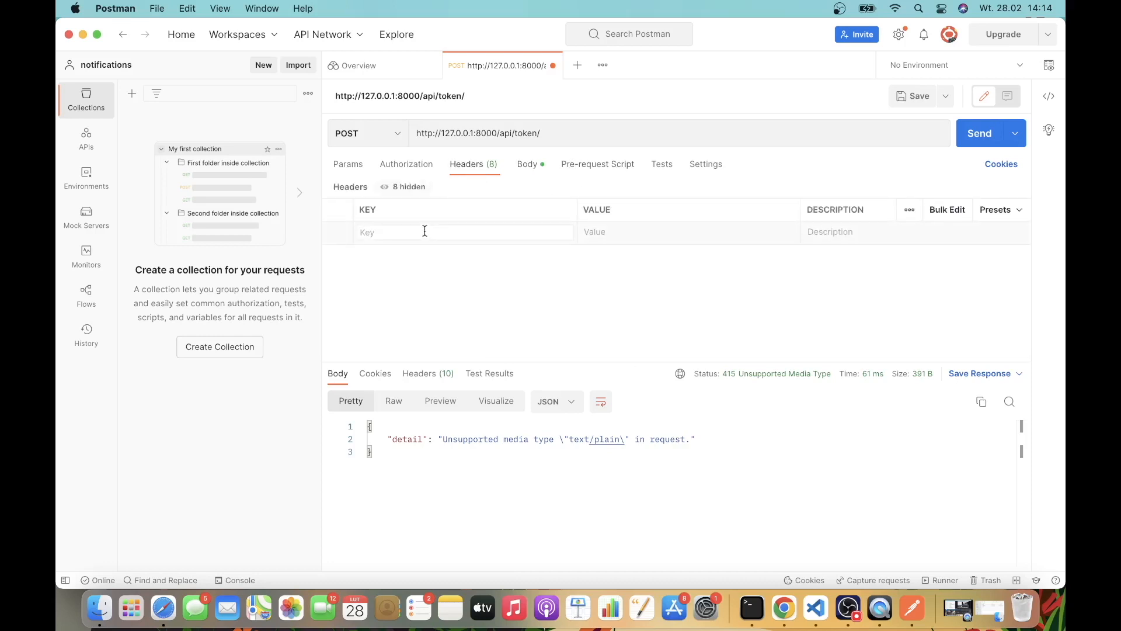
text(Con)
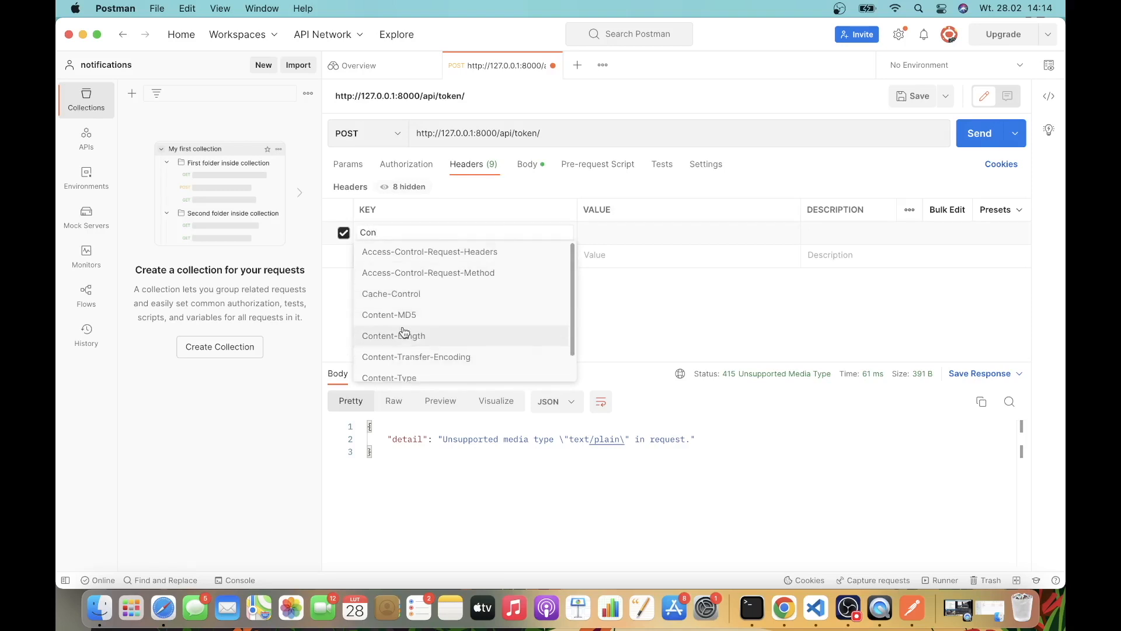
click(388, 378)
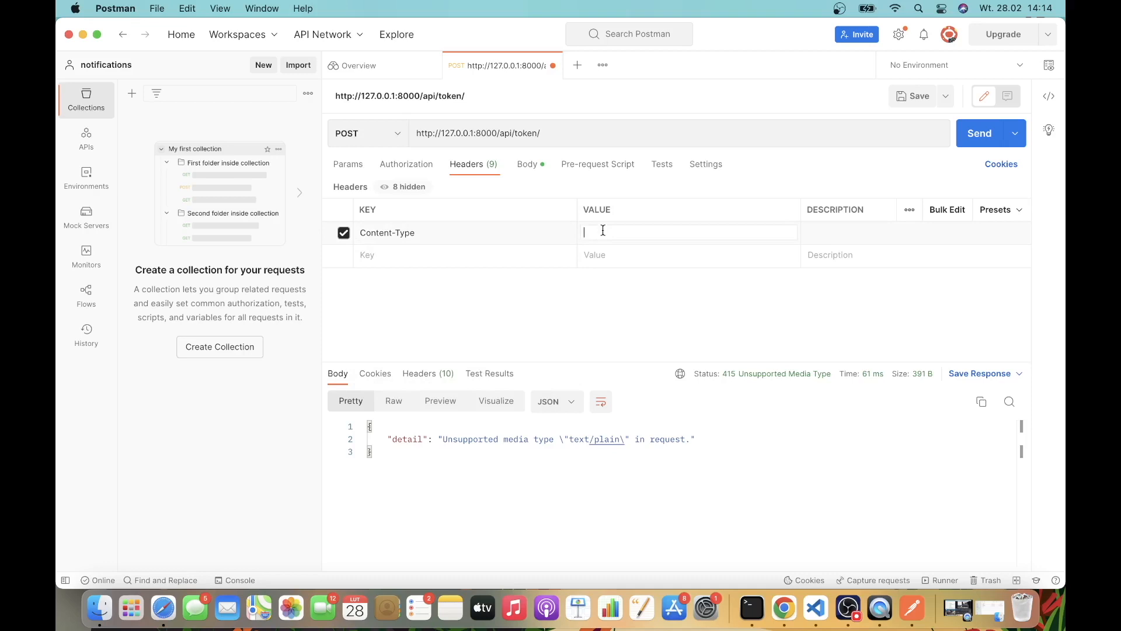
text(application/json)
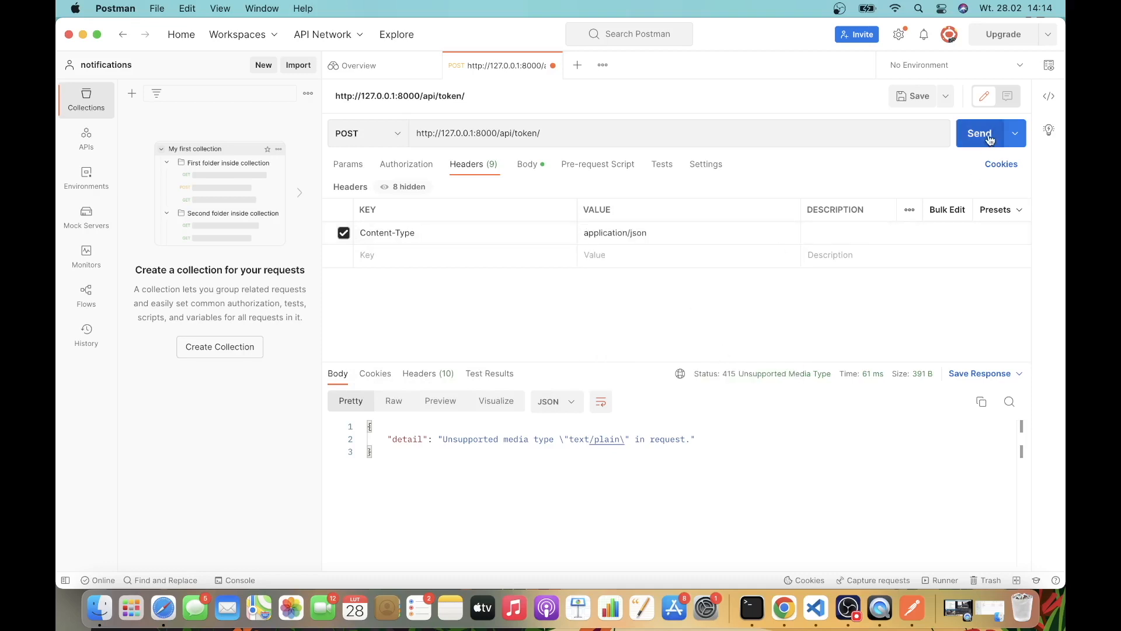
click(978, 133)
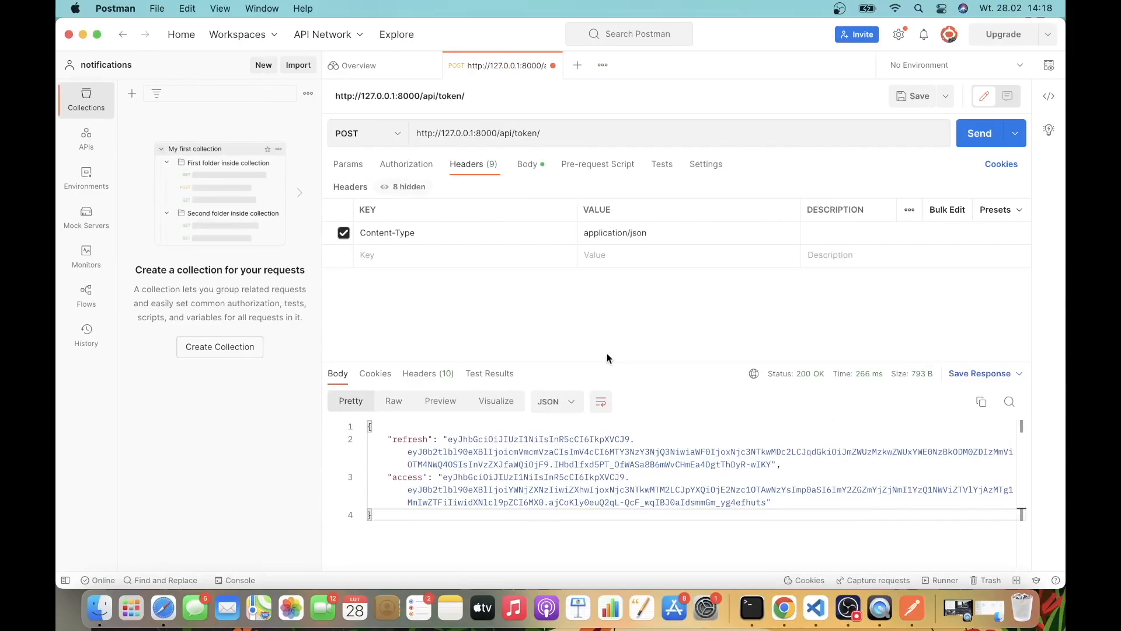
mouse_move(436, 434)
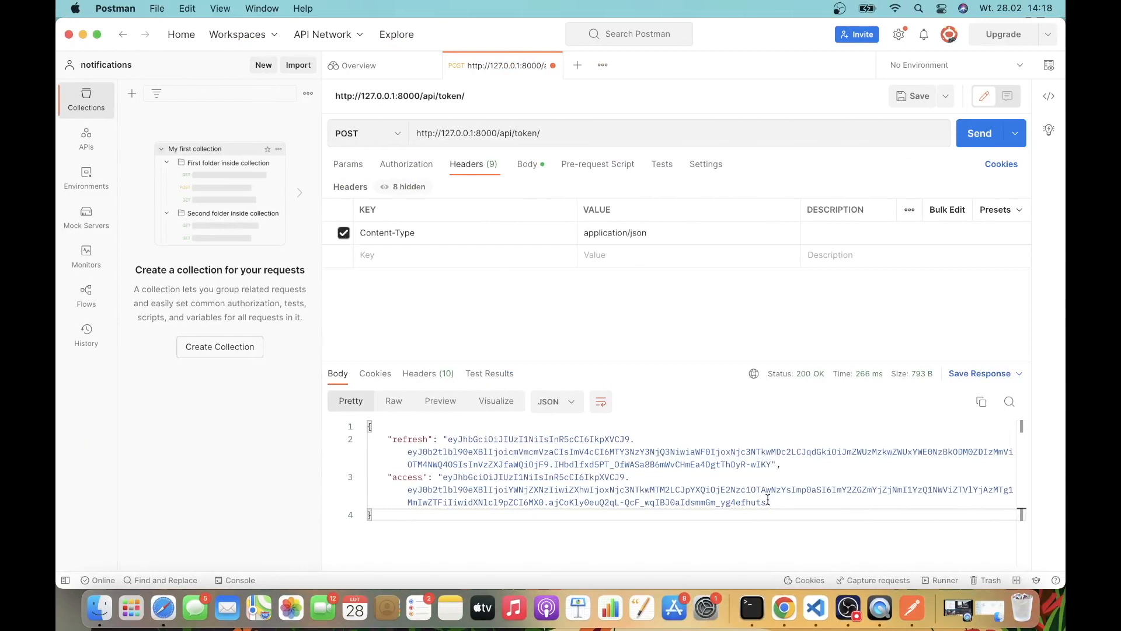
triple_click(478, 134)
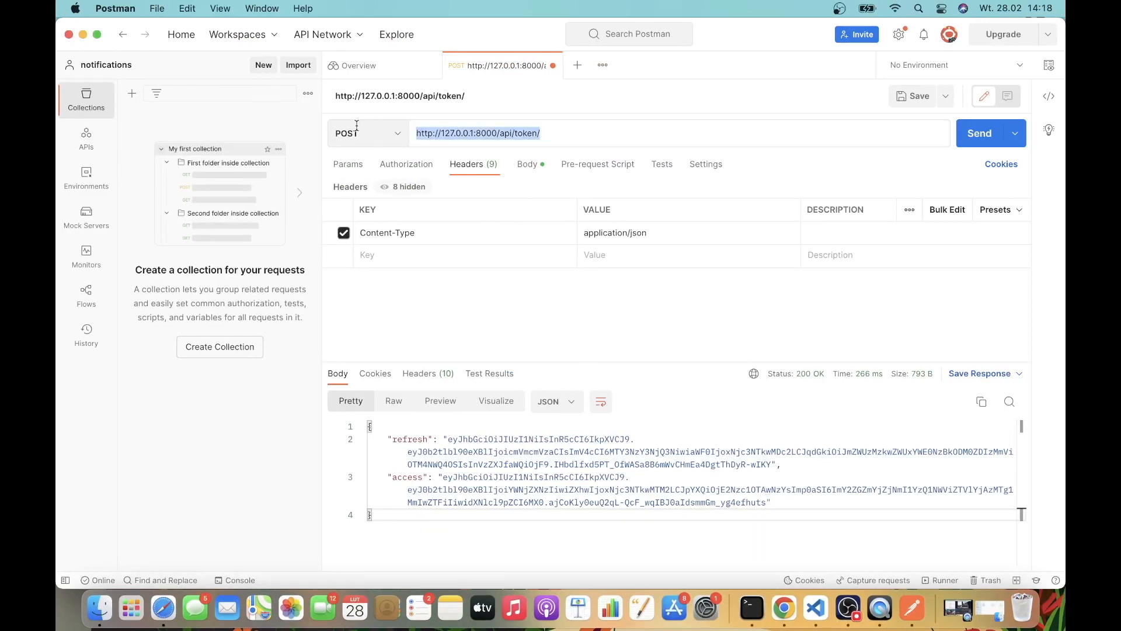
mouse_move(594, 324)
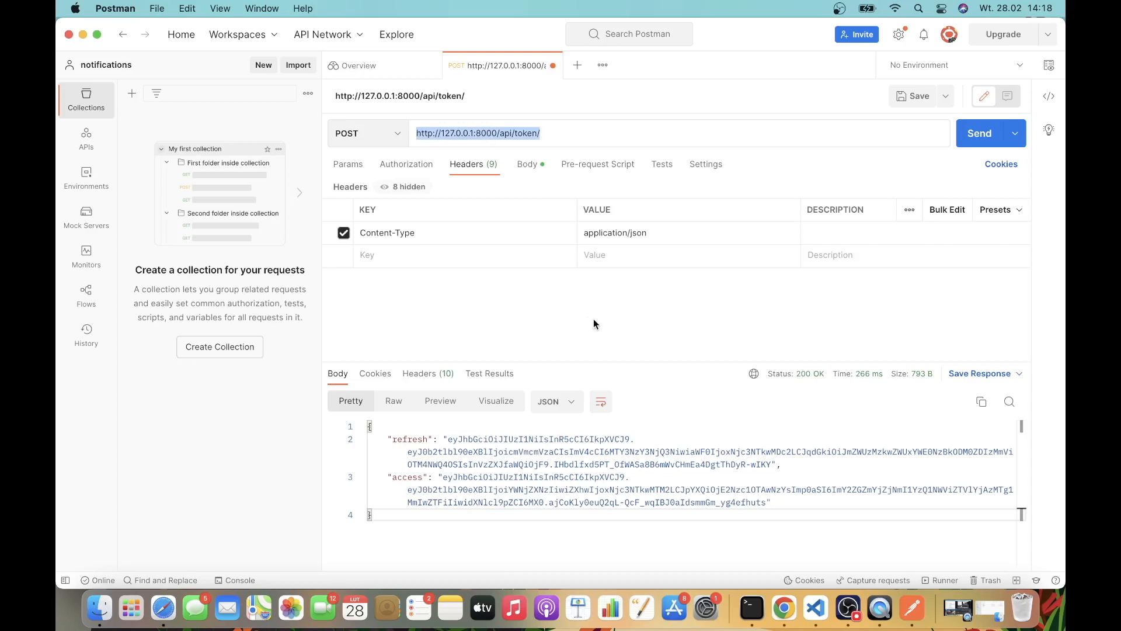
mouse_move(564, 478)
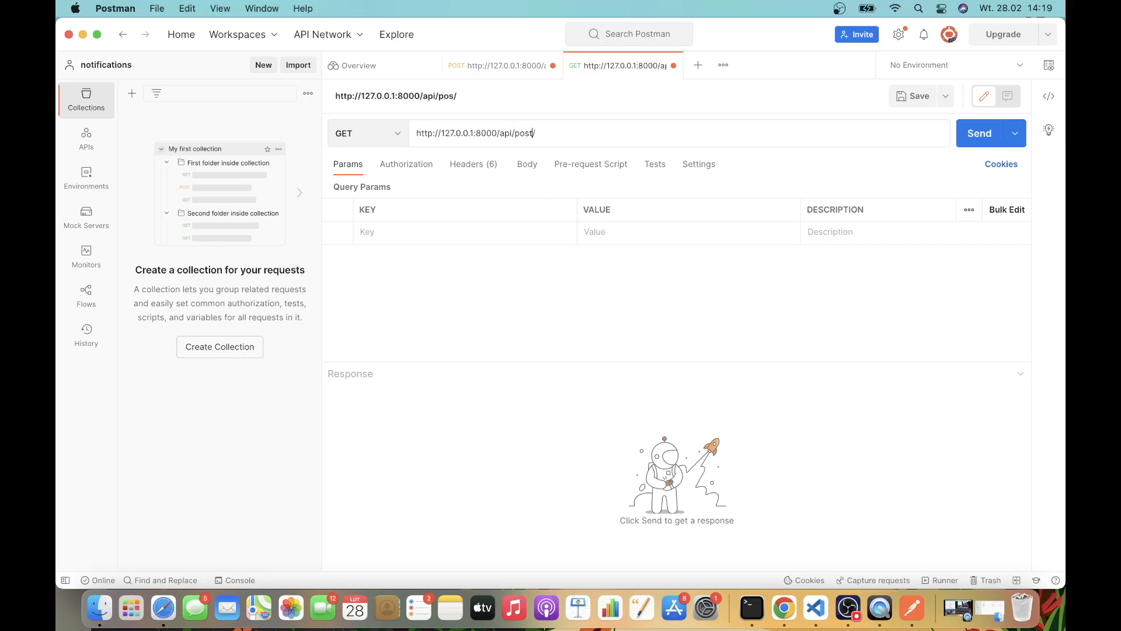
Send GET /api/posts/ with the copied access token as Bearer Token, which returns 403 Forbidden
text(s)
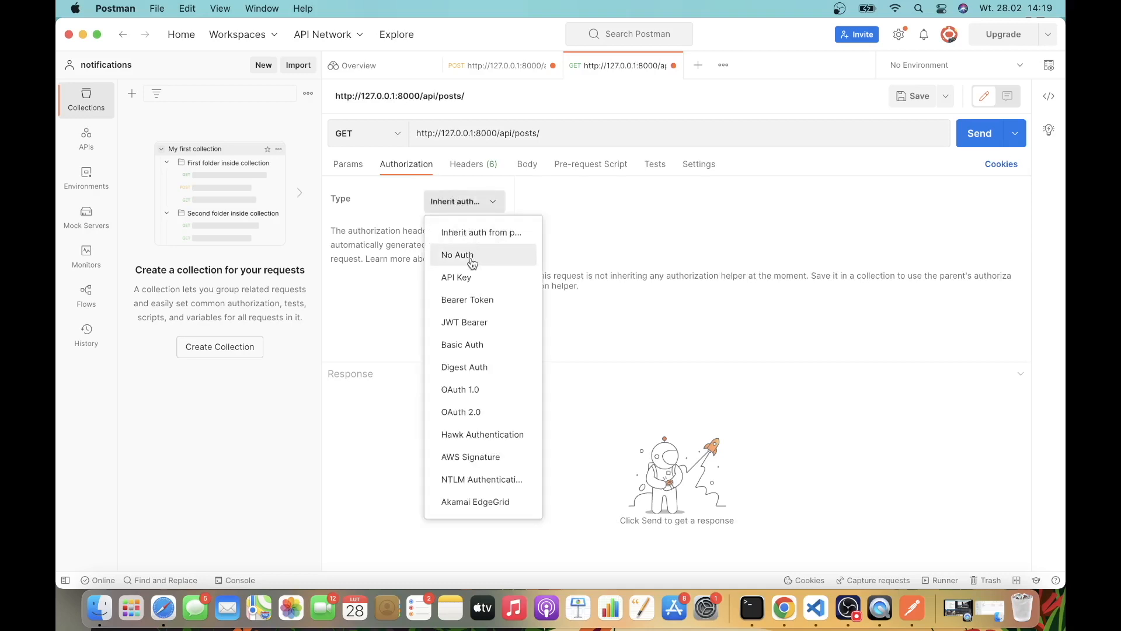
mouse_move(468, 300)
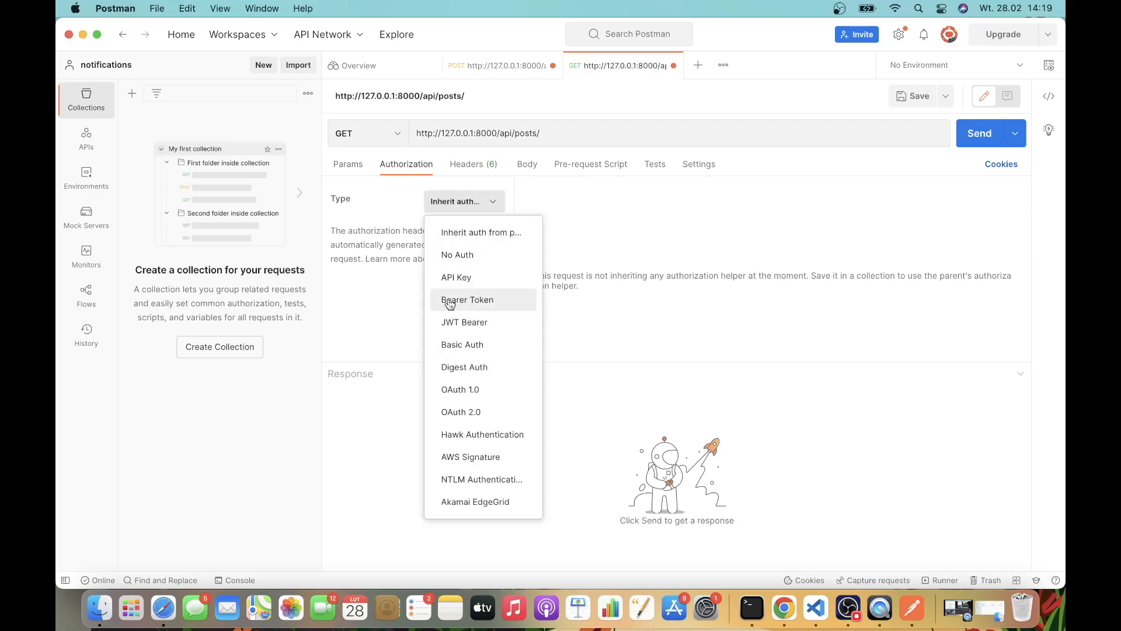
click(467, 300)
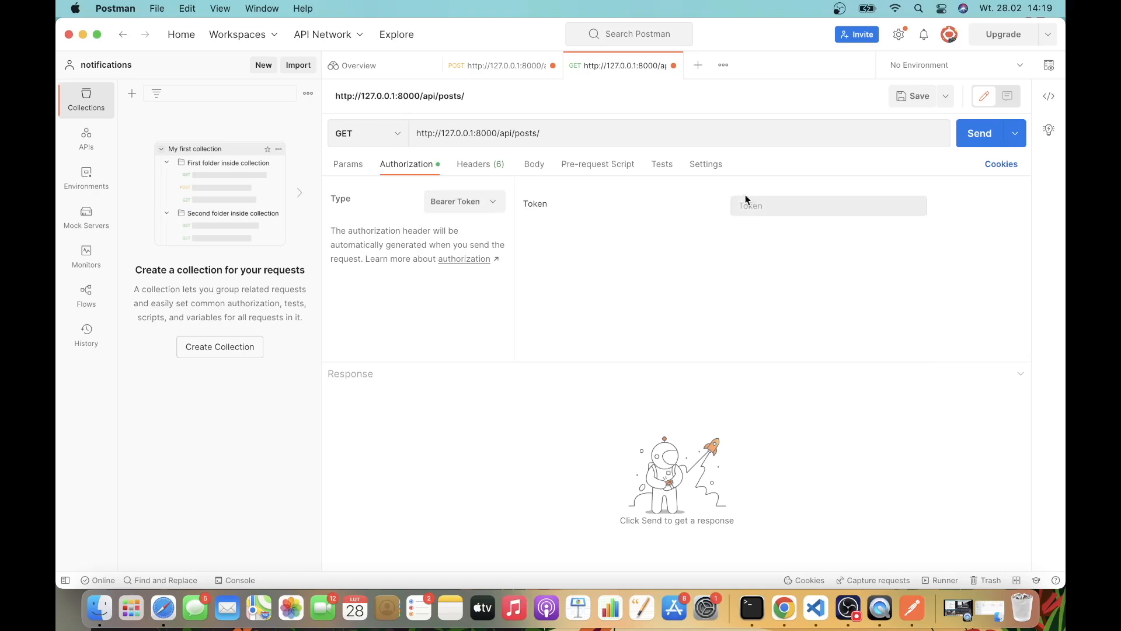
click(493, 65)
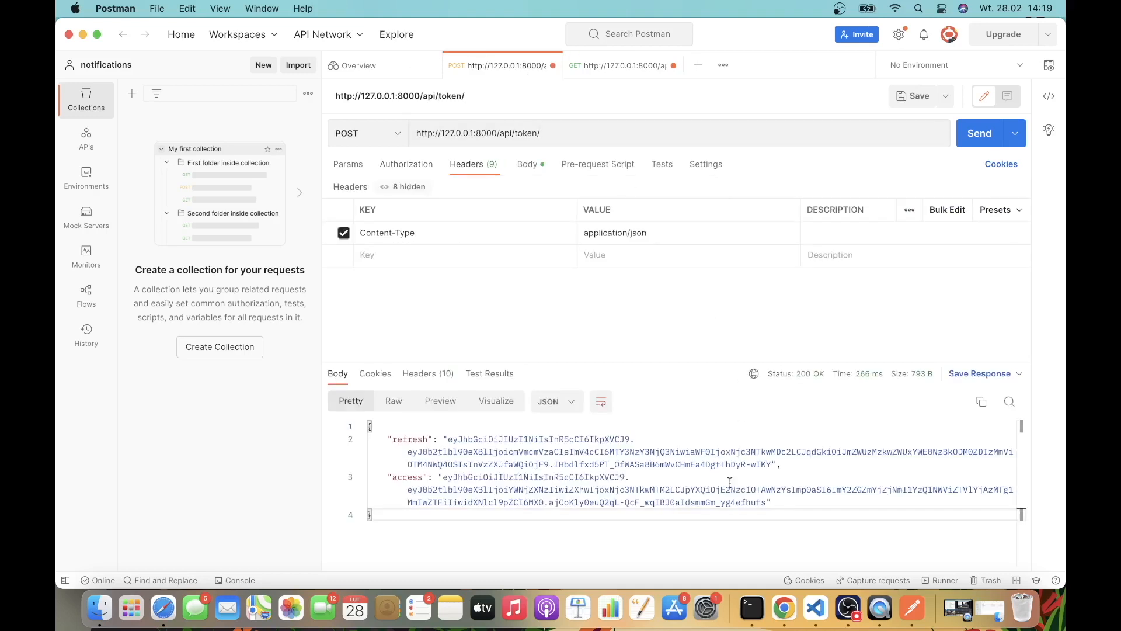
double_click(500, 477)
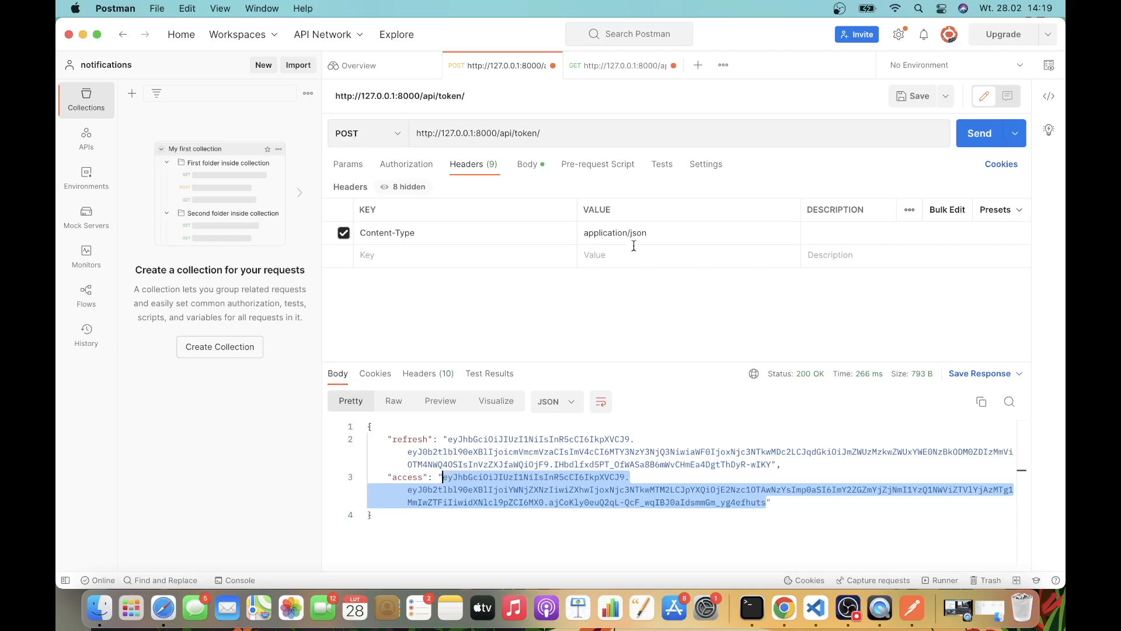
click(622, 65)
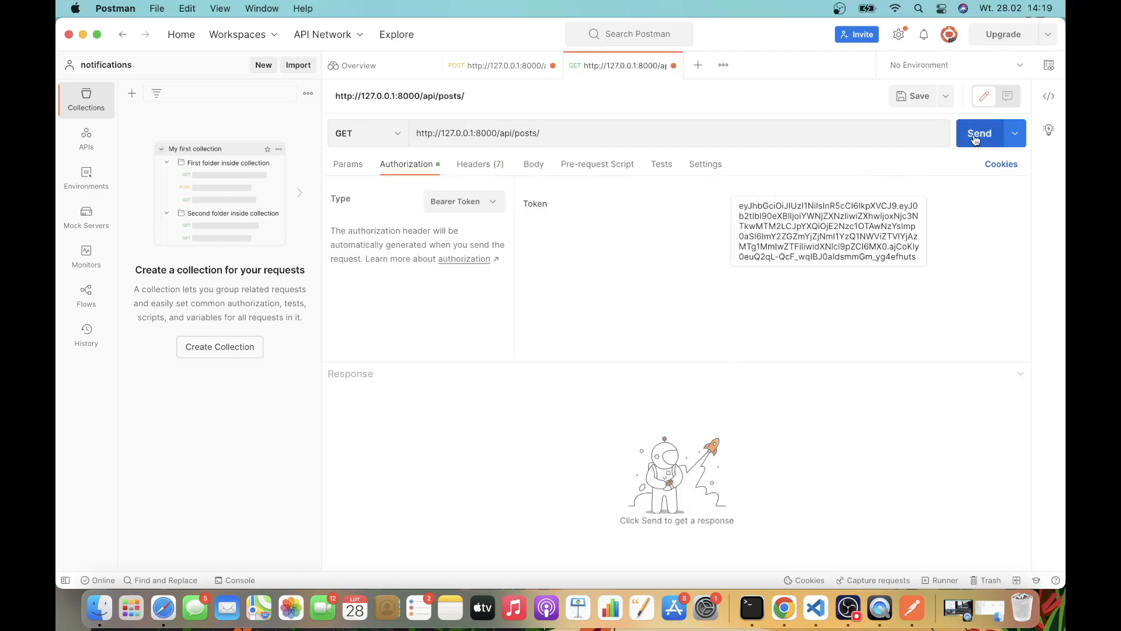
click(978, 133)
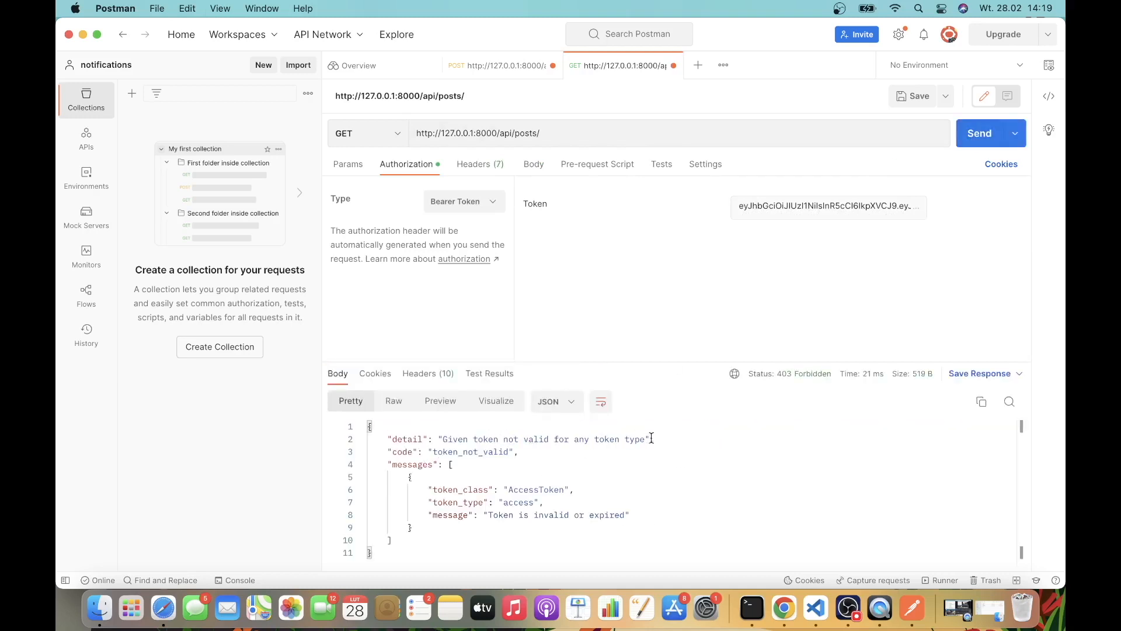
mouse_move(495, 229)
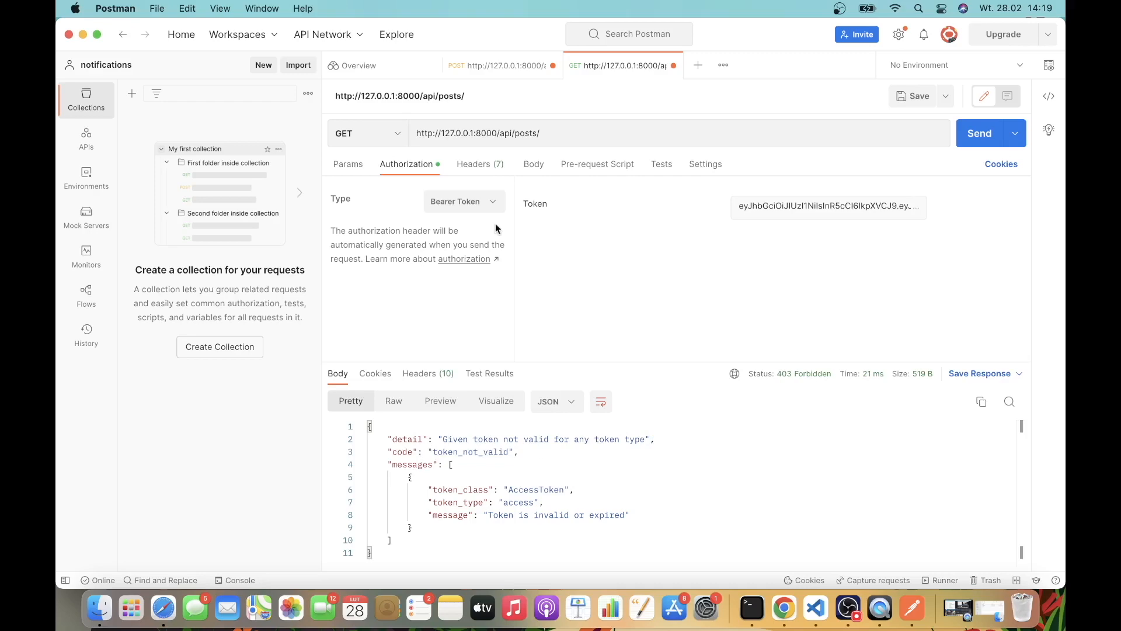
Replace the Bearer Token with a fresh access token and resend GET /api/posts/, getting 200 OK
click(500, 65)
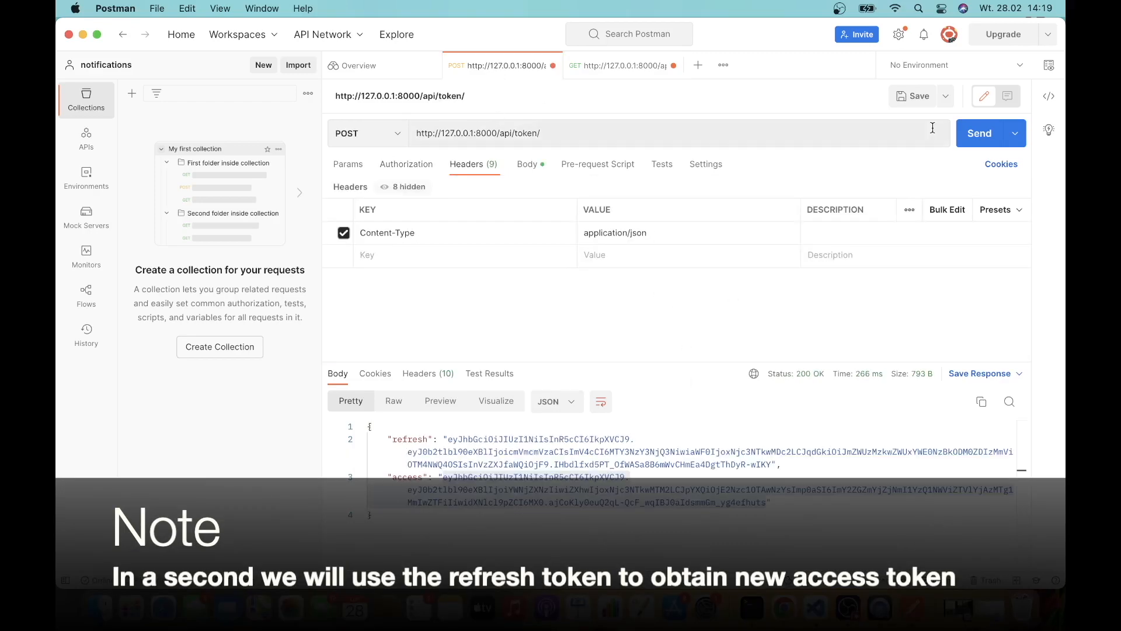
click(978, 133)
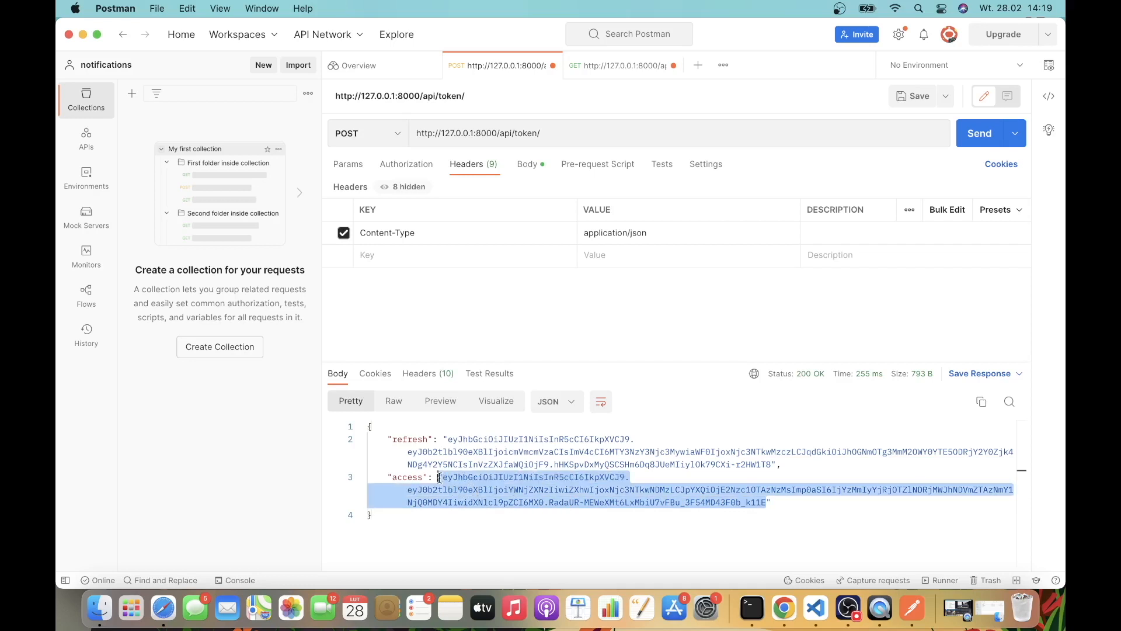
mouse_move(556, 272)
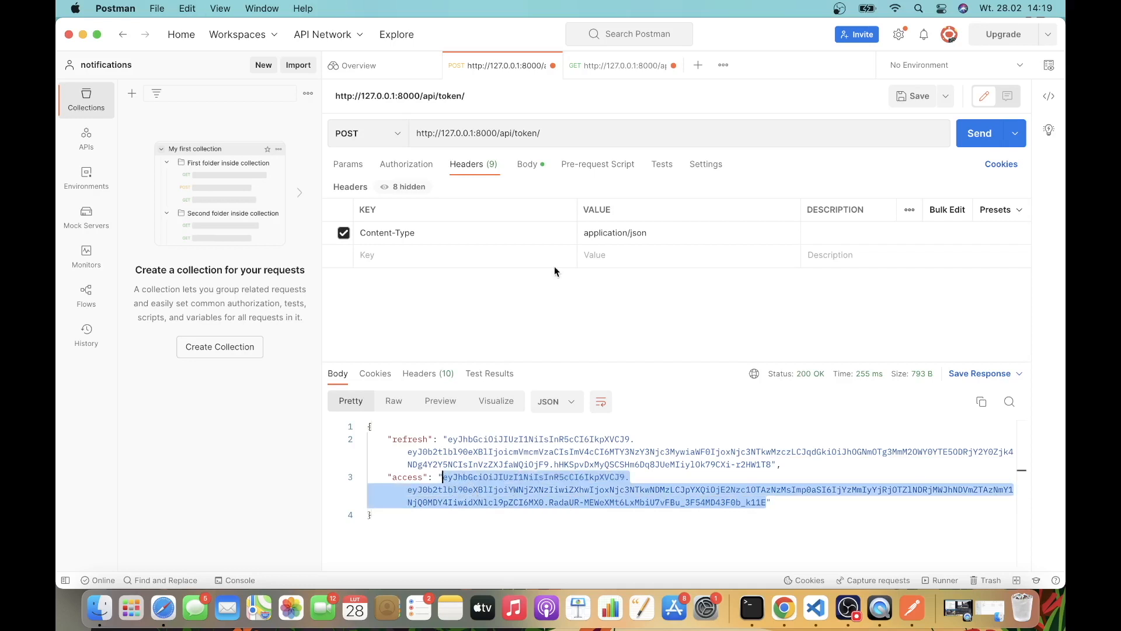
click(622, 64)
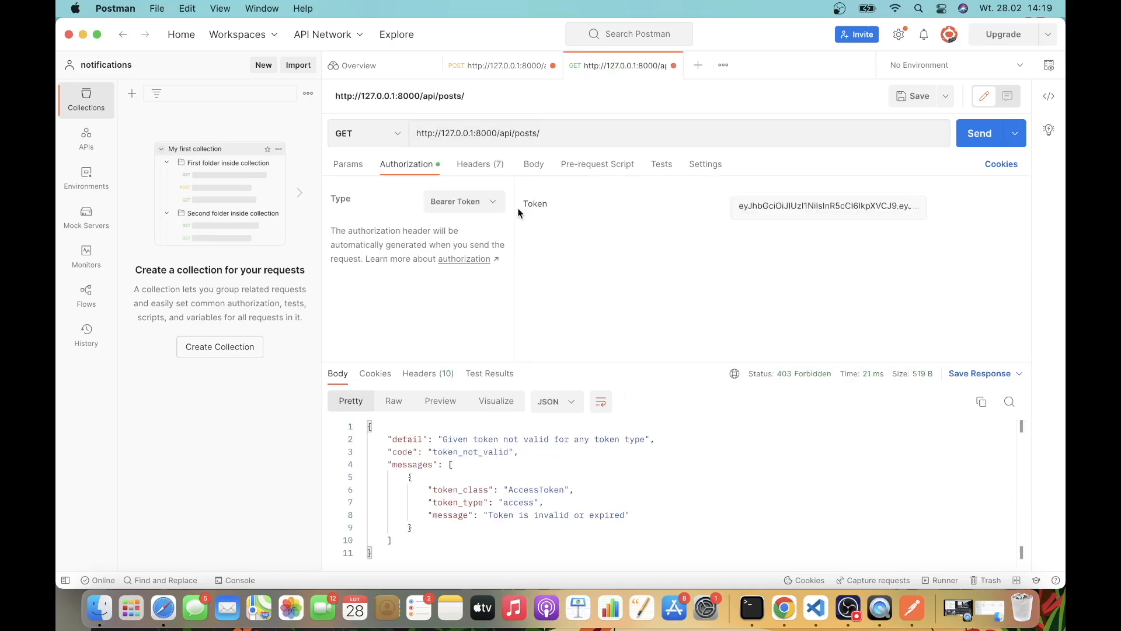
mouse_move(946, 208)
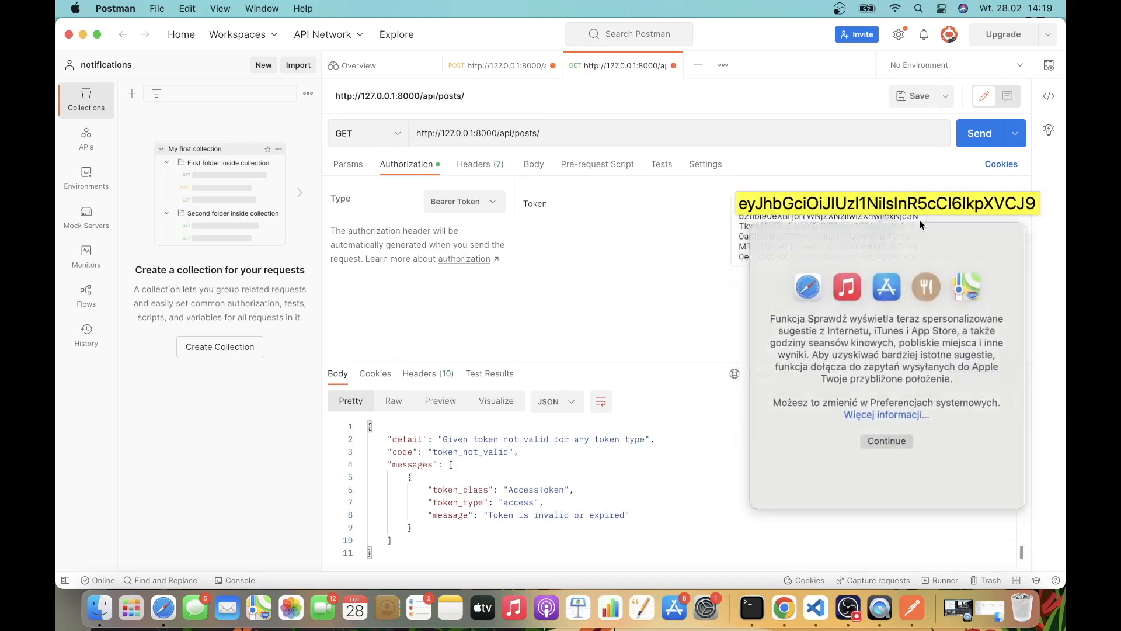
click(885, 440)
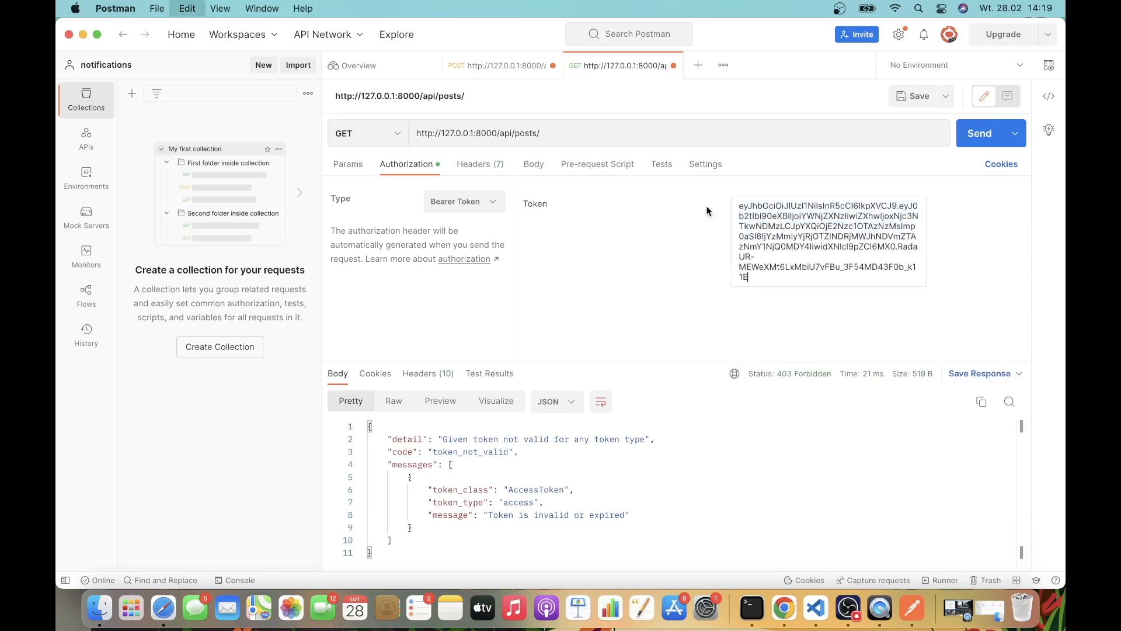
click(980, 133)
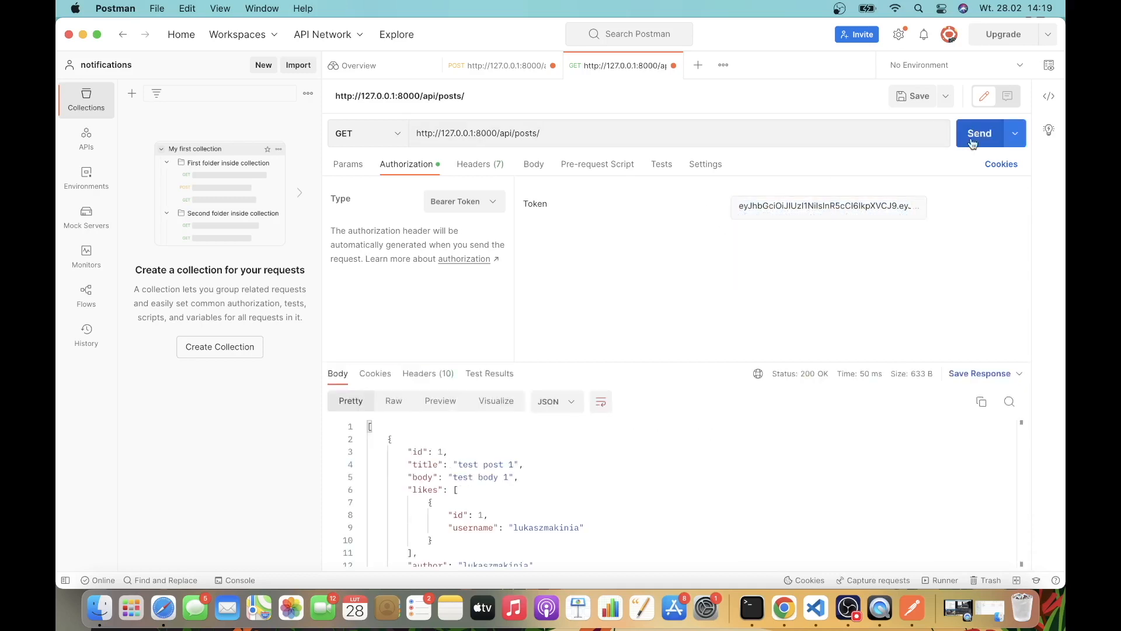
scroll(down, 3)
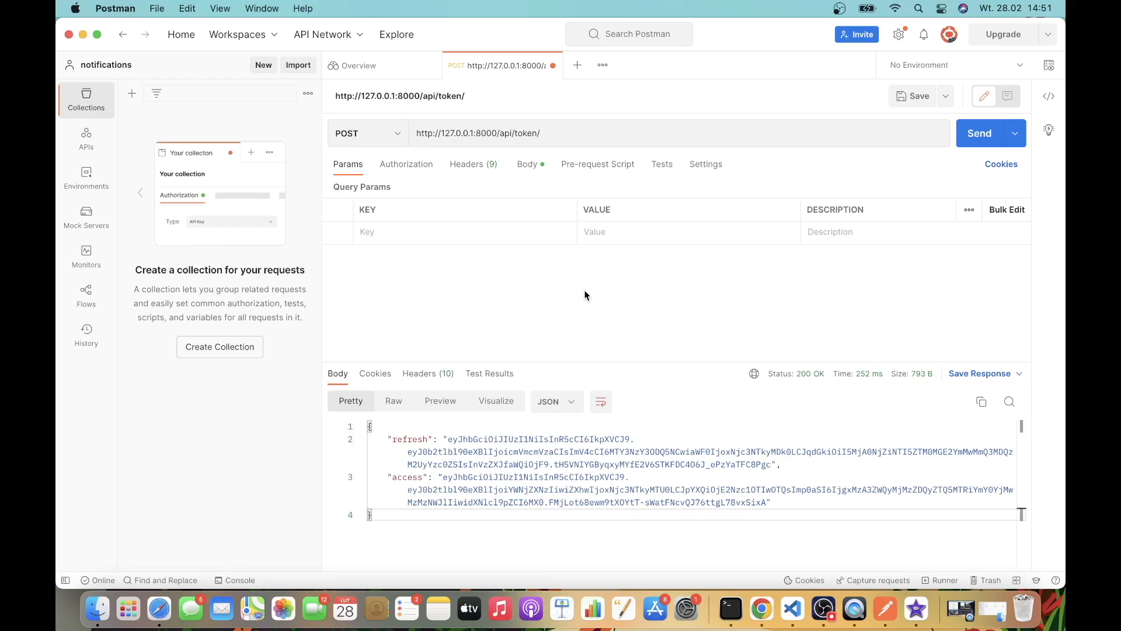
mouse_move(660, 484)
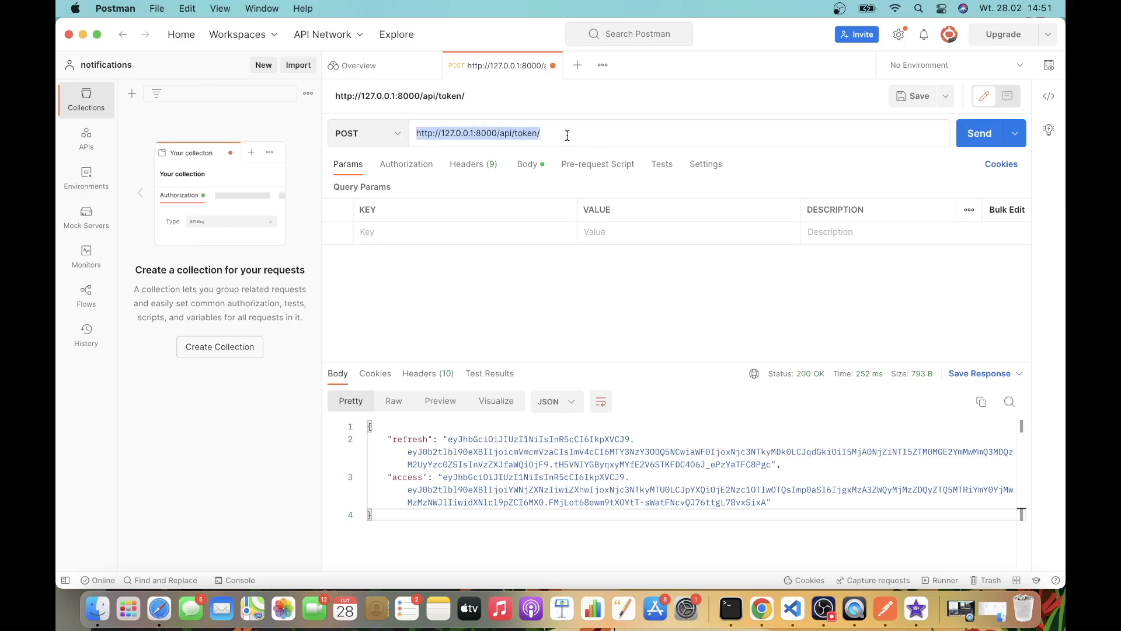
text(ref)
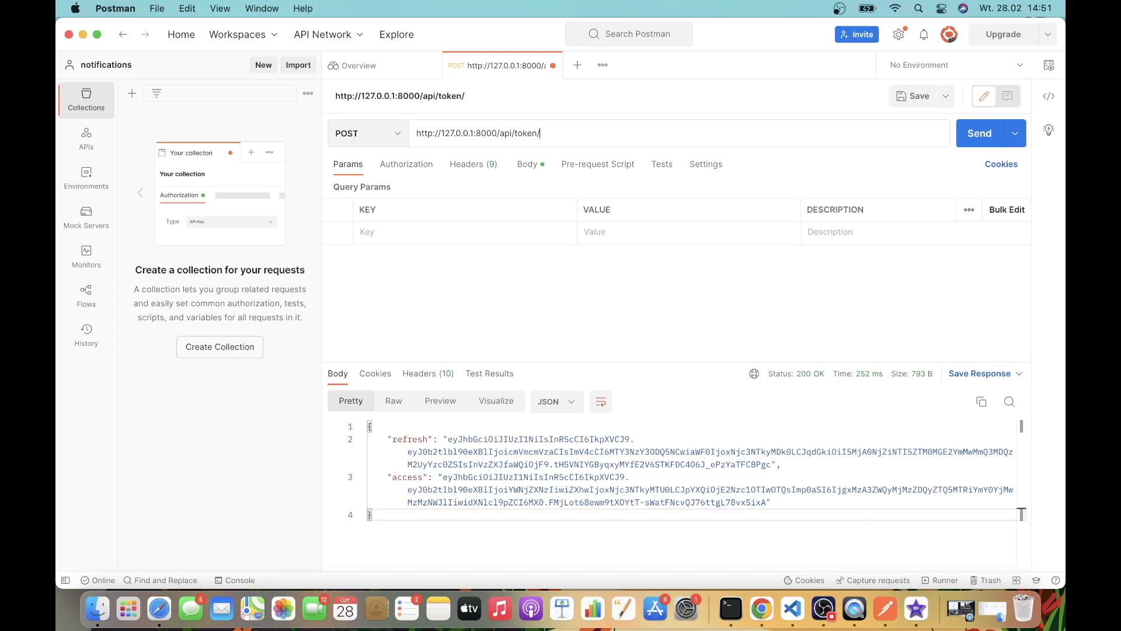
click(577, 65)
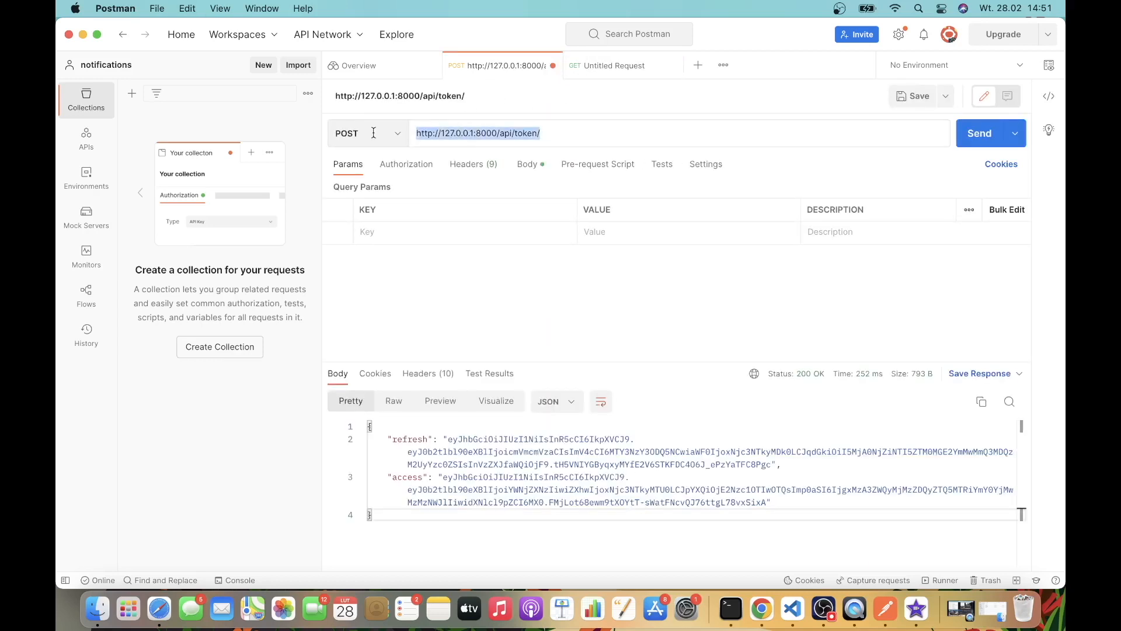
click(367, 133)
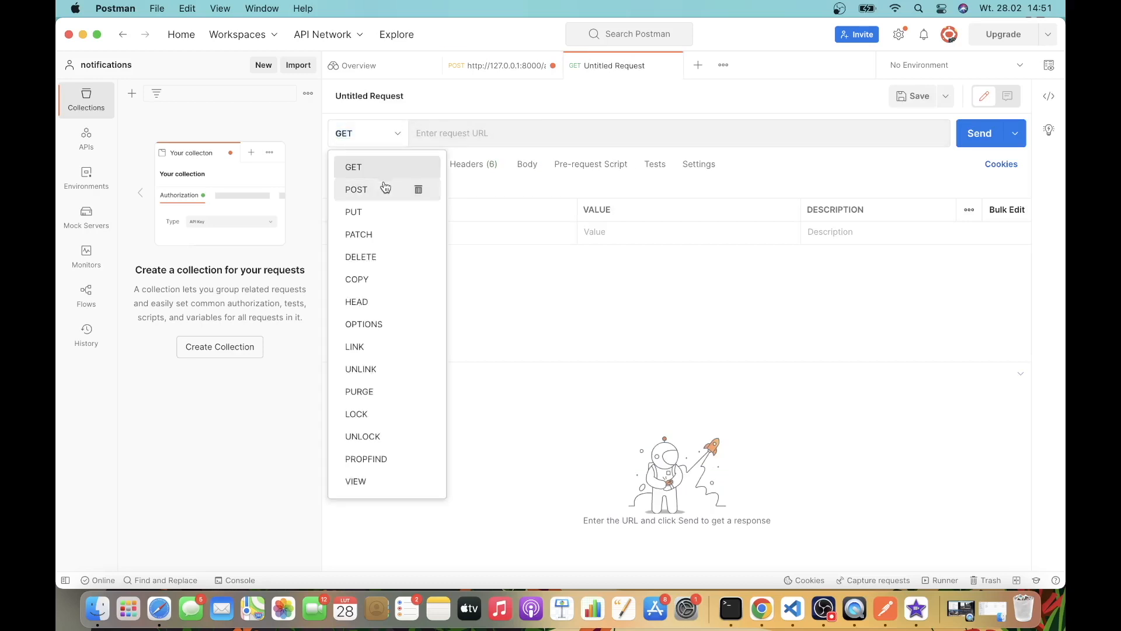
click(357, 189)
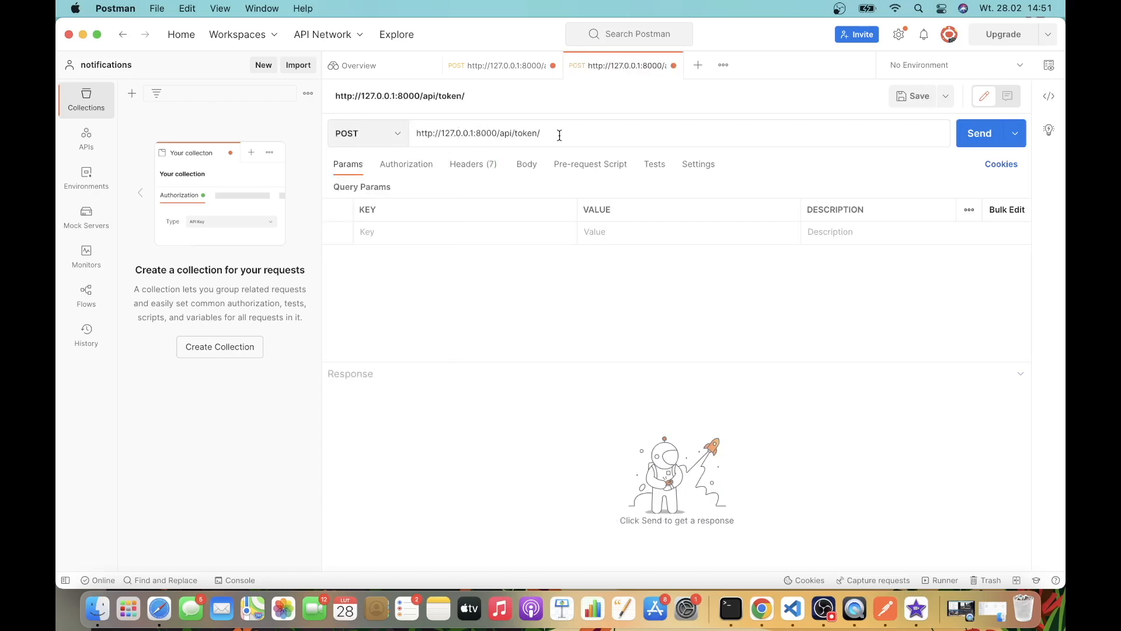
text(refresh)
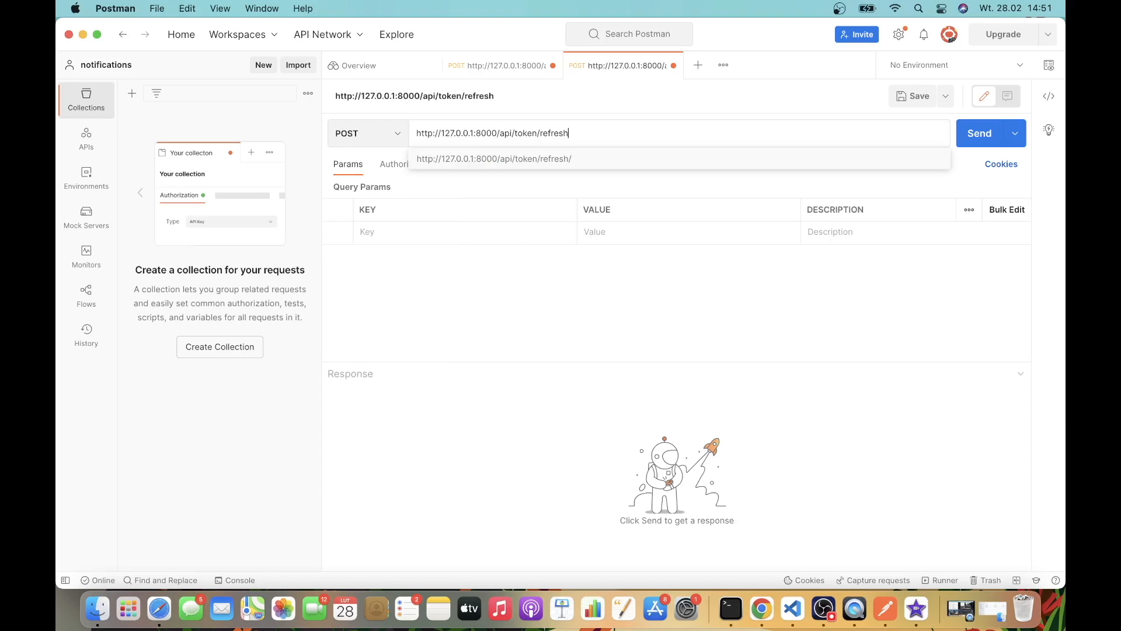
click(493, 159)
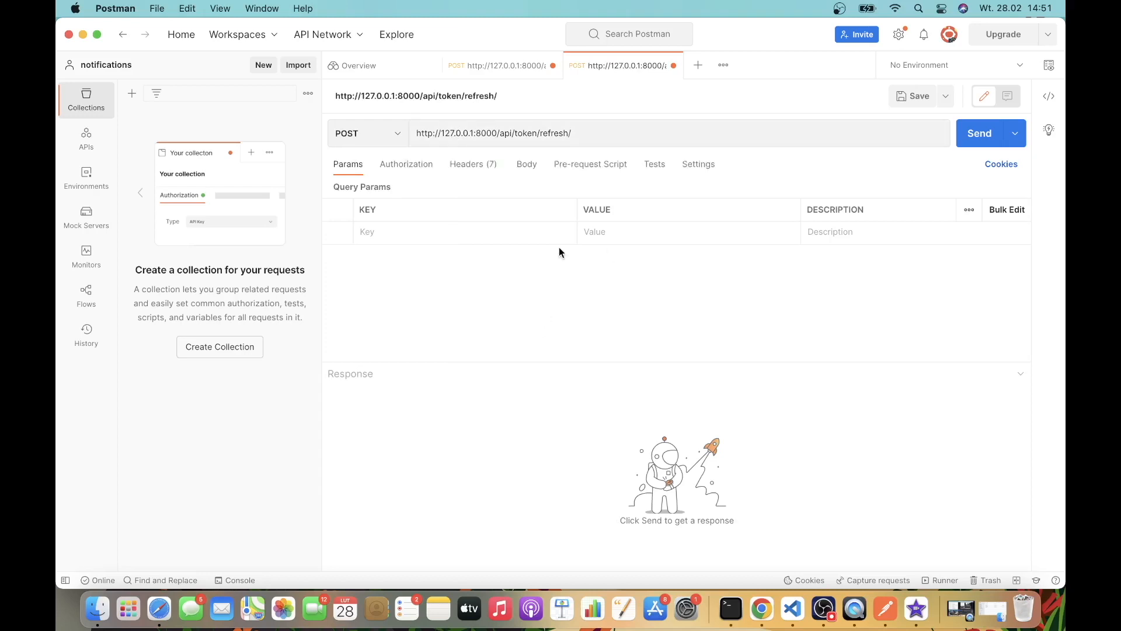
Send a raw {"refresh": <token>} body with the copied refresh token, which returns 415
click(526, 163)
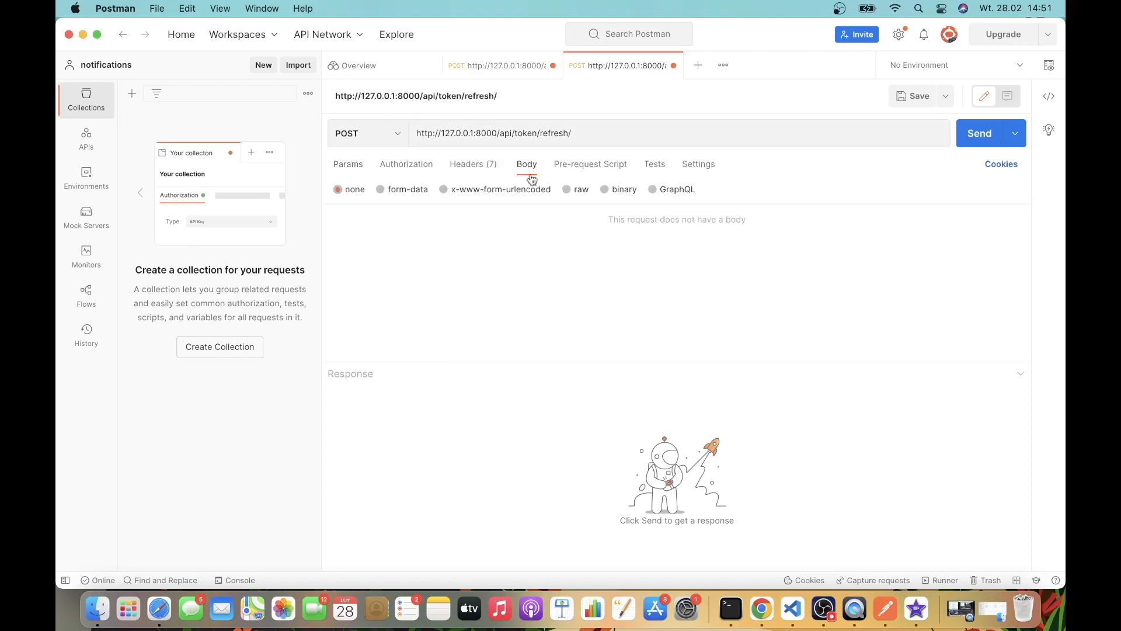
click(566, 189)
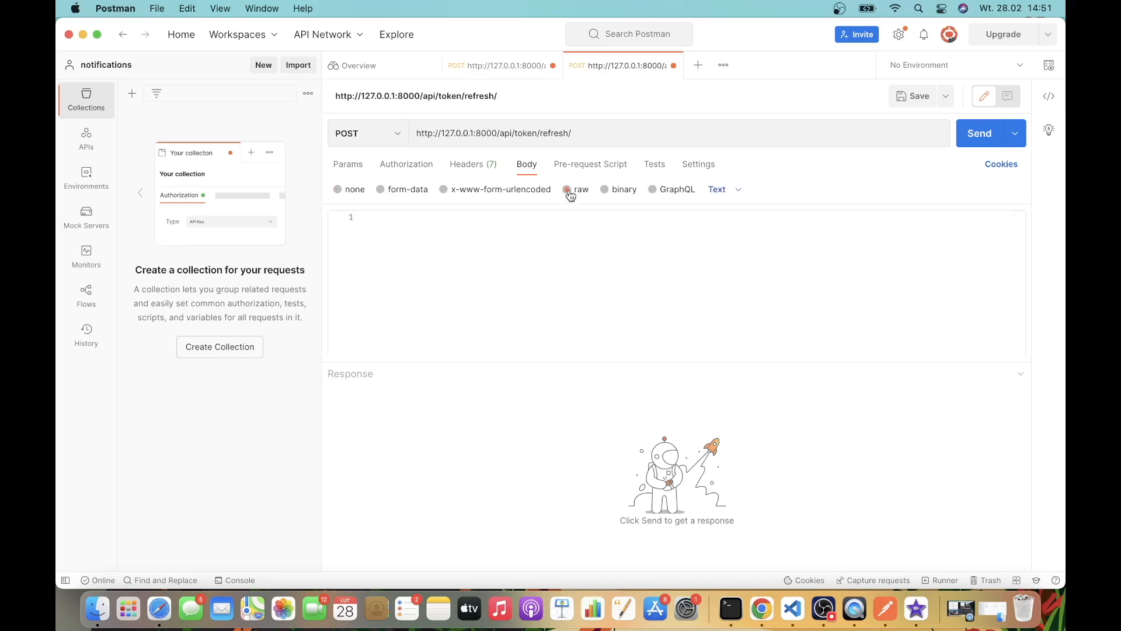
click(567, 189)
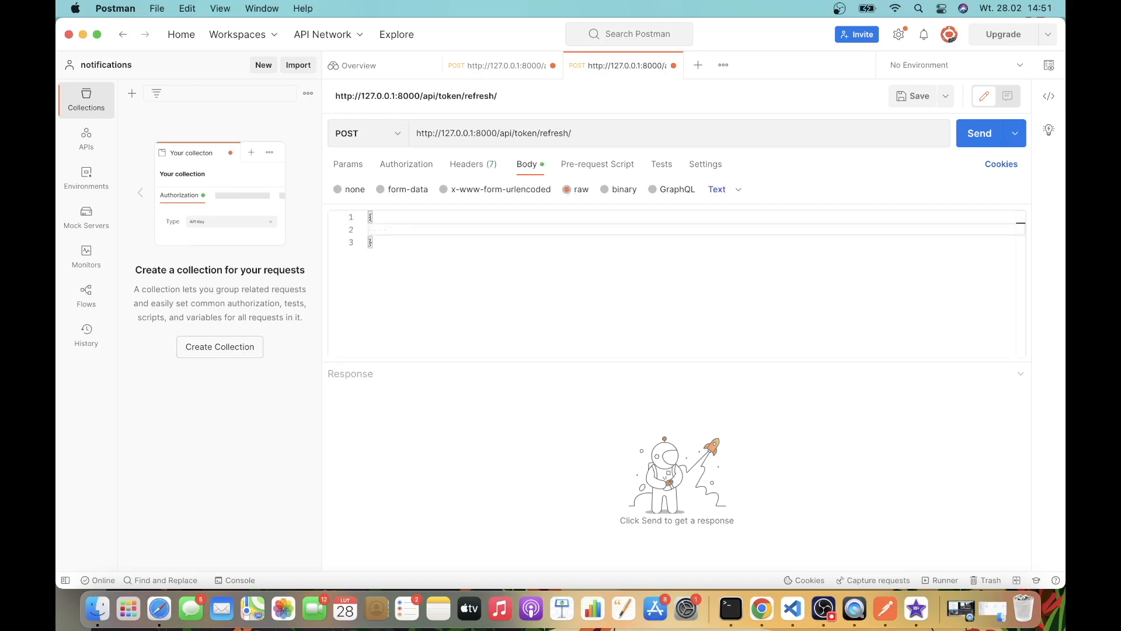
text("refresh)
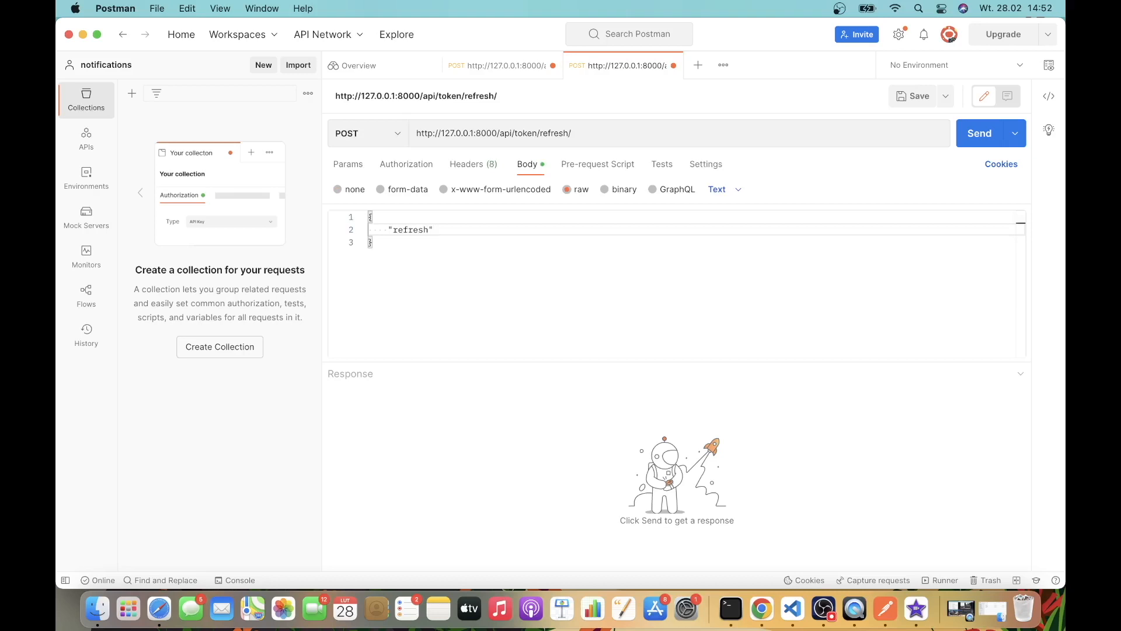
text(:)
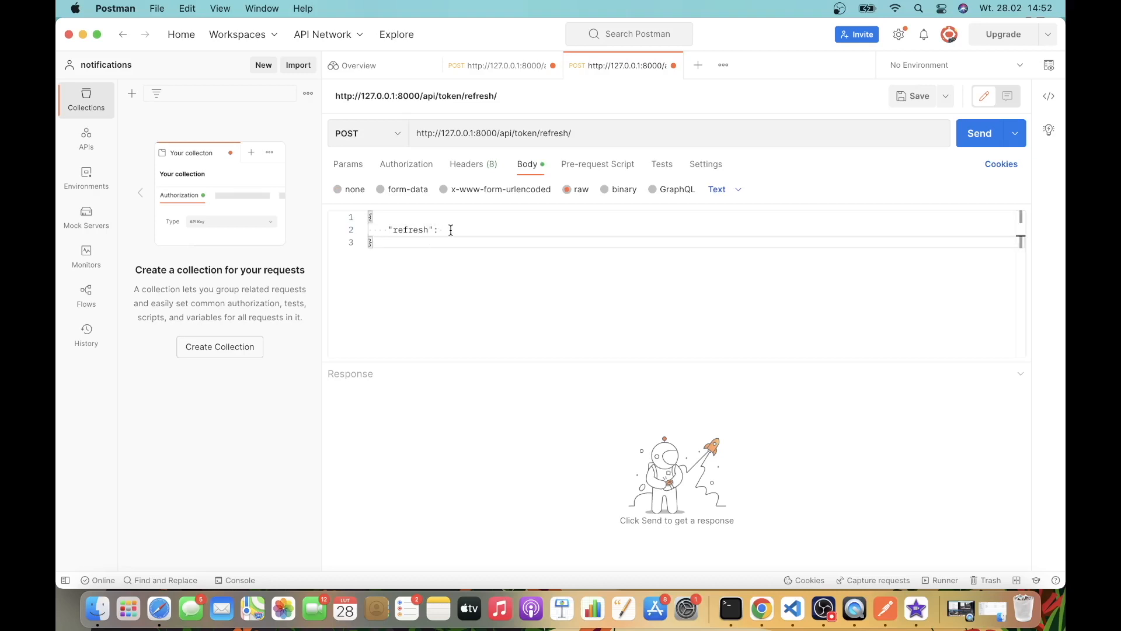
mouse_move(520, 76)
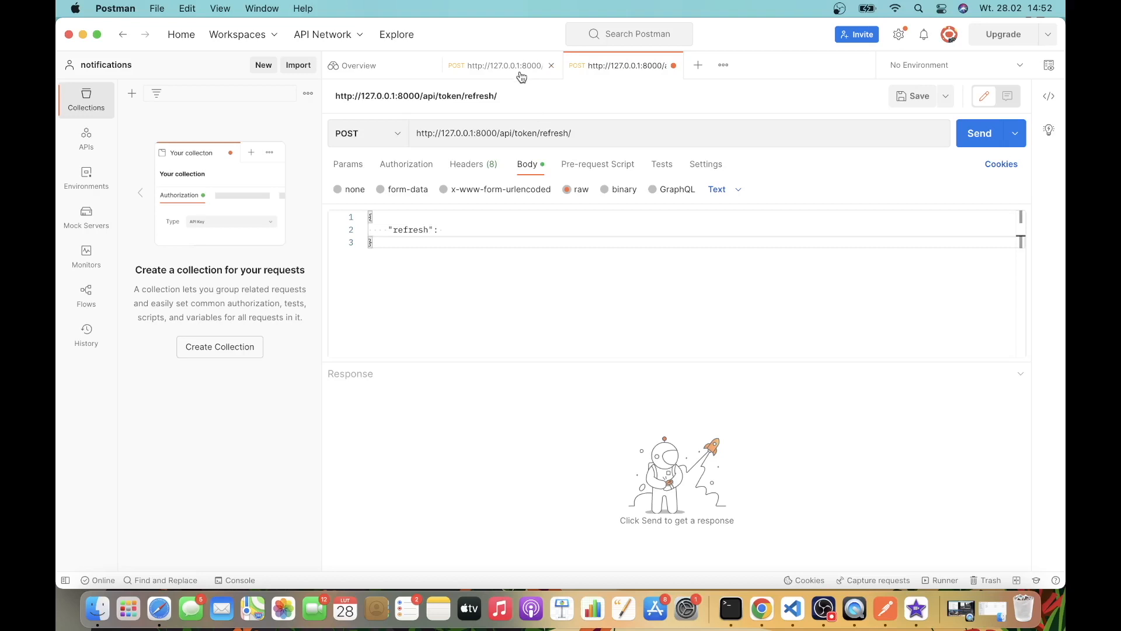
click(501, 65)
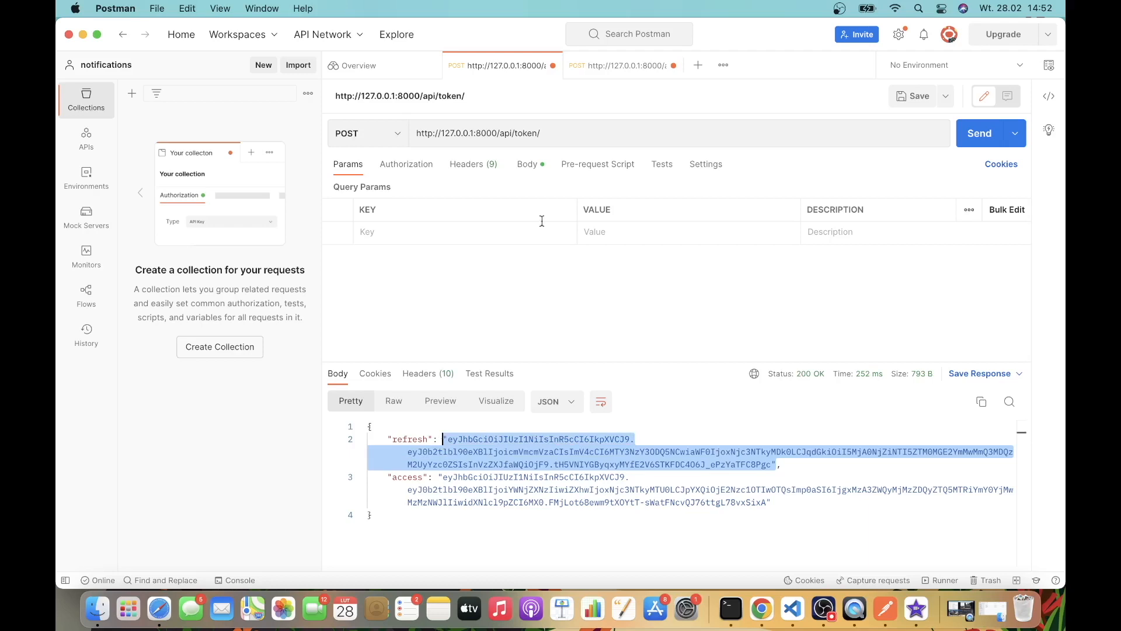
click(622, 65)
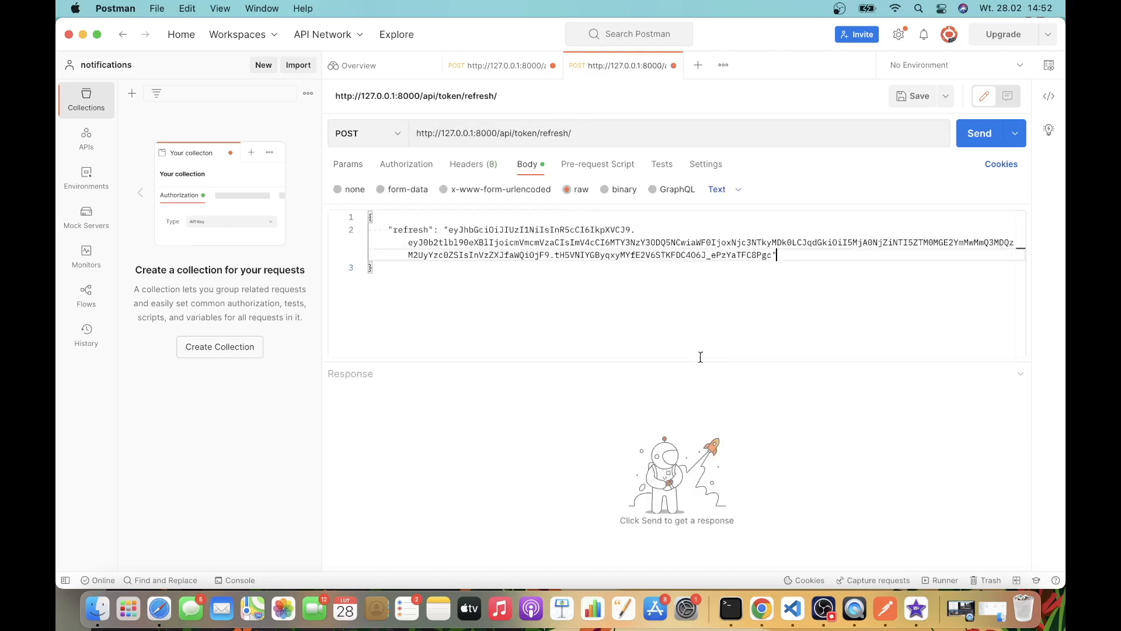
click(978, 133)
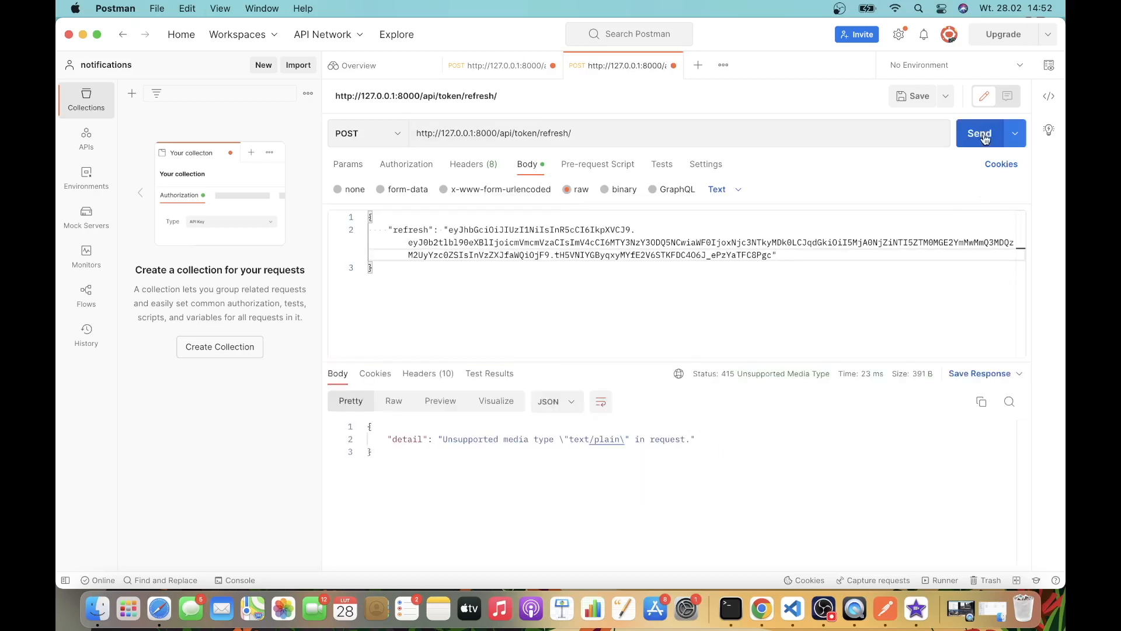
mouse_move(506, 440)
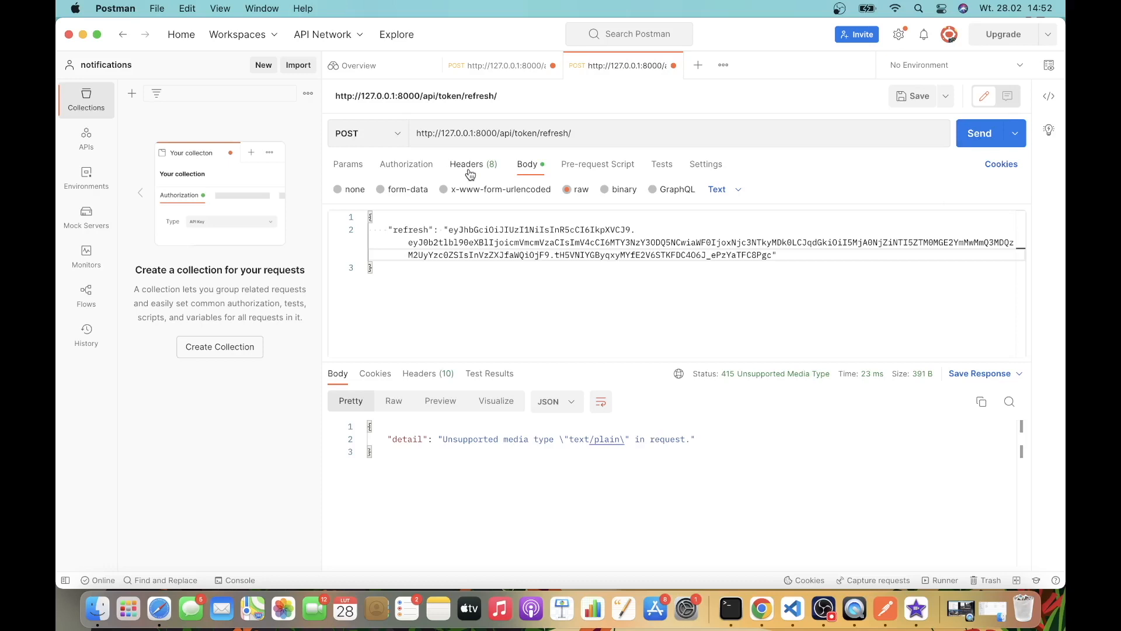
Add header Content-Type: application/json to the refresh request and resend, getting a new access token
click(466, 163)
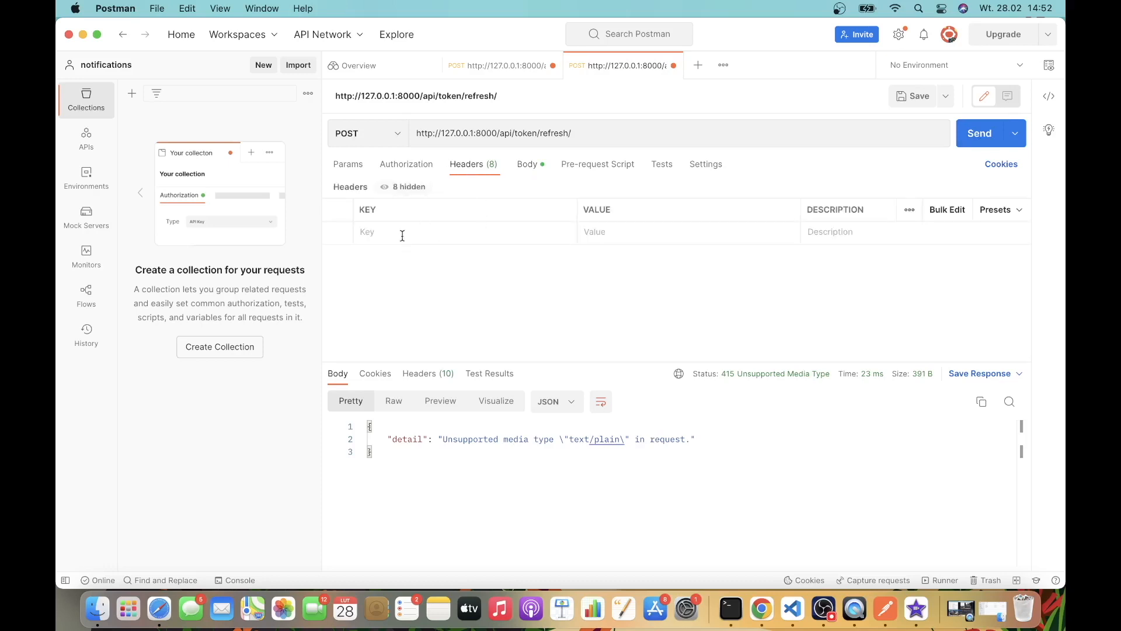
text(Conte)
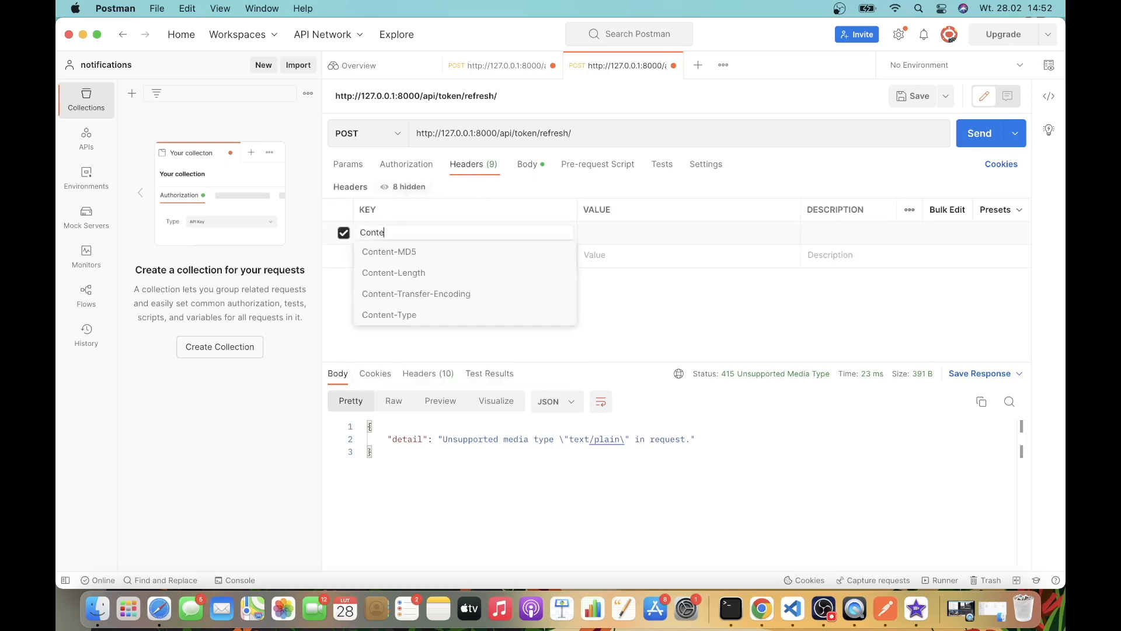
click(389, 314)
text(application/json)
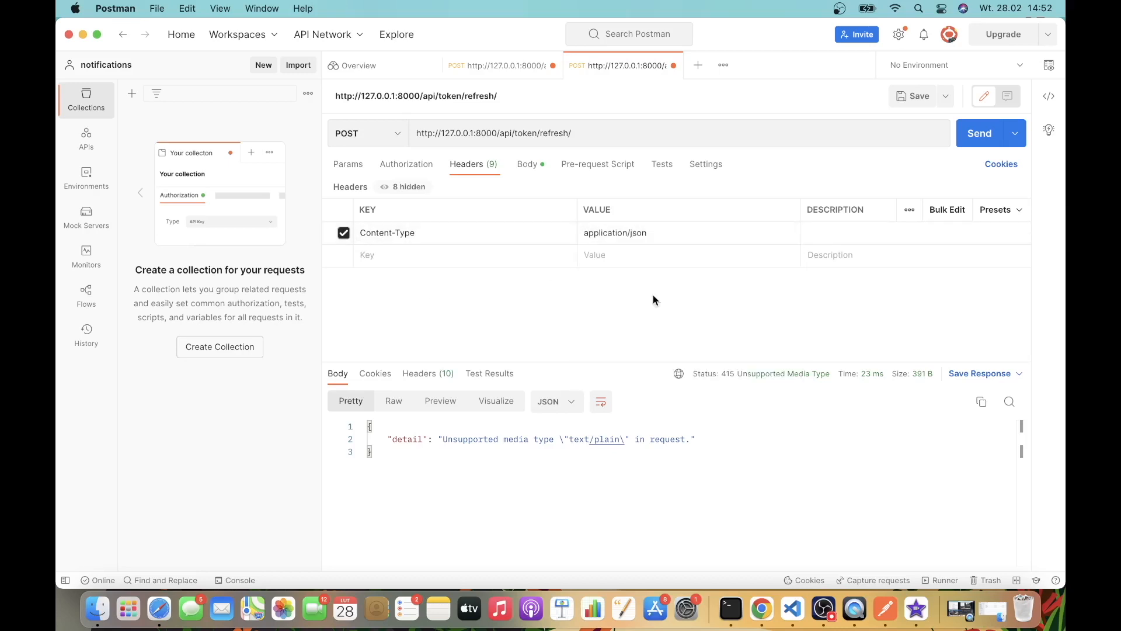
click(979, 133)
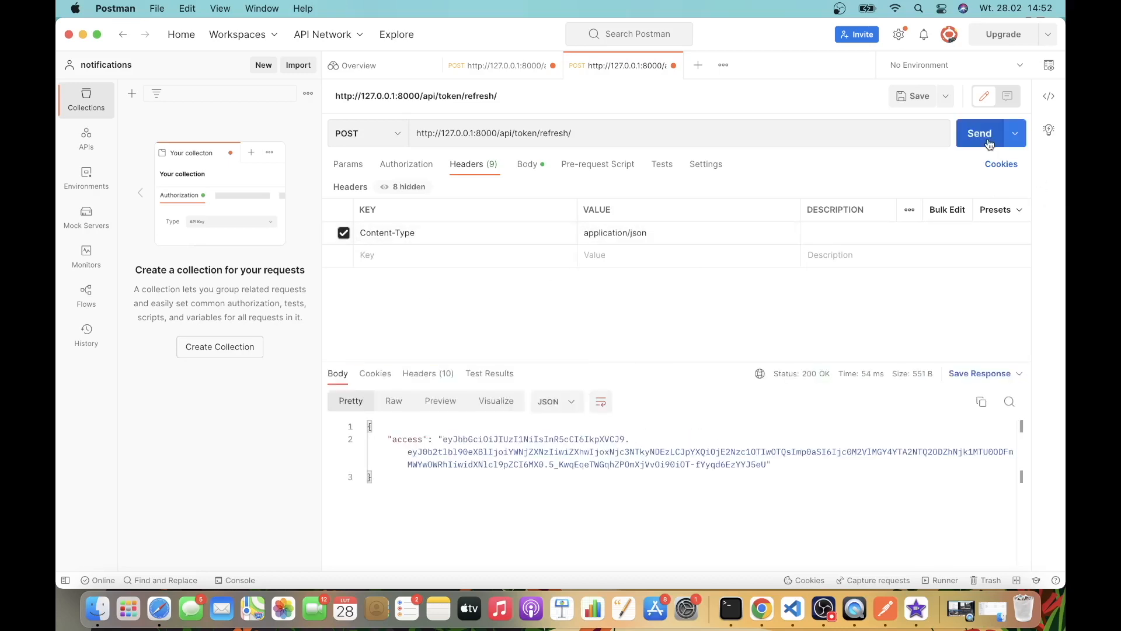
mouse_move(633, 431)
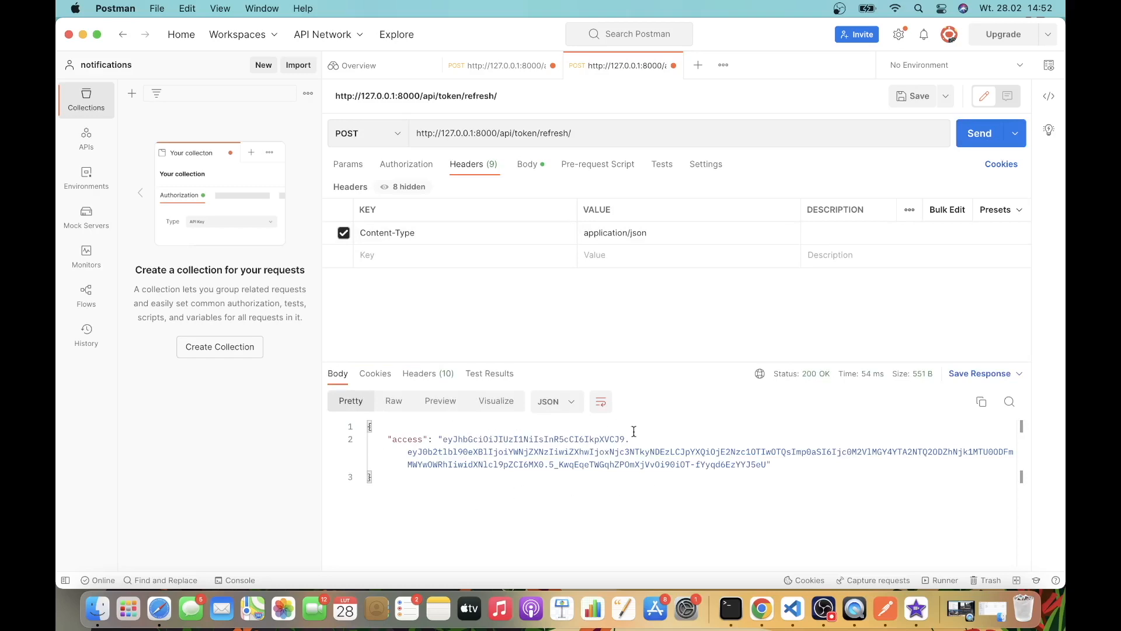